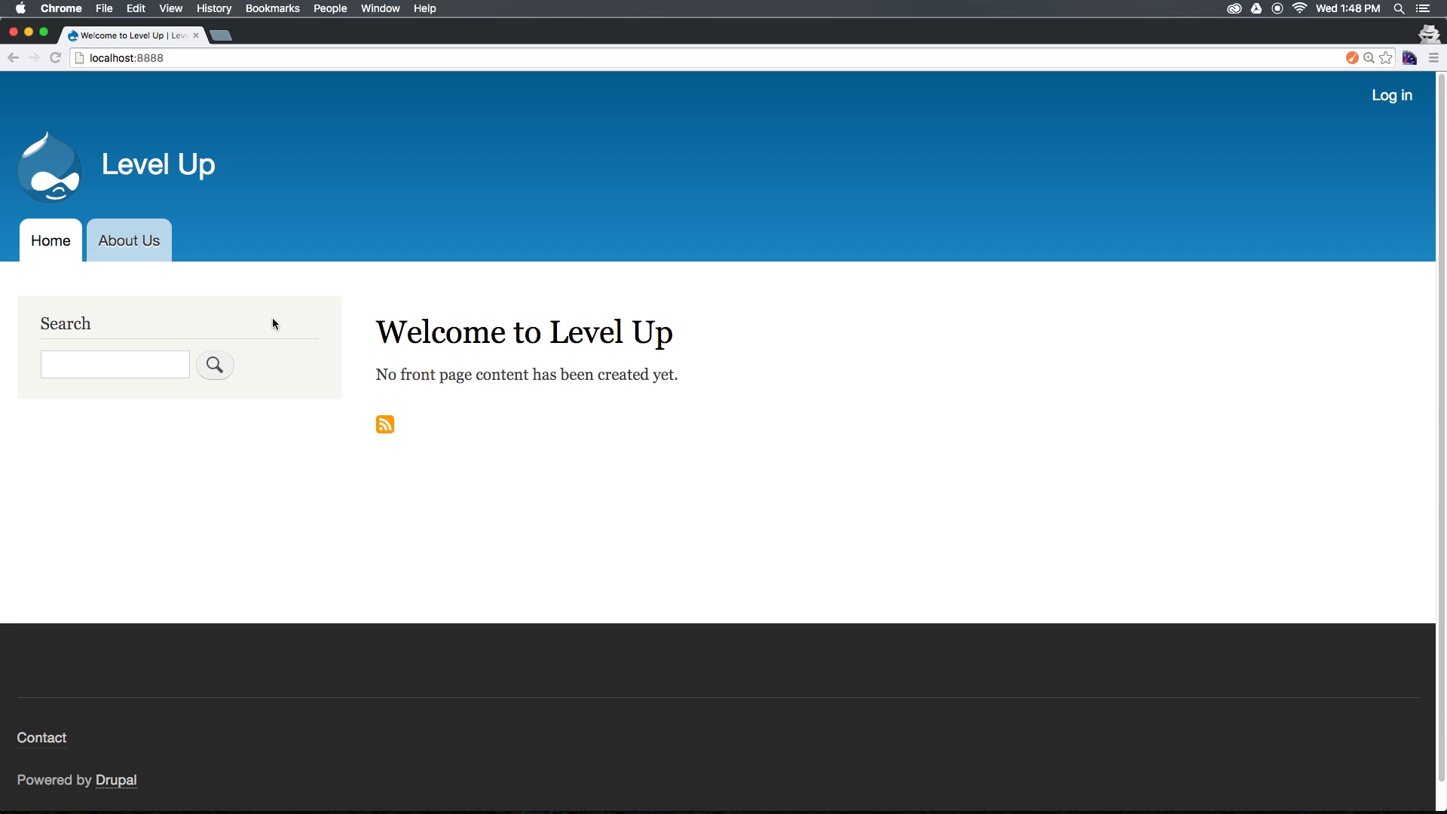
pyautogui.moveTo(364, 155)
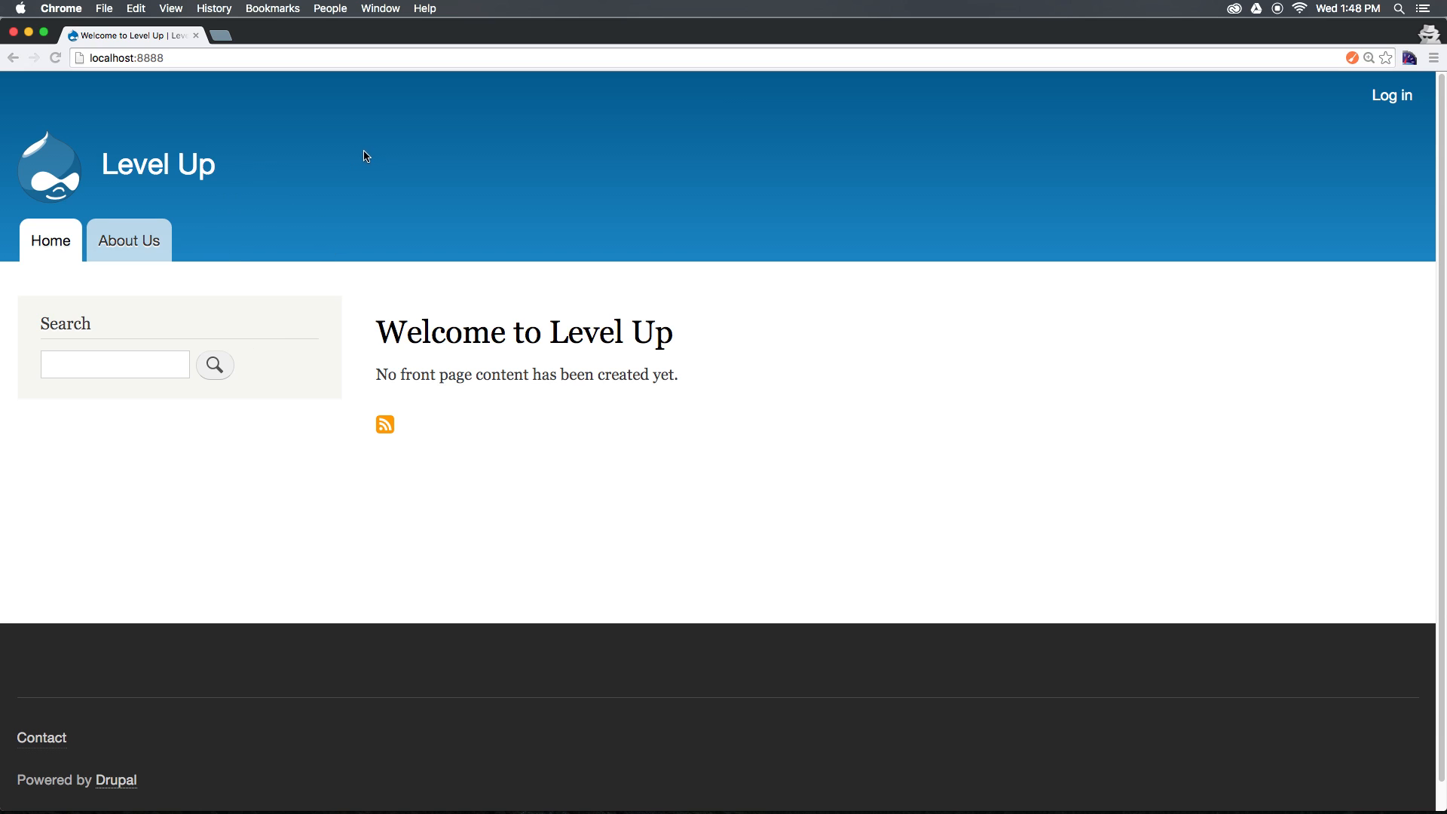
pyautogui.moveTo(443, 334)
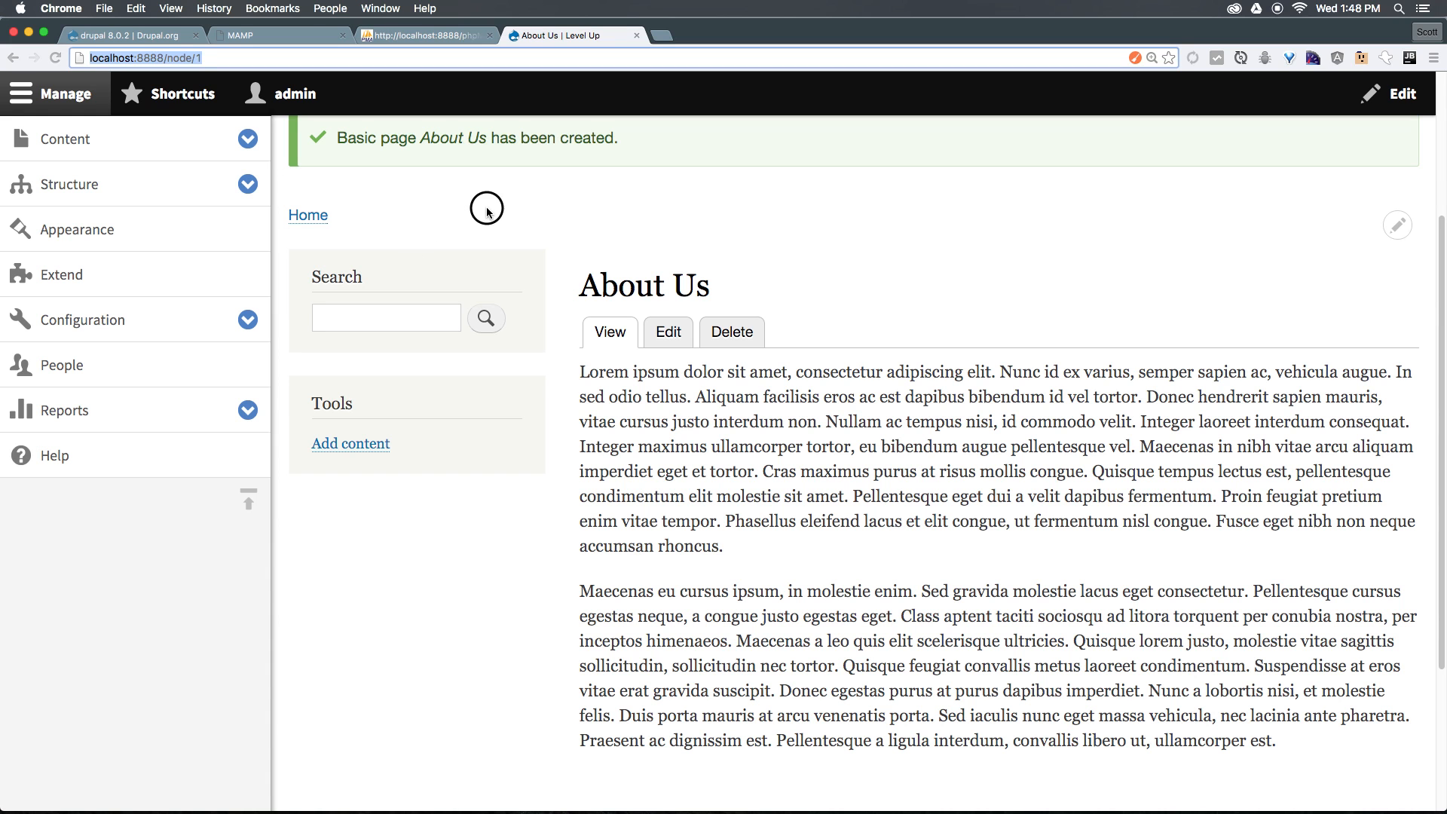
# Step: Scroll up to view the About Us page with its creation confirmation message
pyautogui.scroll(3)
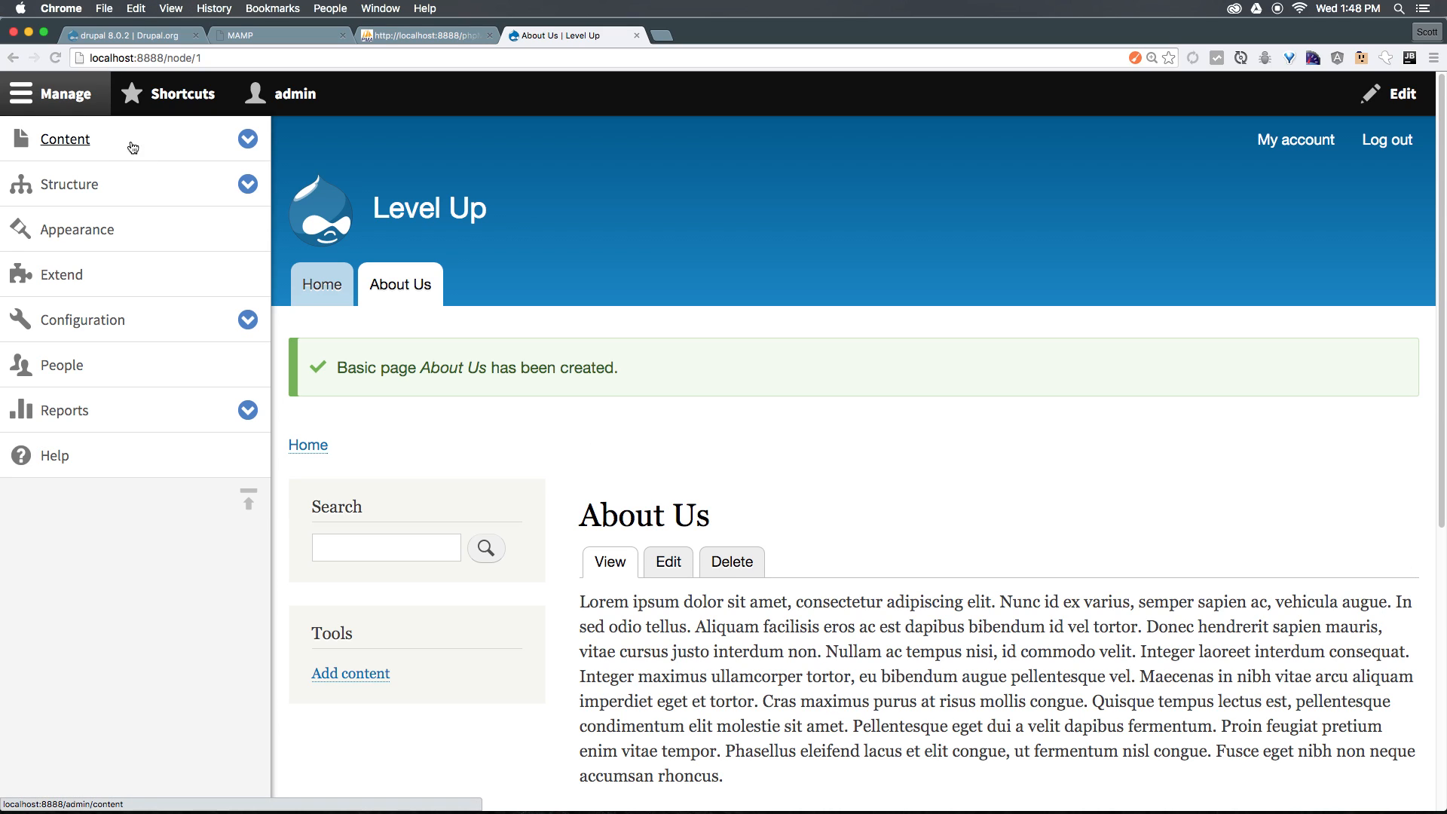
pyautogui.moveTo(310, 306)
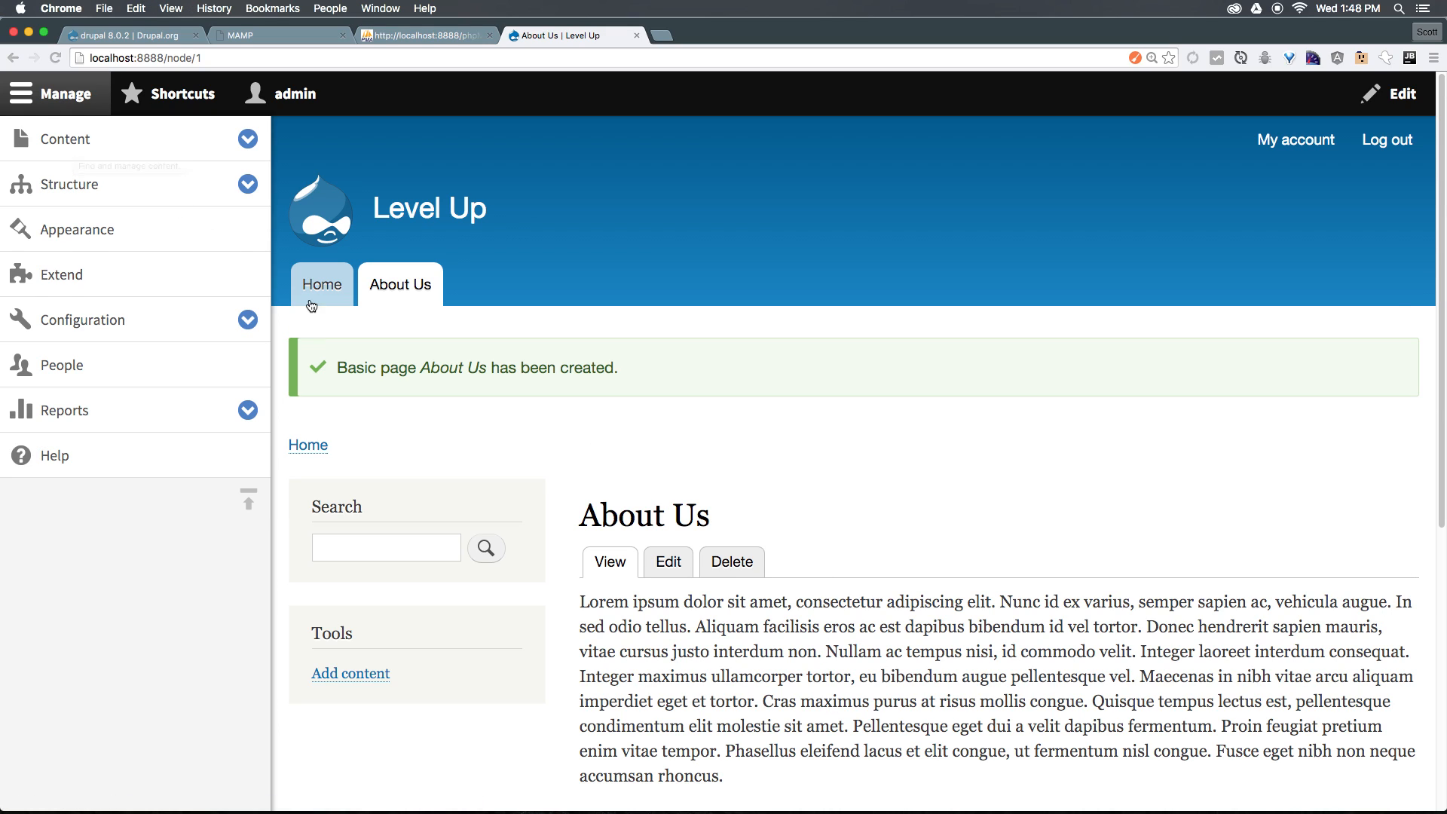
# Step: Return to the homepage and reach the Add content page listing Article and Basic page
pyautogui.click(321, 285)
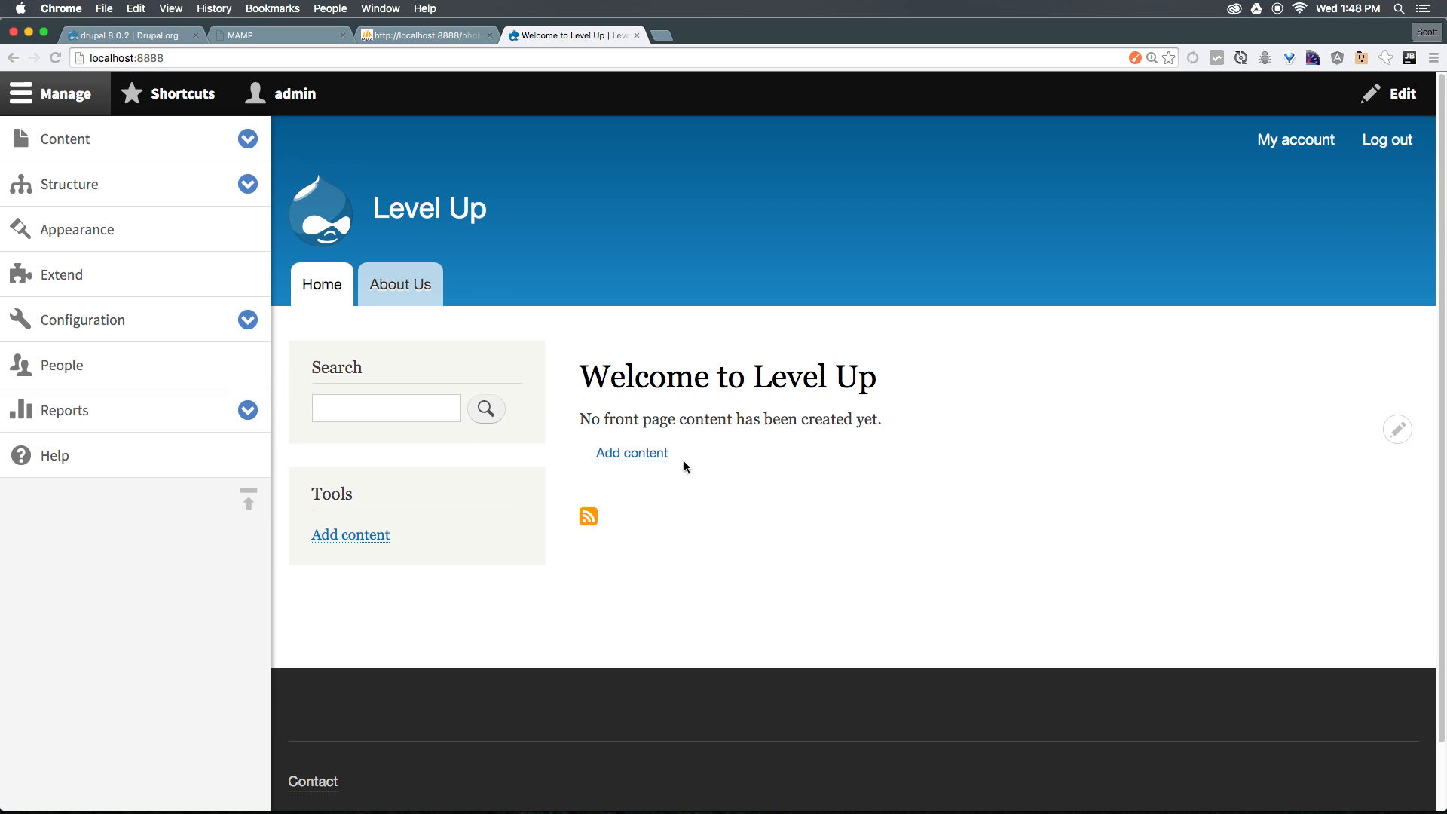
pyautogui.click(632, 454)
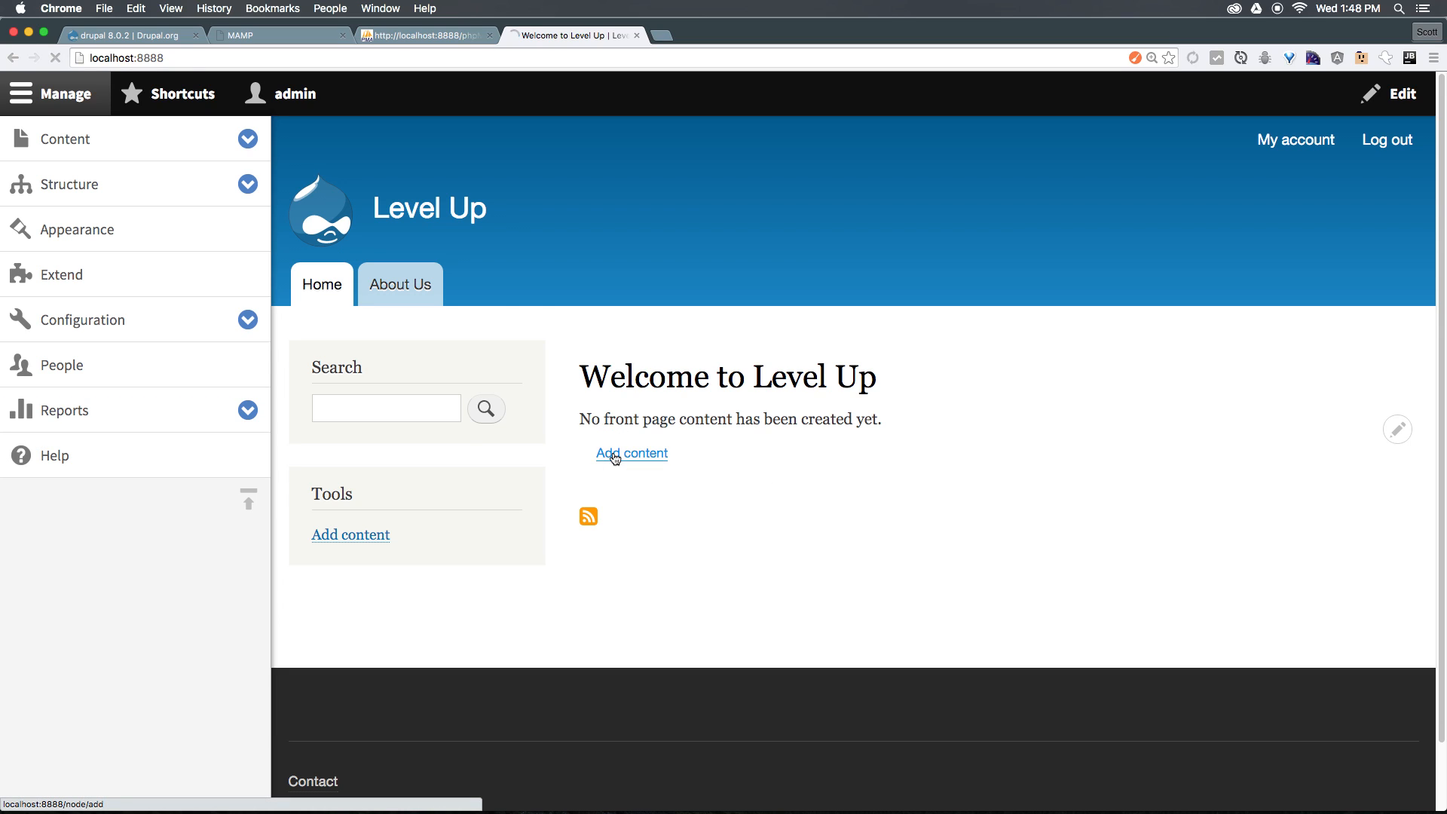
pyautogui.click(632, 454)
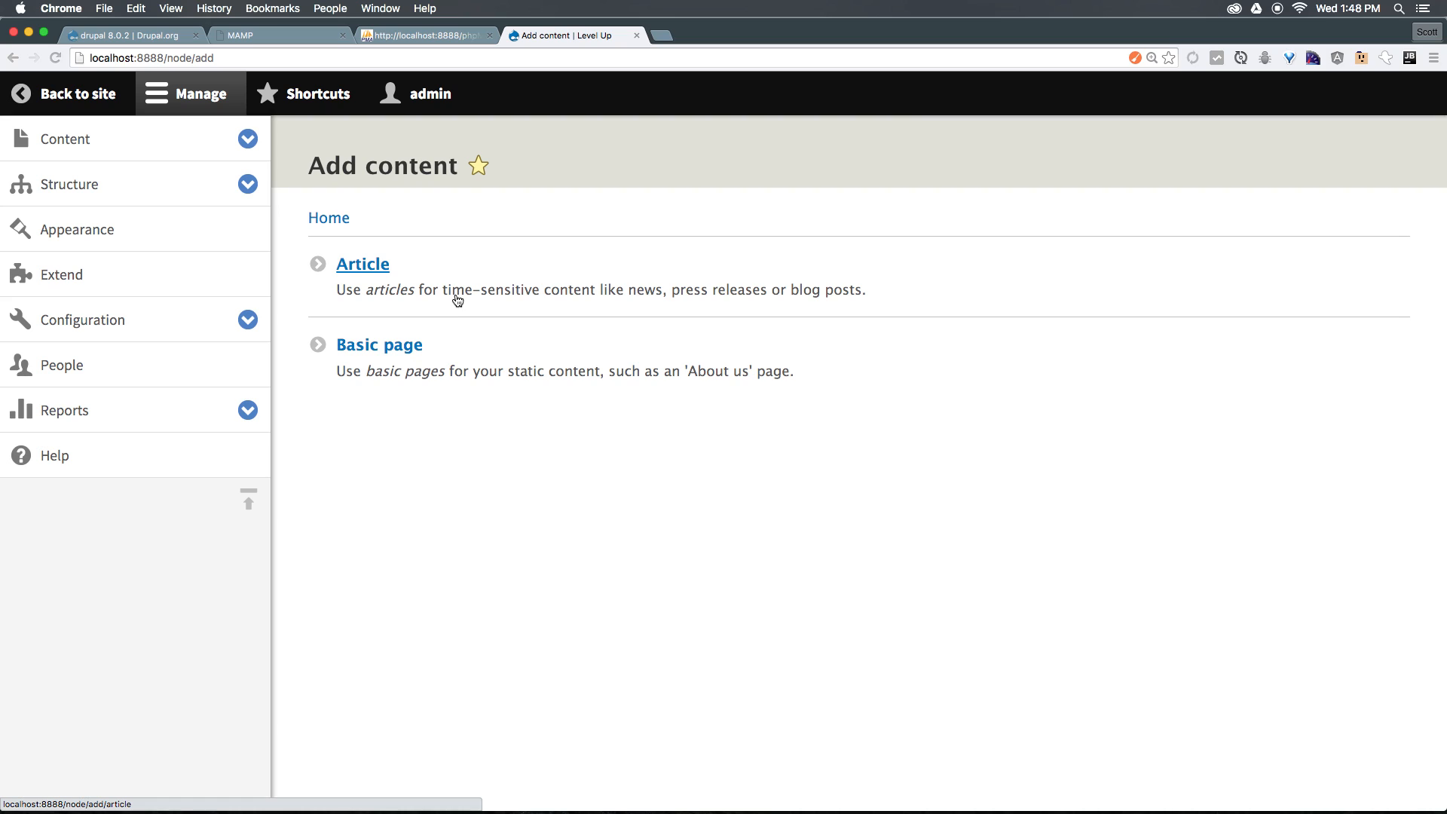
pyautogui.moveTo(568, 312)
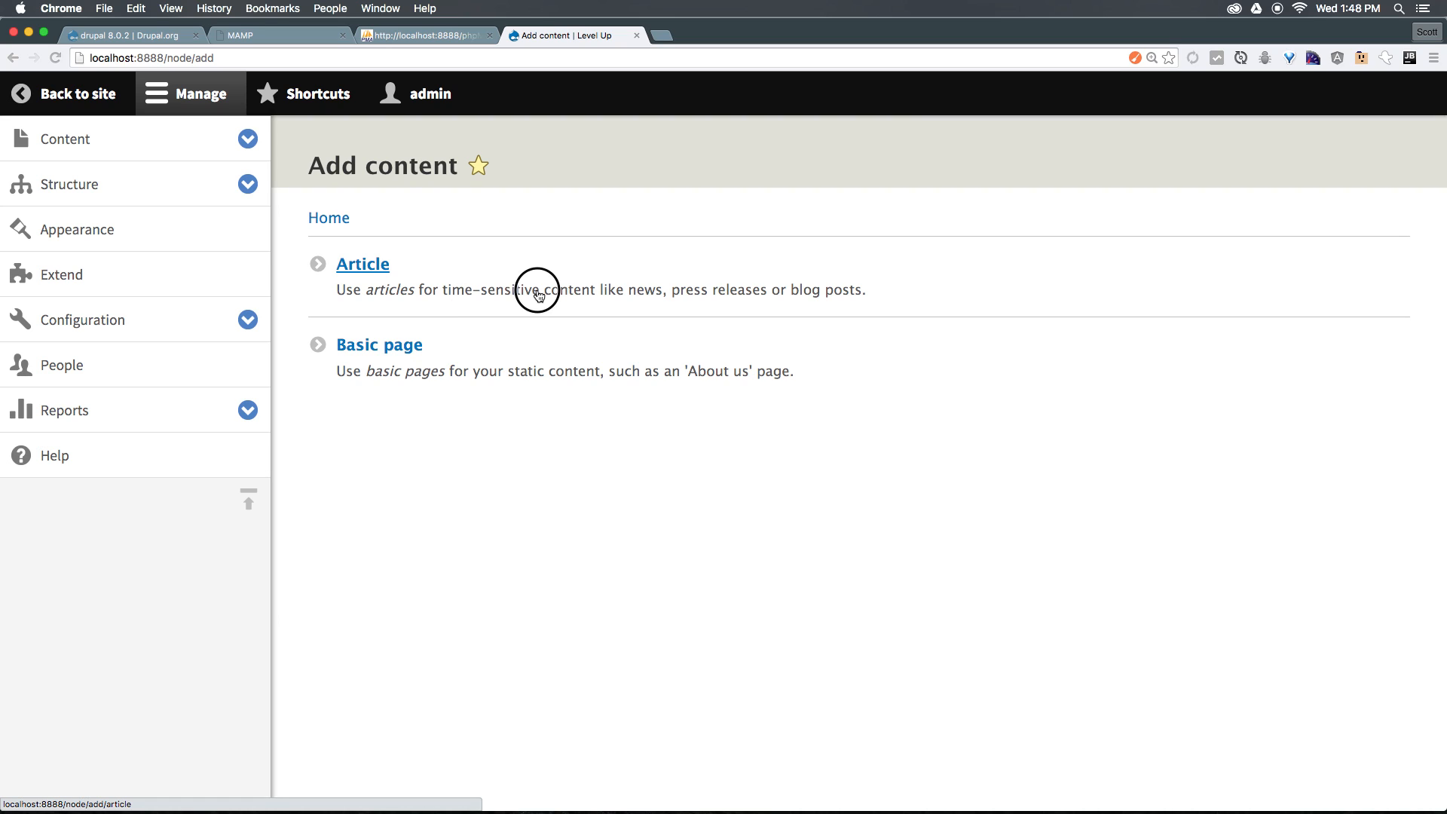
# Step: Begin a new Article with the placeholder body paragraph and the title 'My First Post'
pyautogui.click(362, 264)
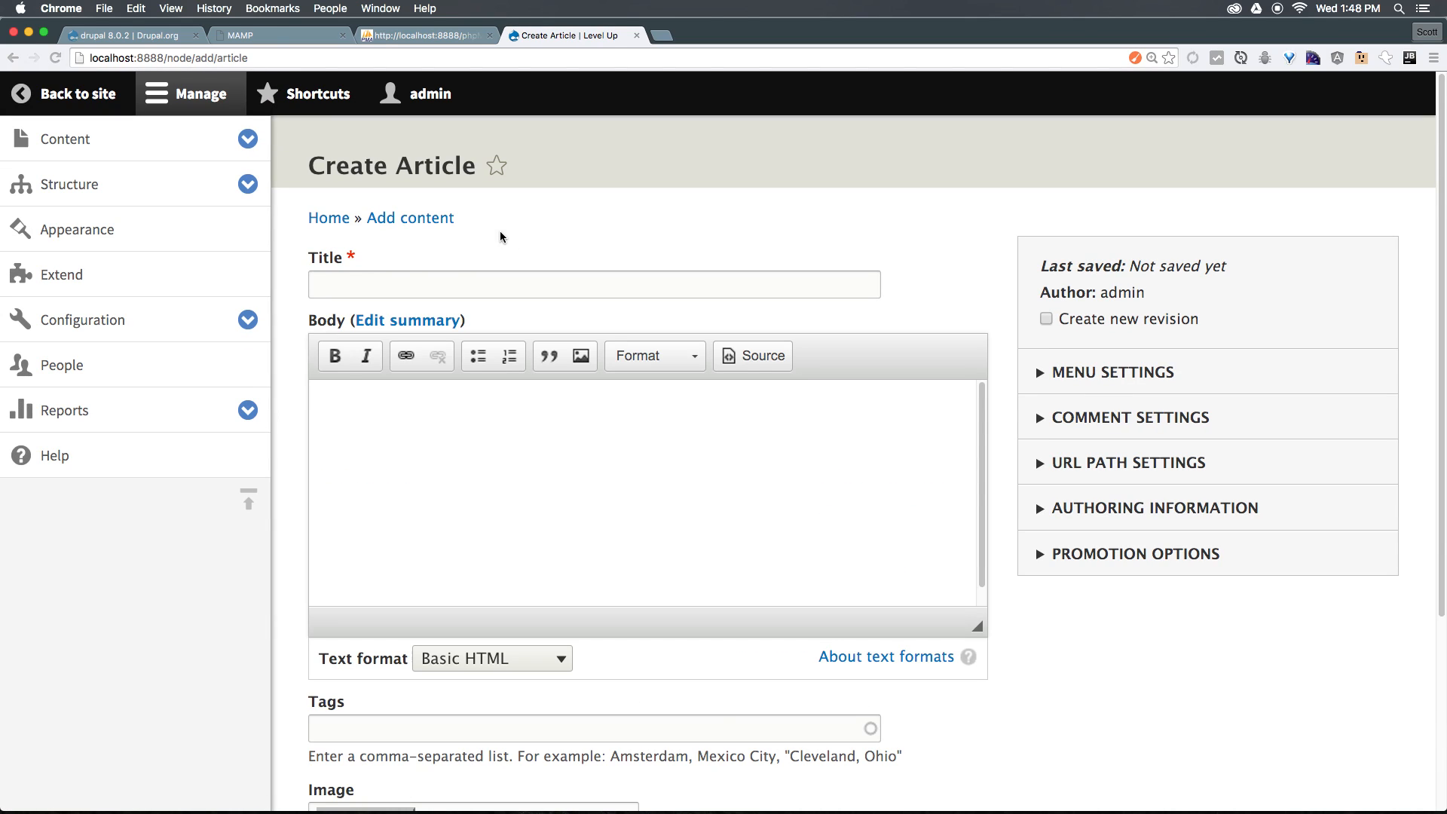
pyautogui.moveTo(312, 494)
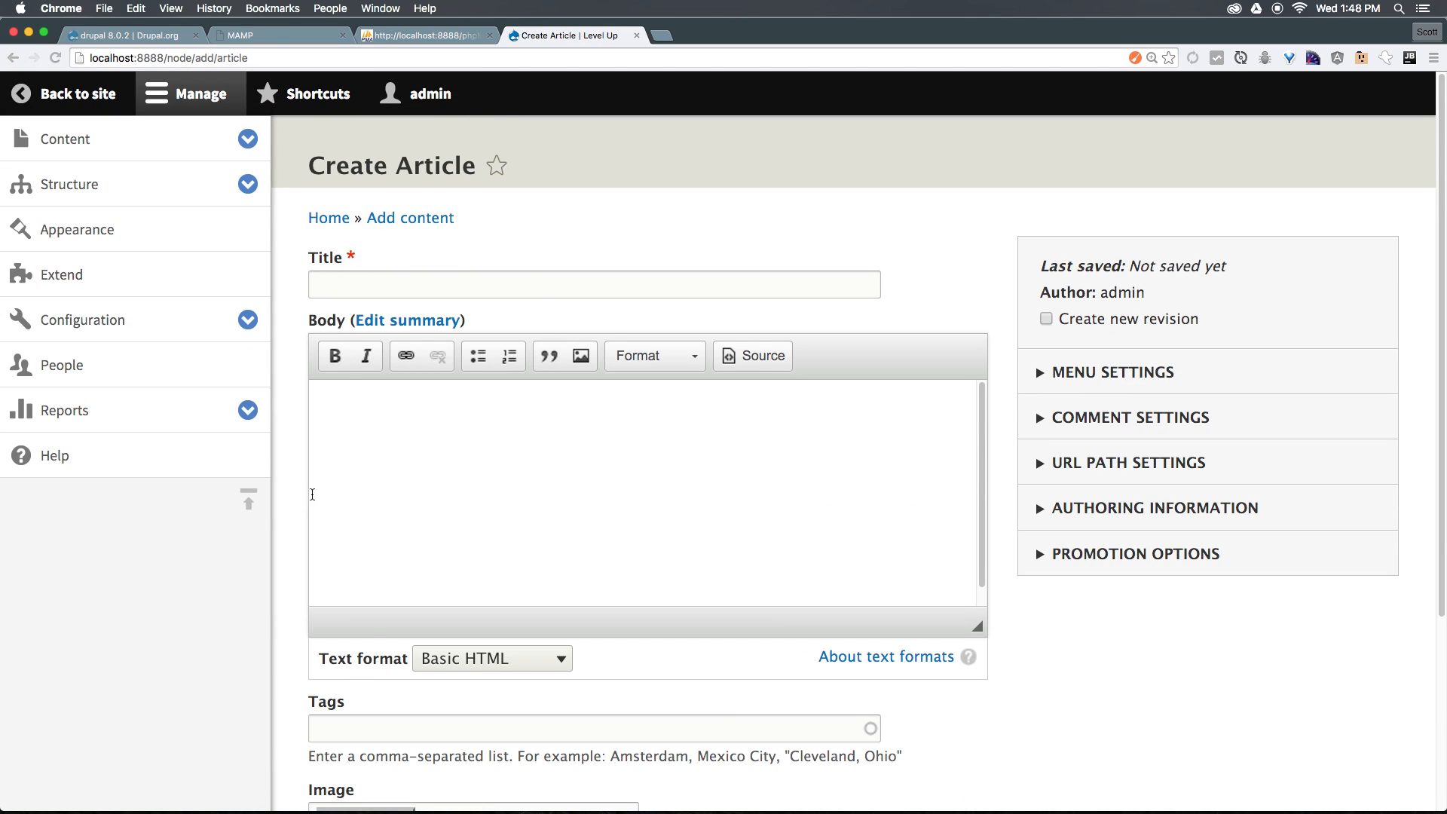
pyautogui.moveTo(984, 237)
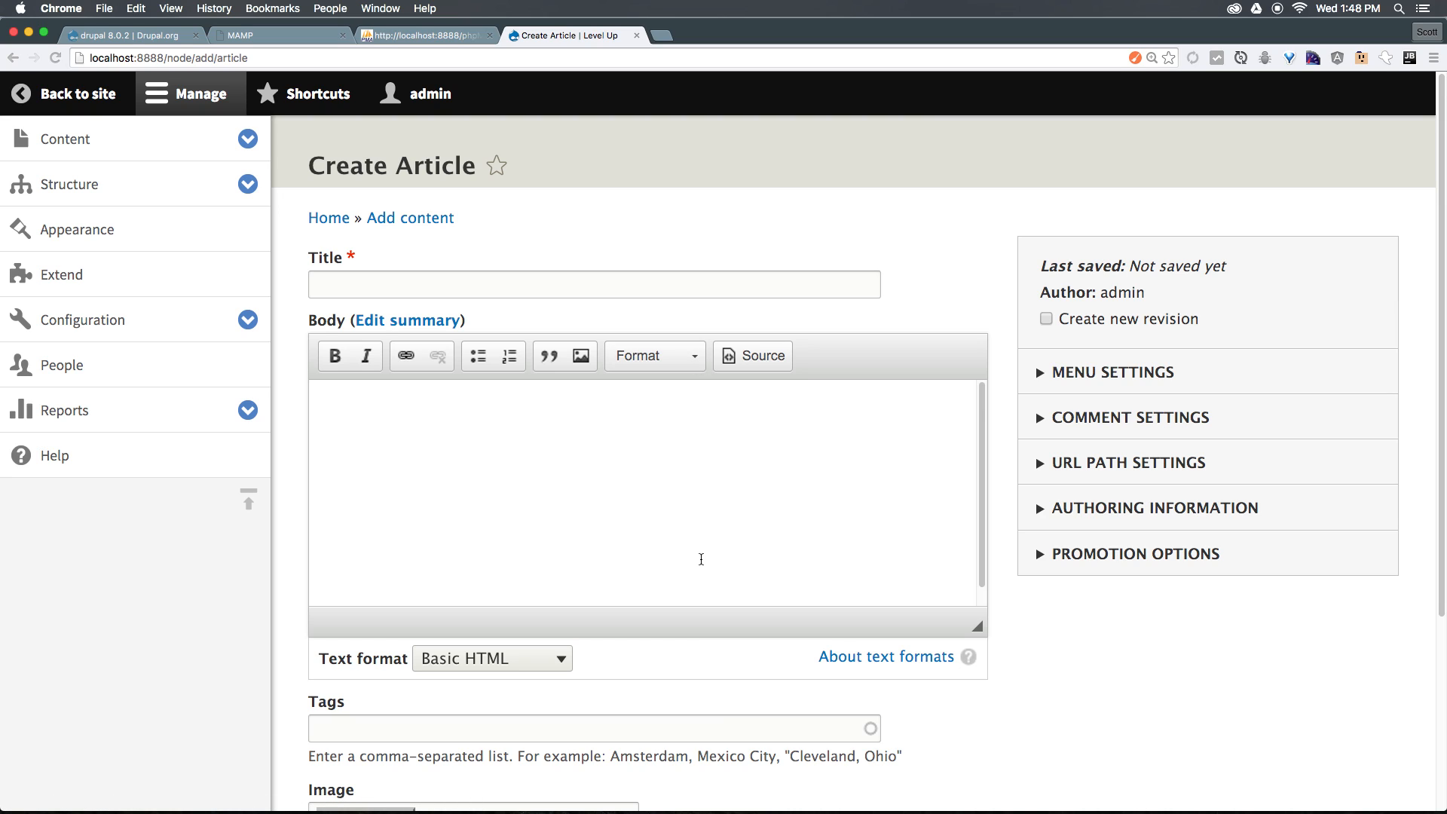
pyautogui.moveTo(591, 480)
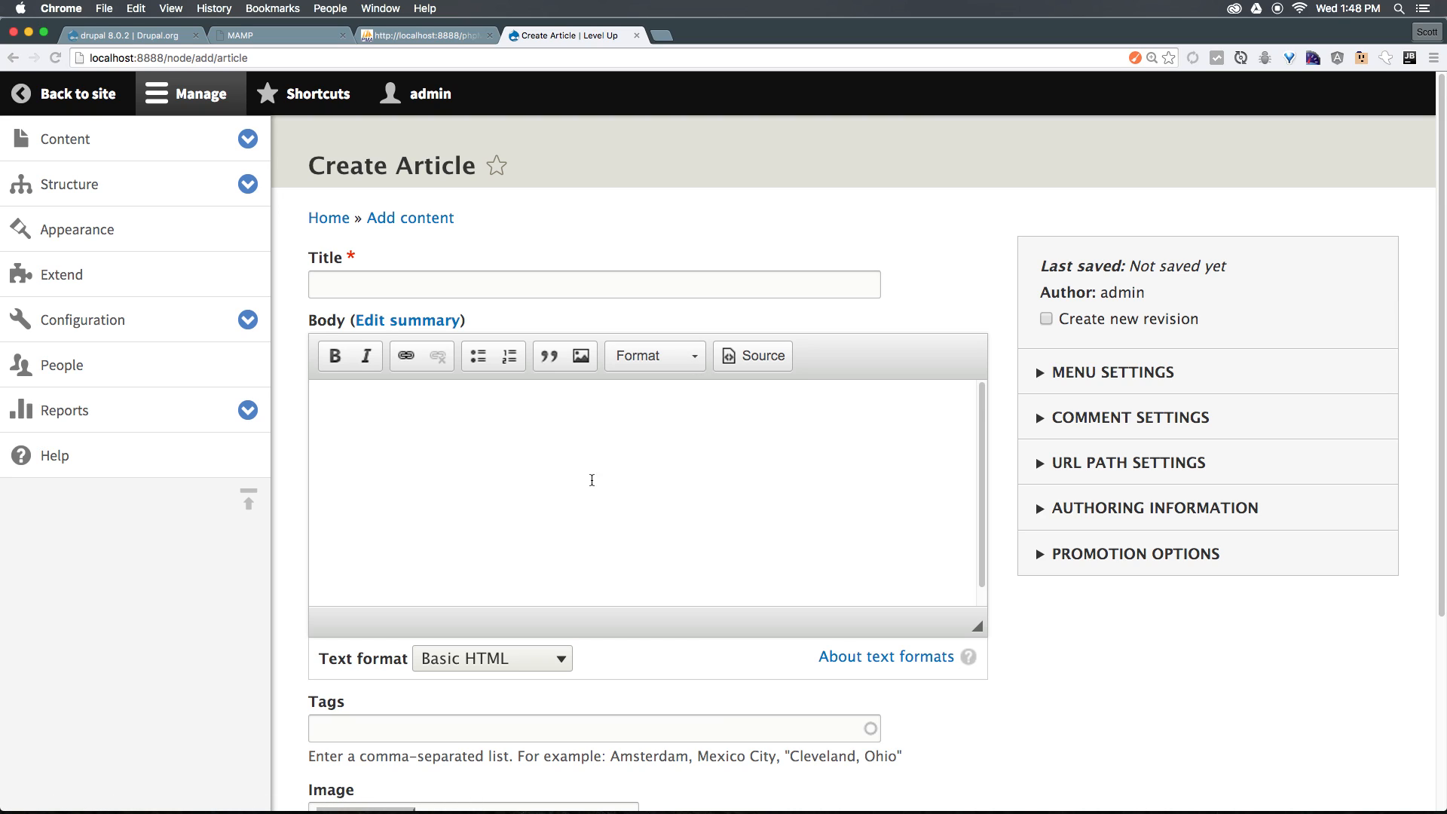
pyautogui.click(591, 480)
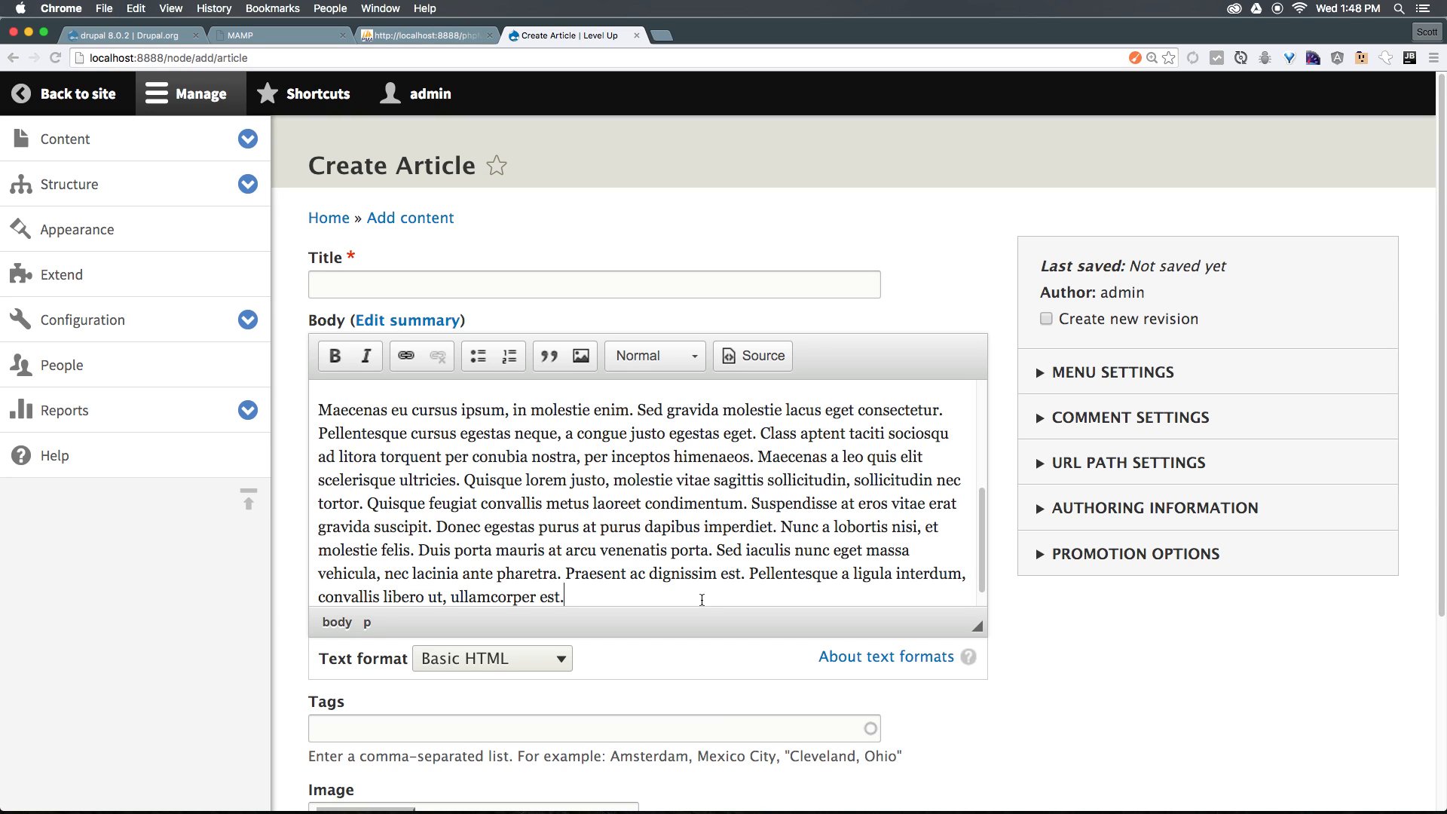
pyautogui.click(594, 285)
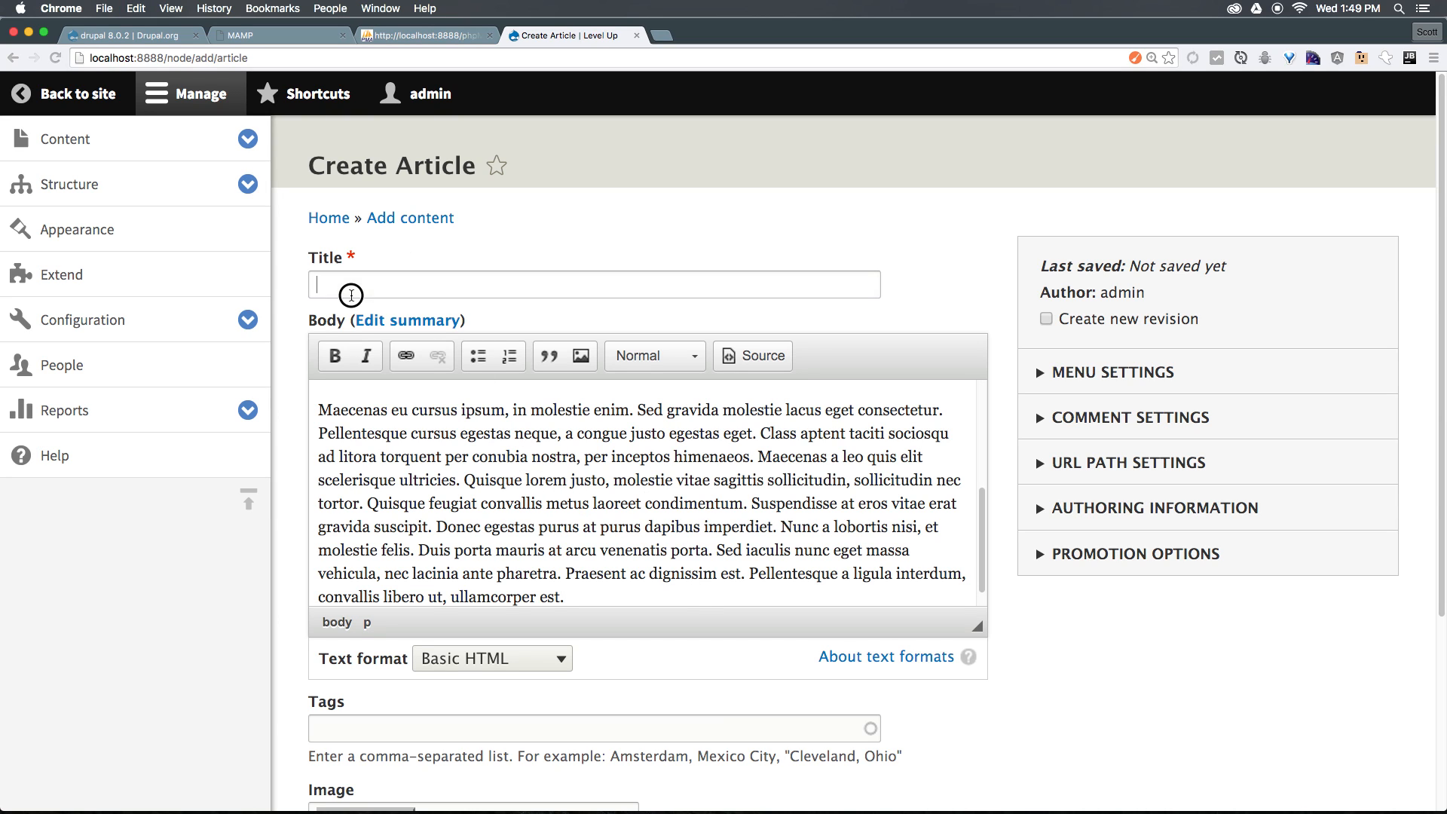
pyautogui.write('M')
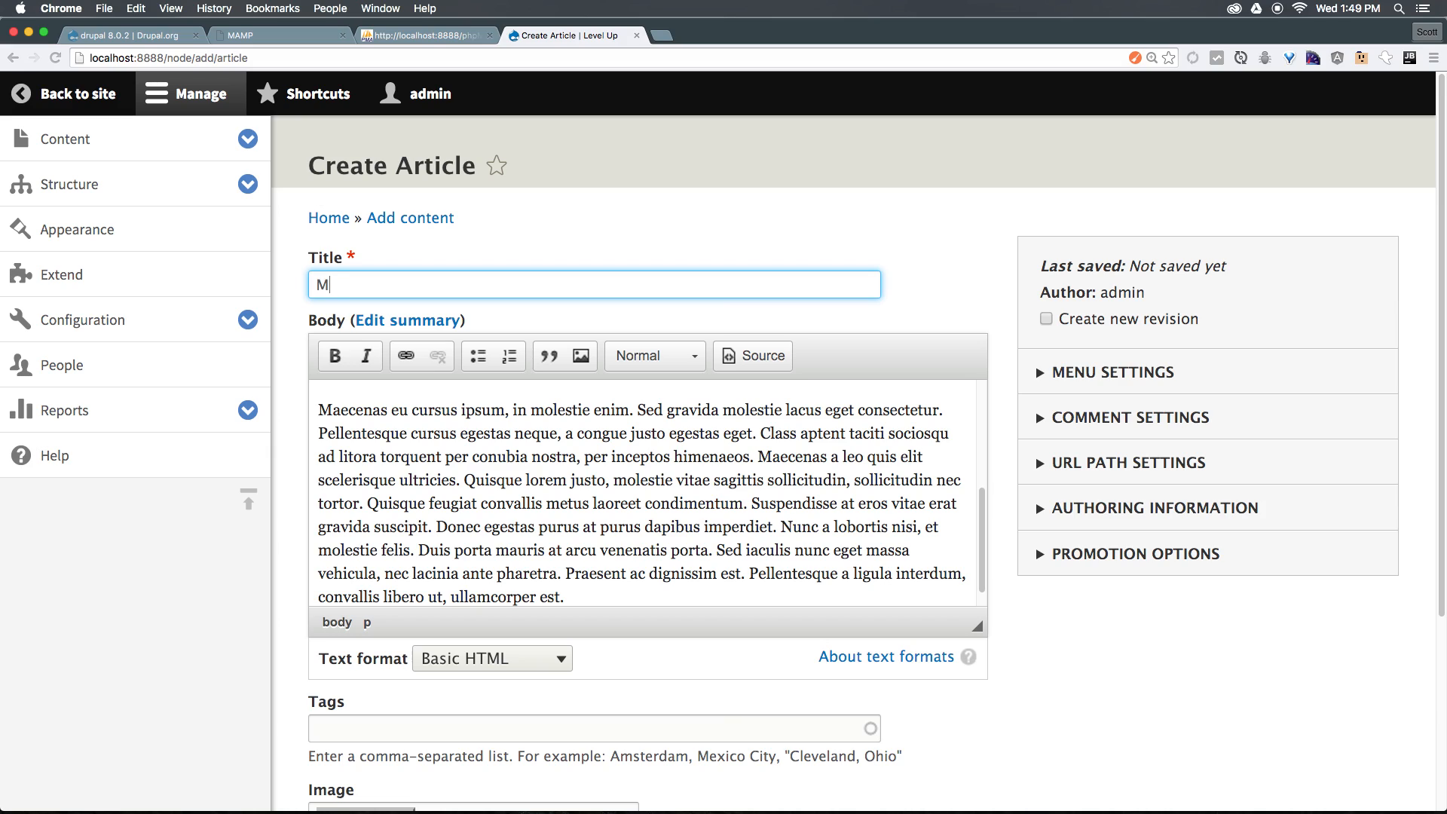
pyautogui.write('y First')
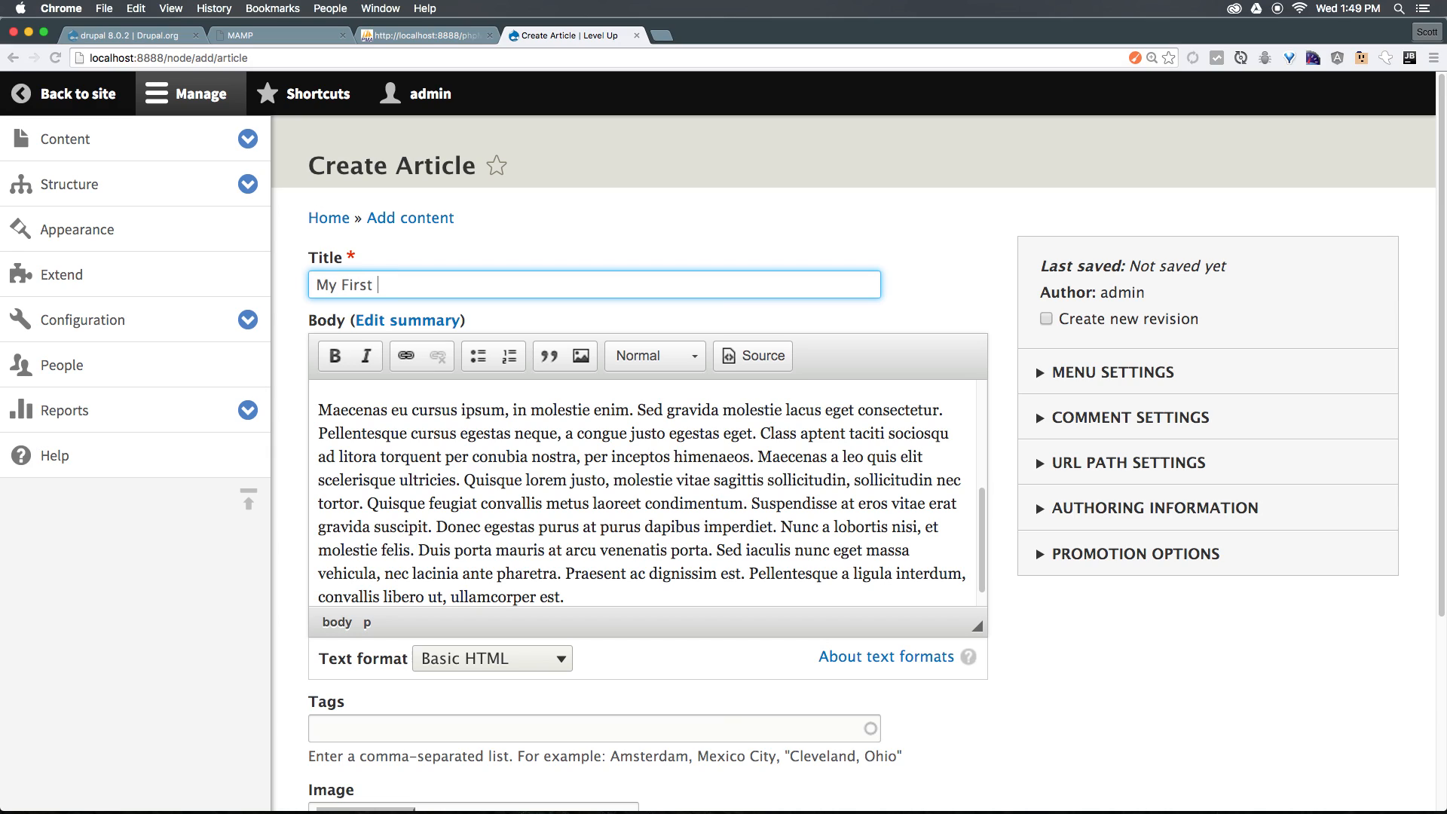
pyautogui.write('Post')
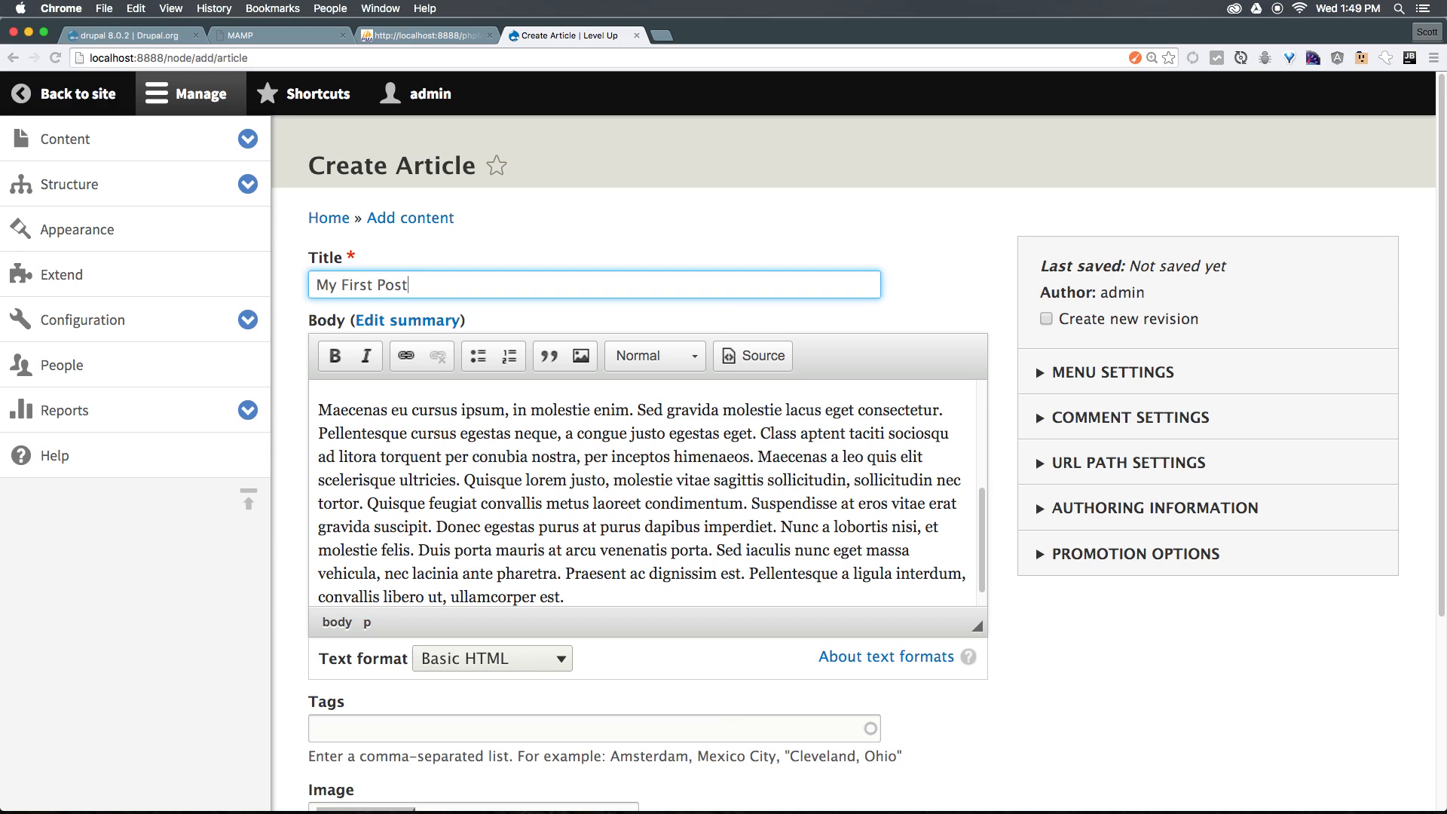
pyautogui.moveTo(855, 258)
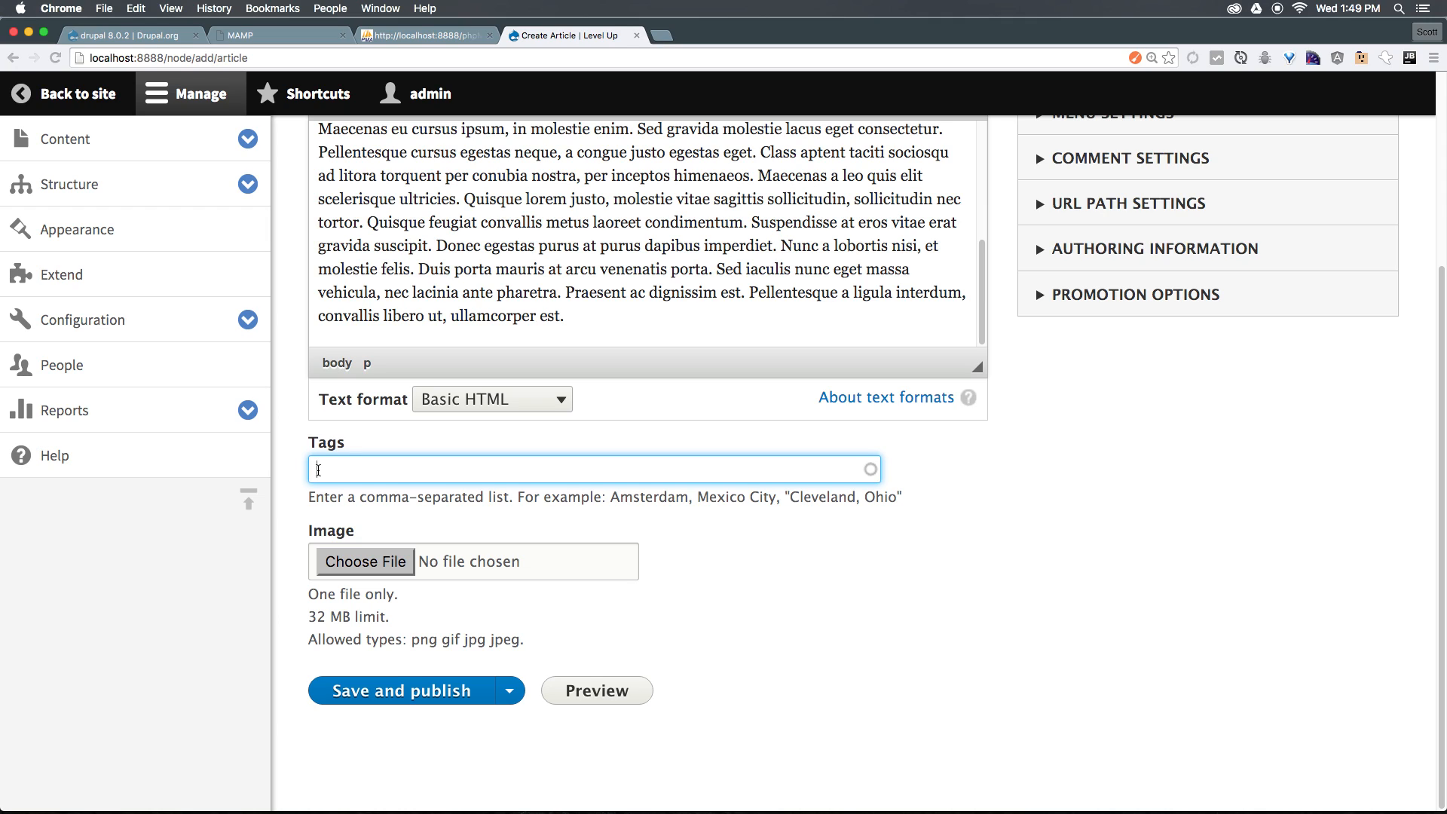
# Step: Enter 'intro, test' in the article's Tags field
pyautogui.write('intro,')
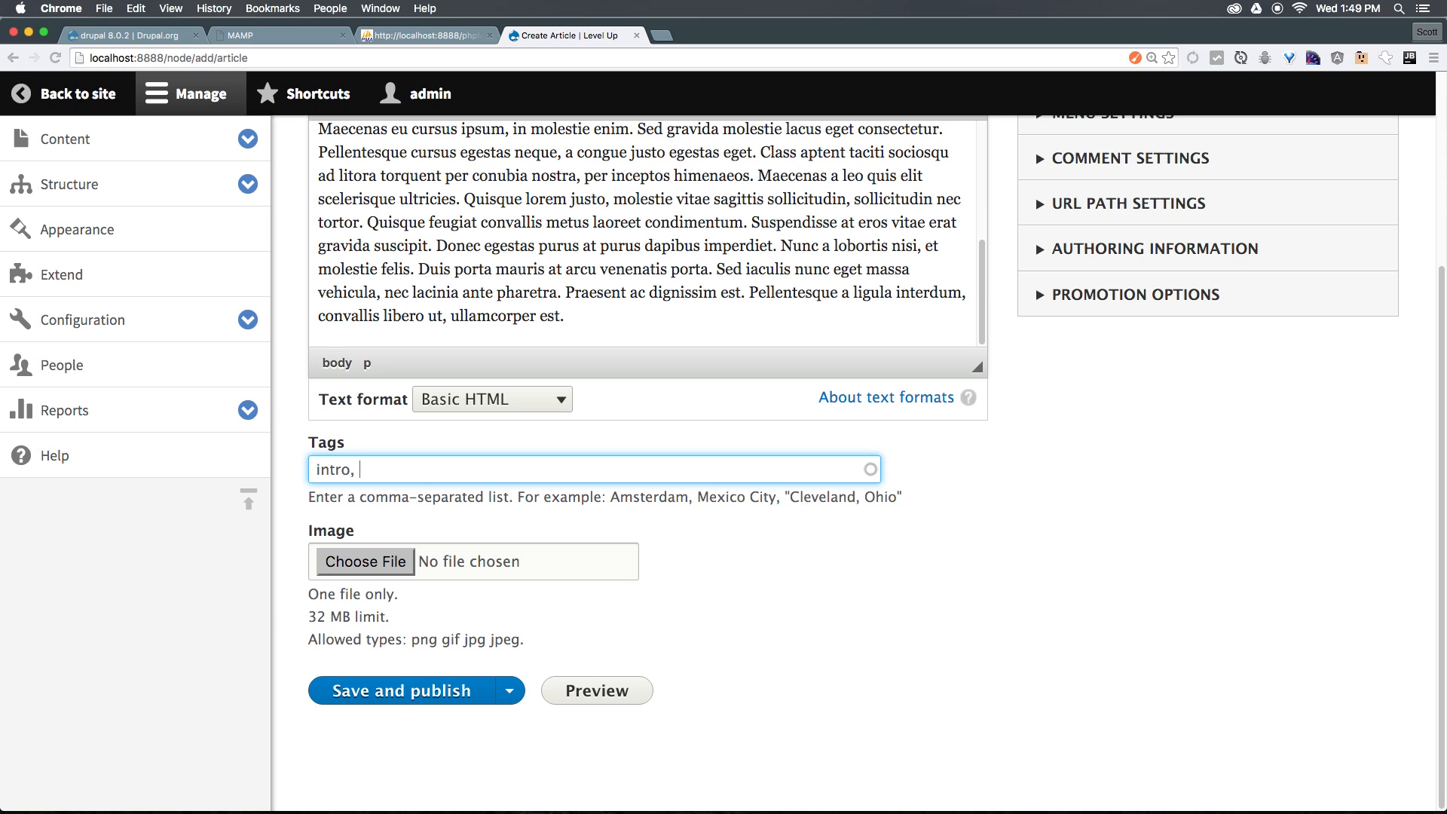
pyautogui.write('test')
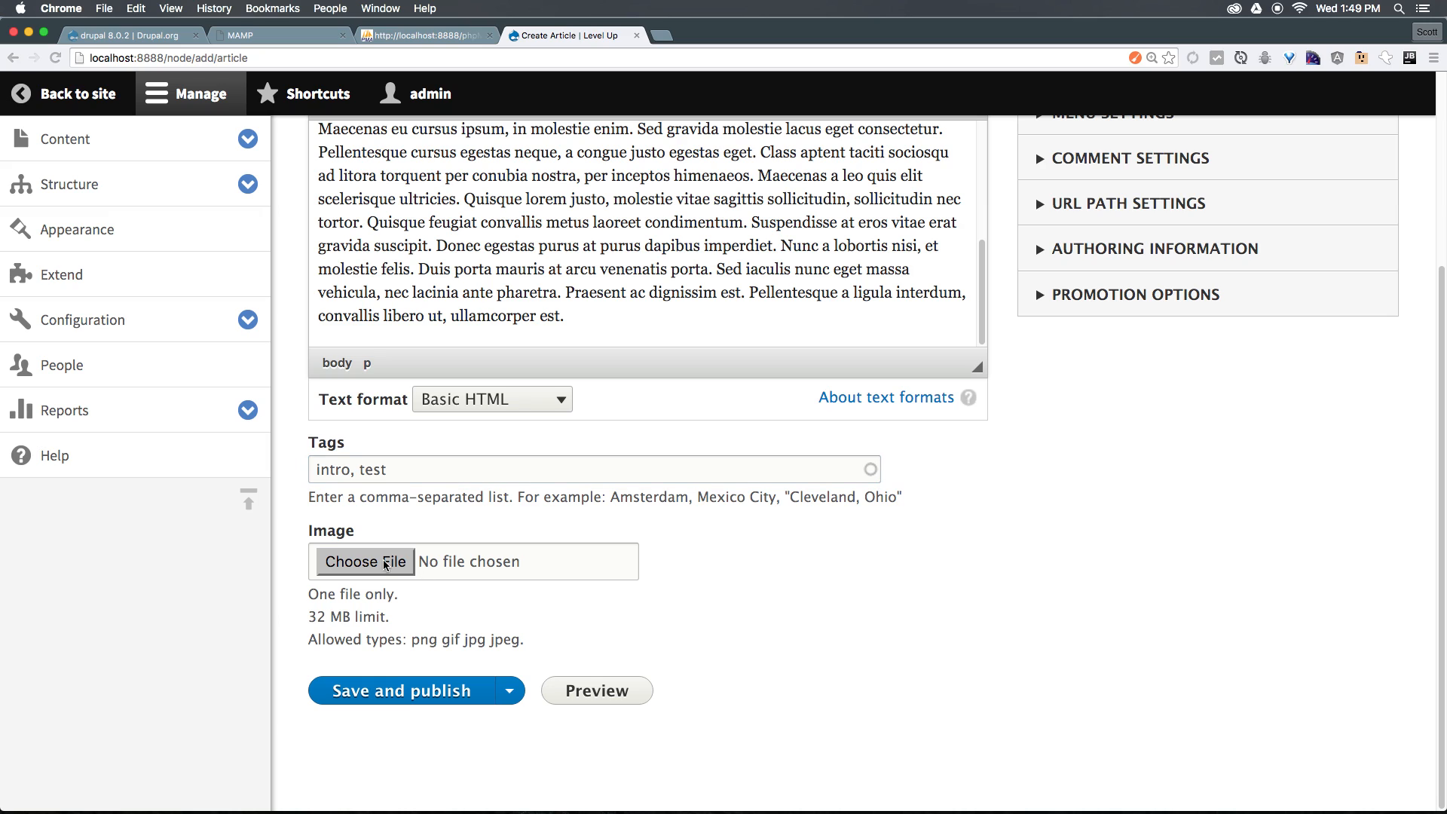
# Step: Upload shia.jpg as the article's image
pyautogui.click(364, 561)
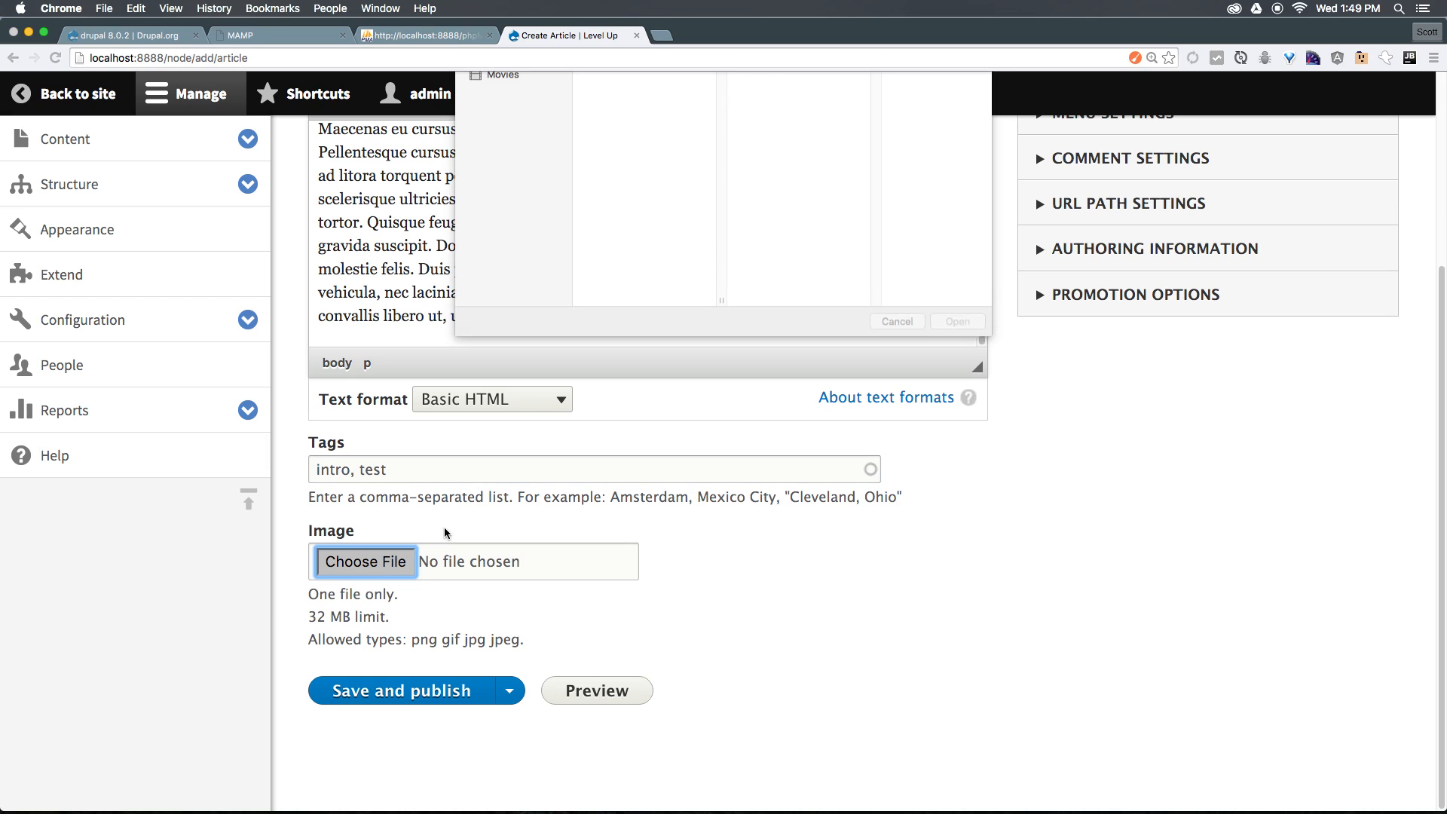
pyautogui.click(610, 297)
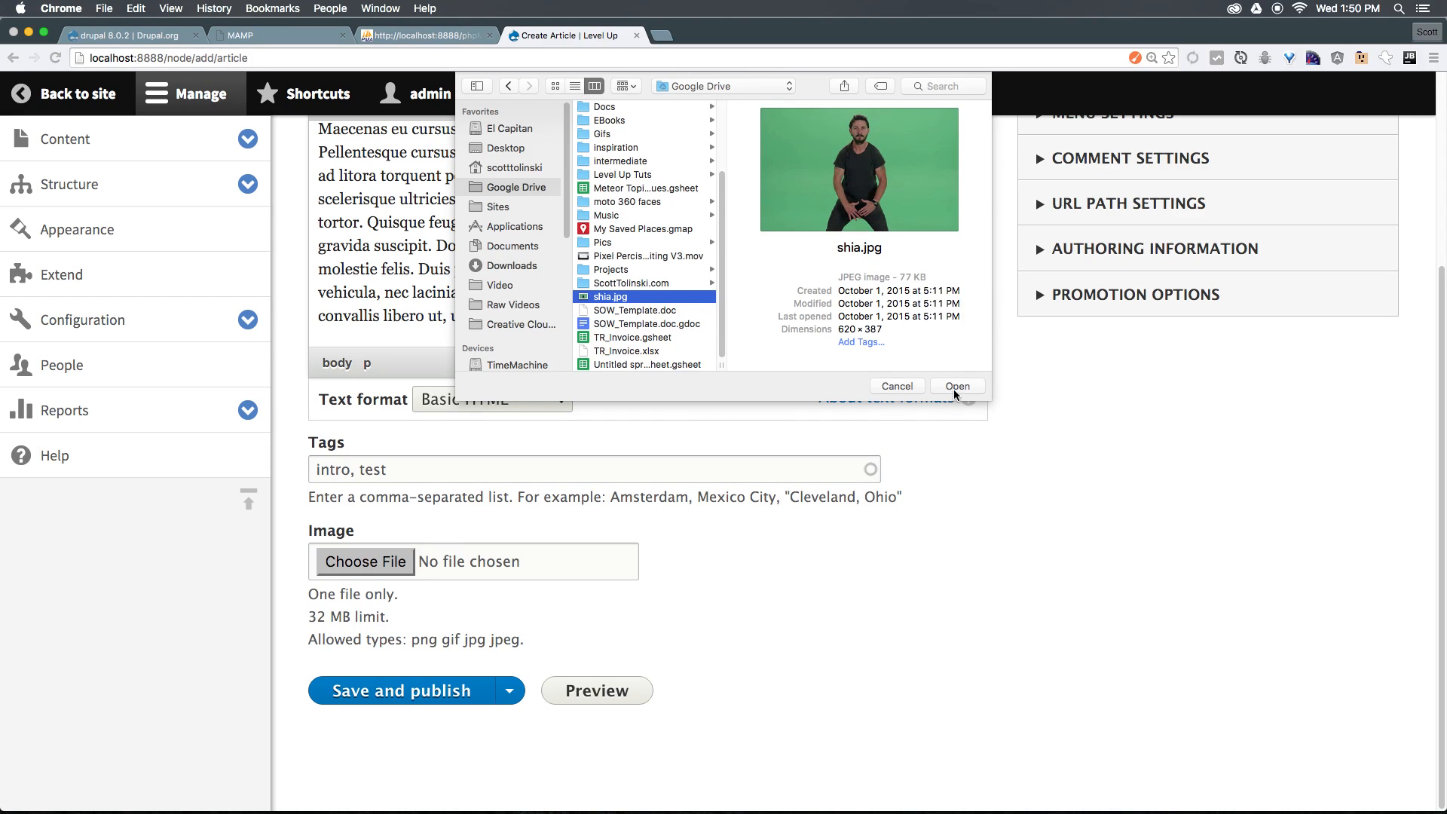
pyautogui.click(956, 386)
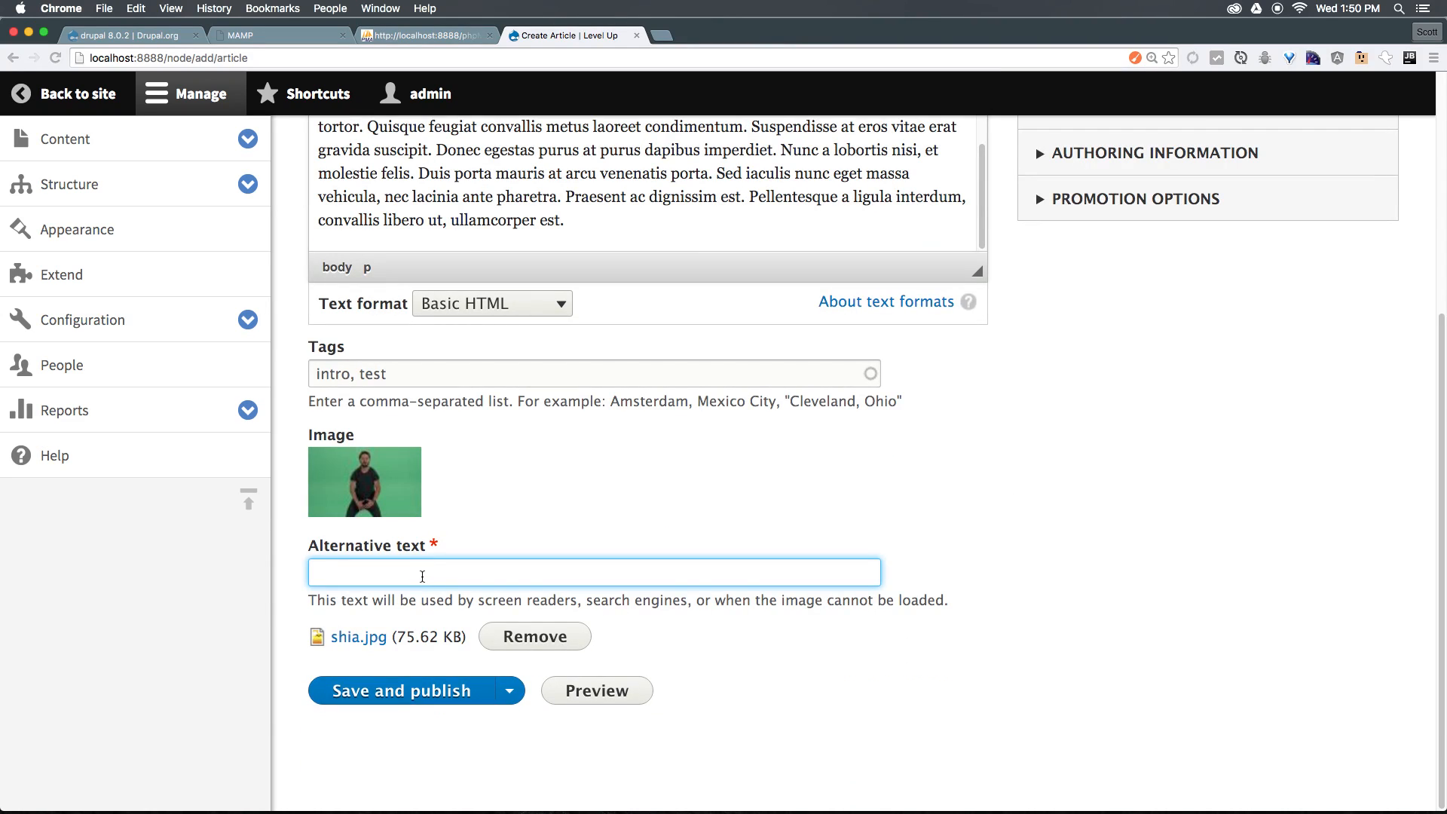
# Step: Set the image alternative text to 'Just do it', then inspect the menu link settings and leave the link off
pyautogui.write('Just do')
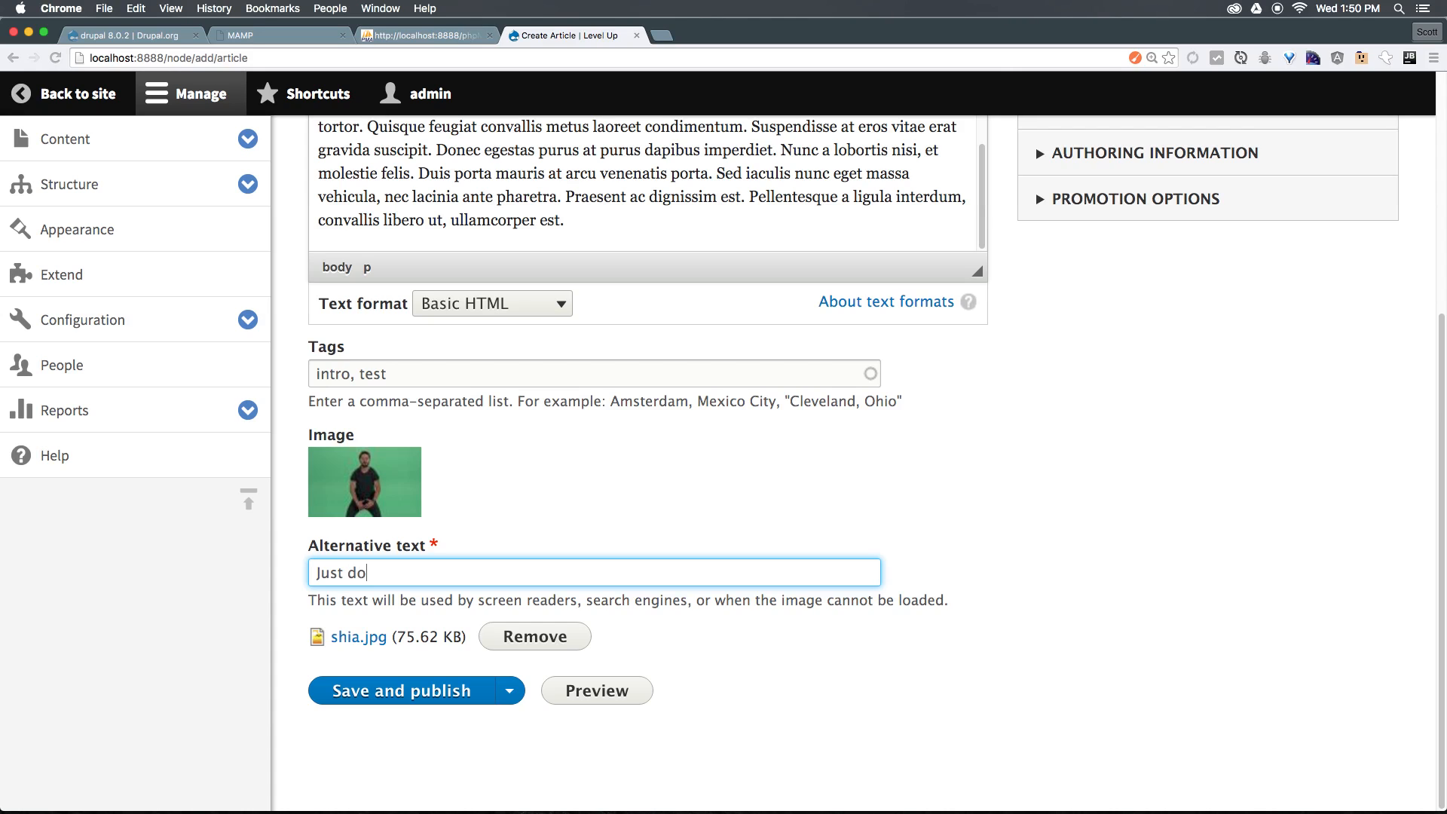
pyautogui.write('it')
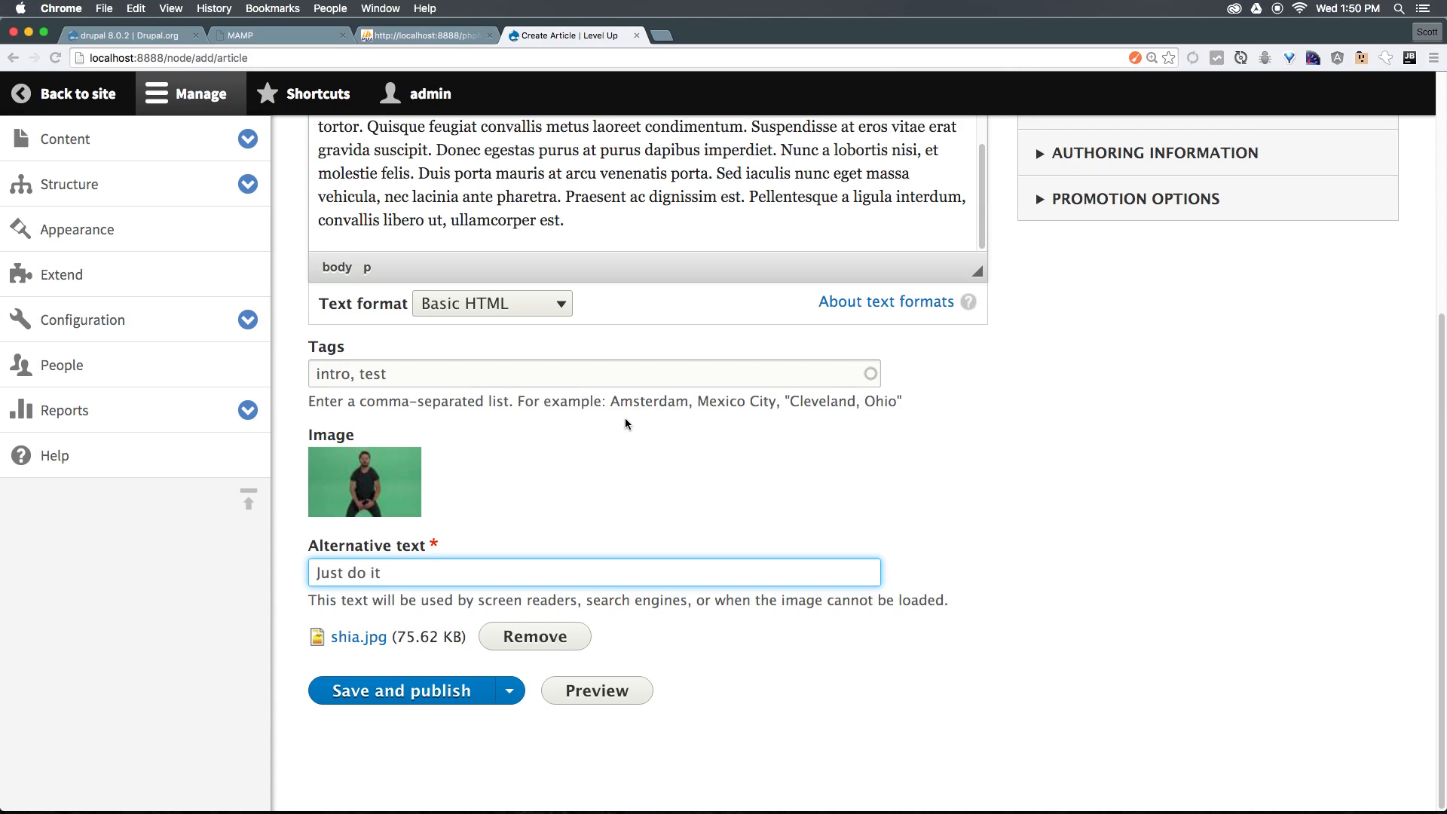
pyautogui.scroll(3)
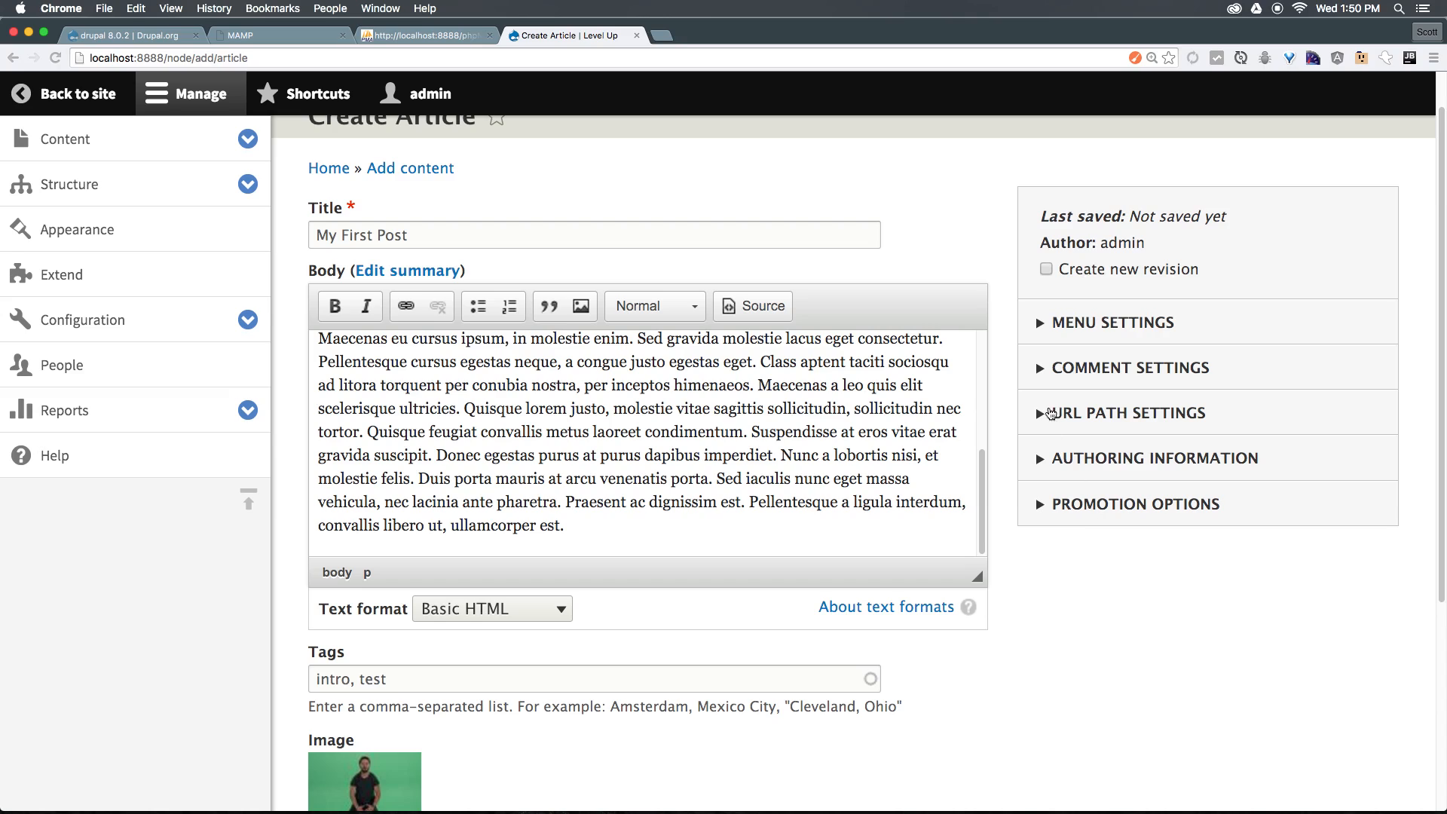
pyautogui.moveTo(1200, 284)
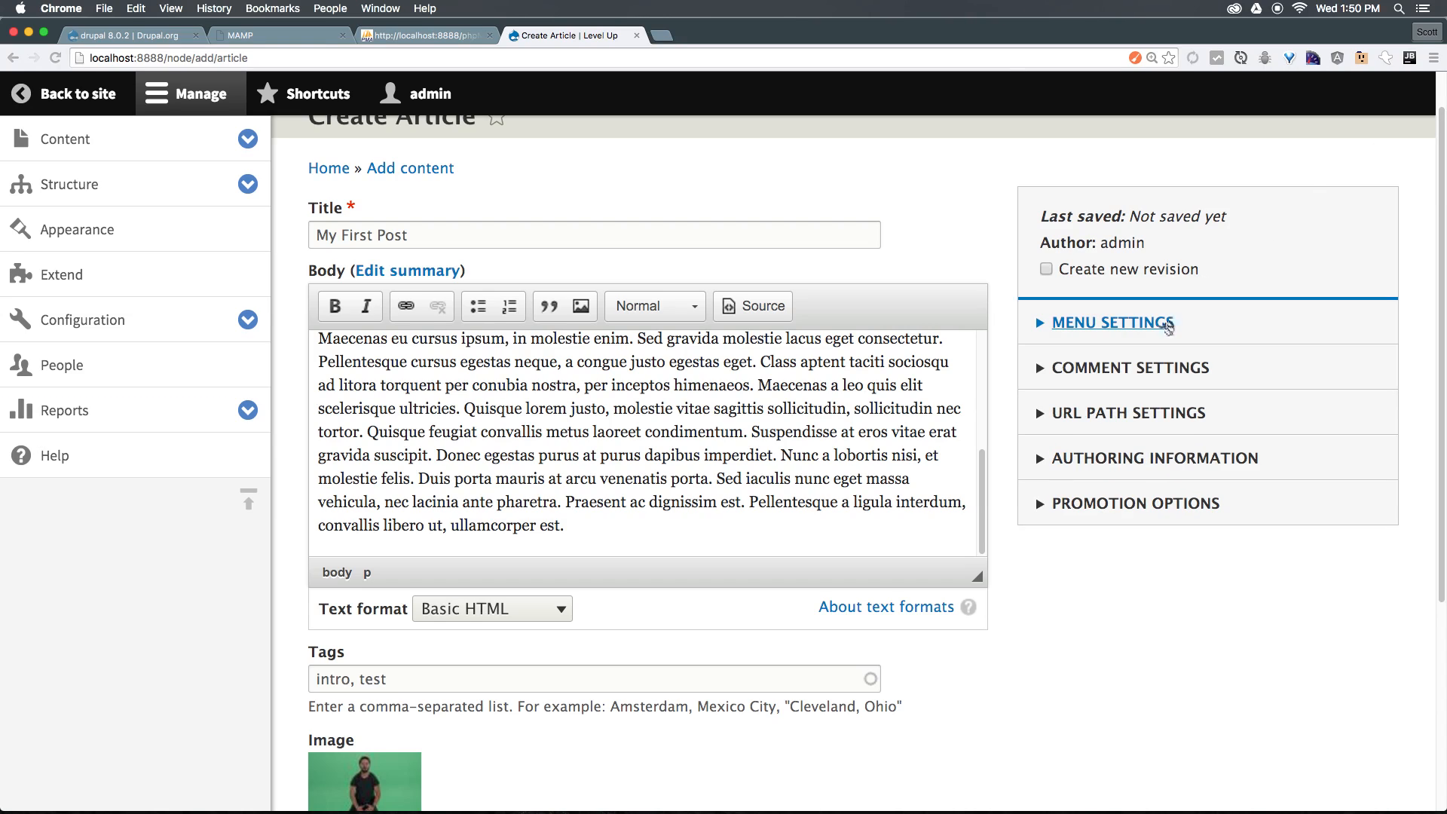
pyautogui.click(1111, 322)
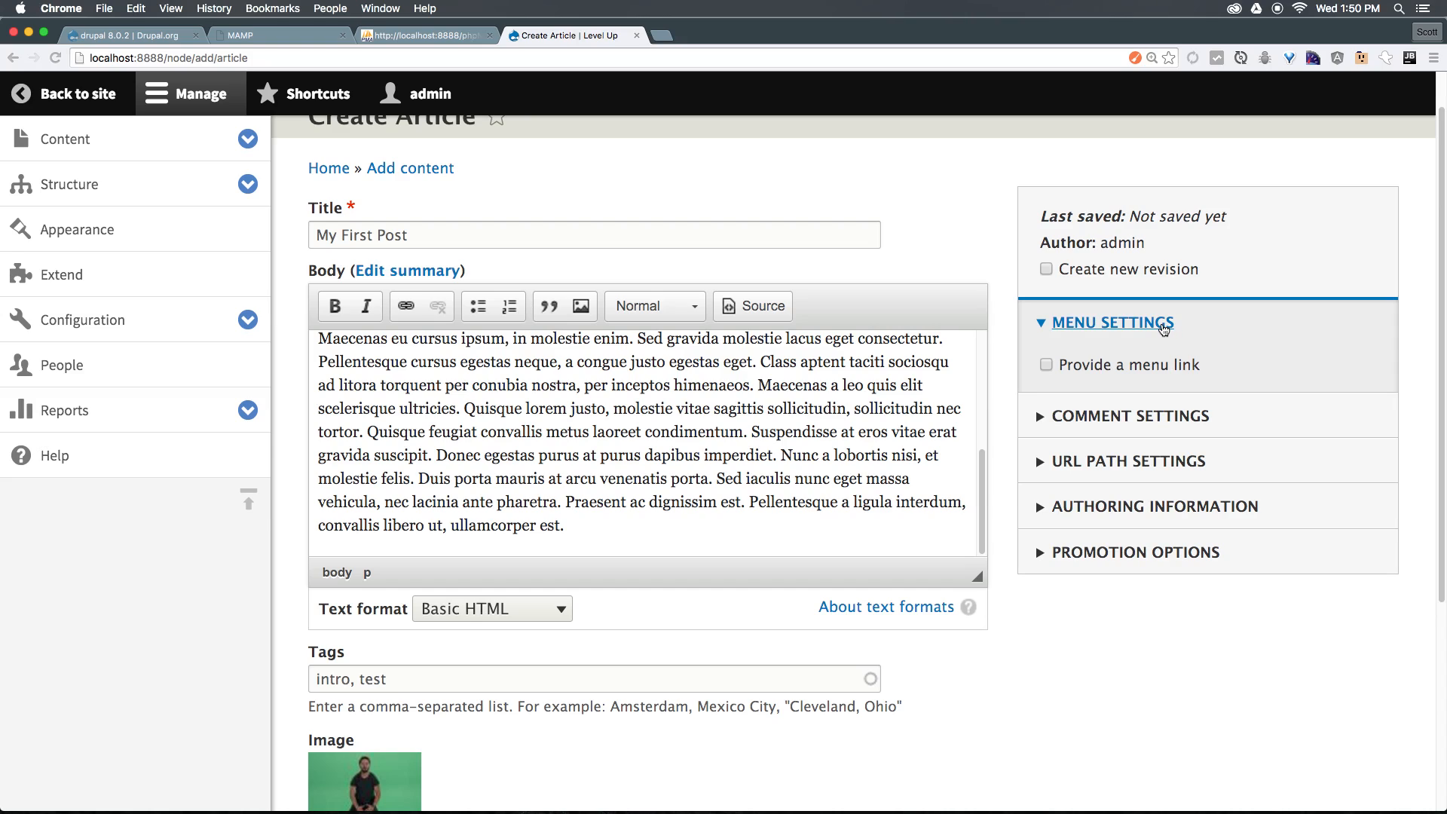
pyautogui.click(1112, 322)
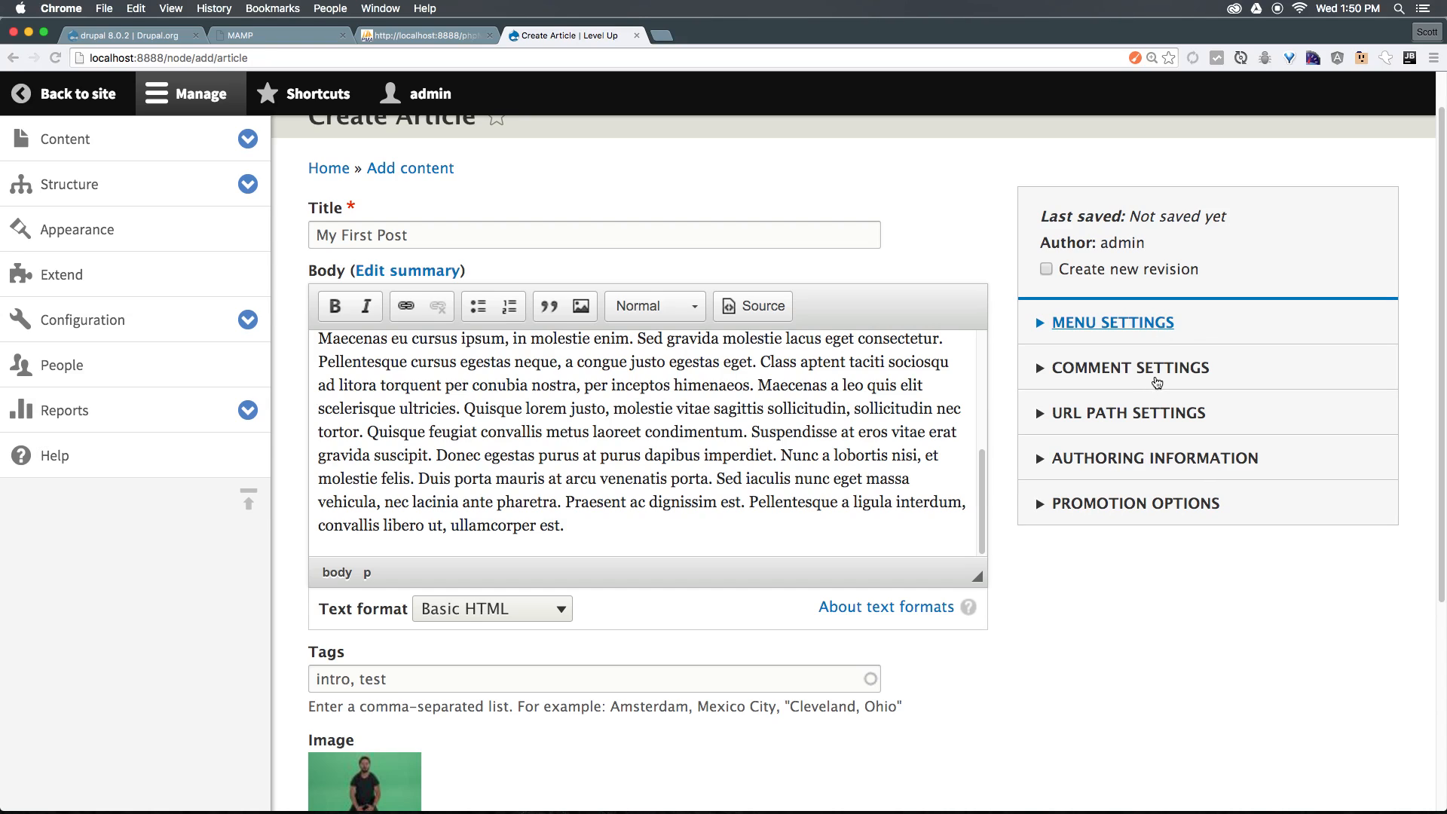
pyautogui.moveTo(1193, 295)
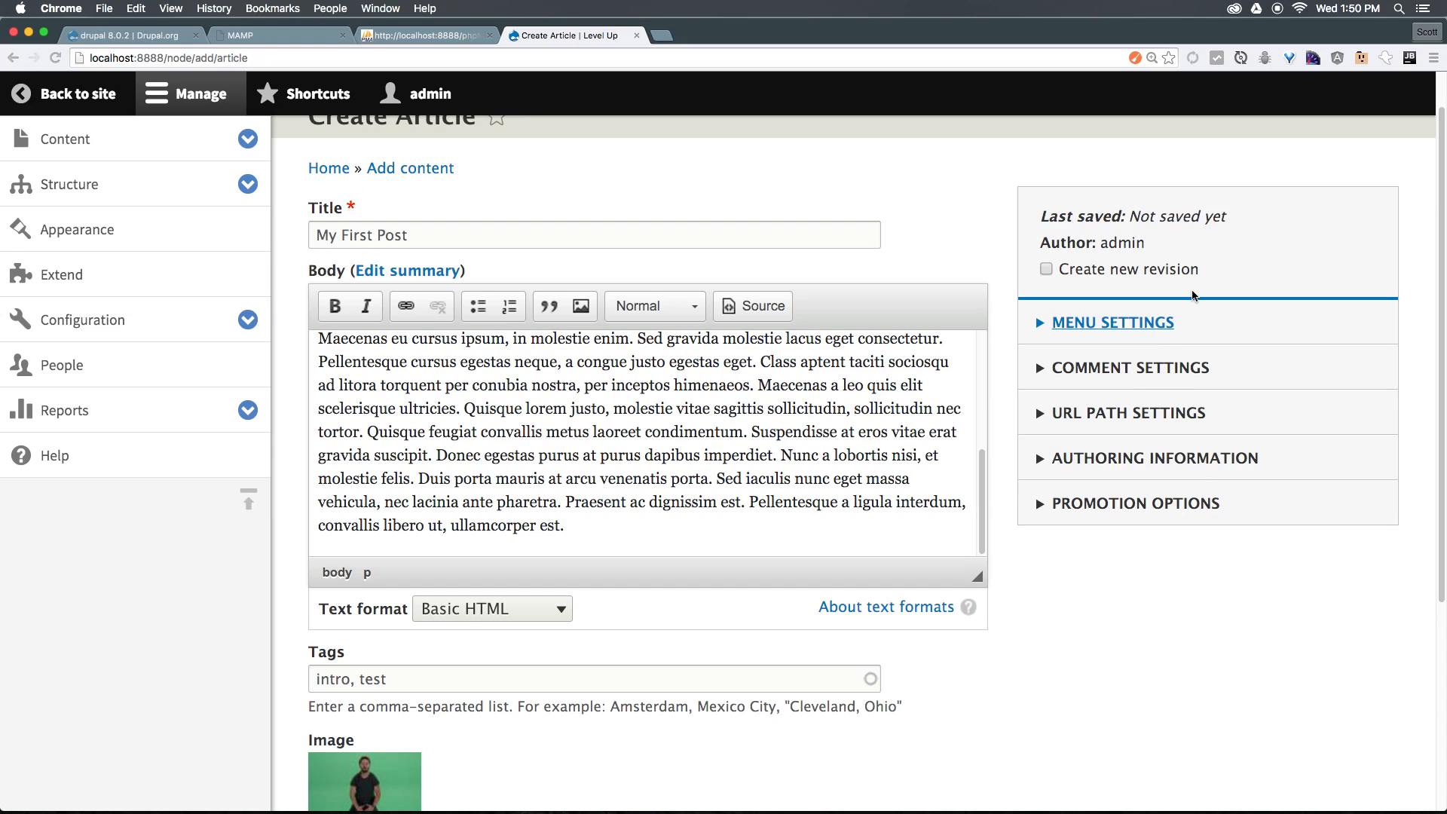
pyautogui.moveTo(1145, 327)
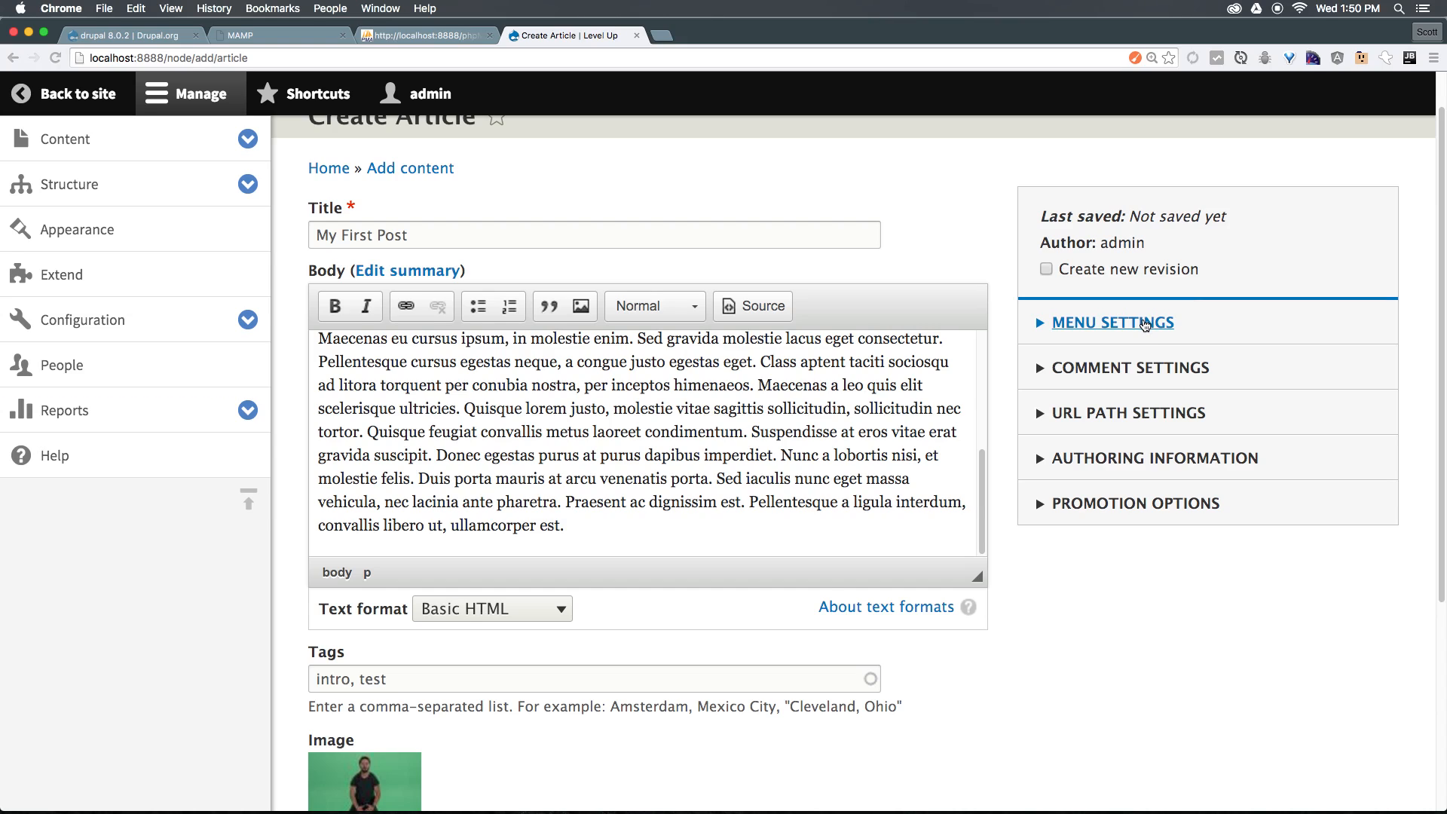
pyautogui.click(1112, 322)
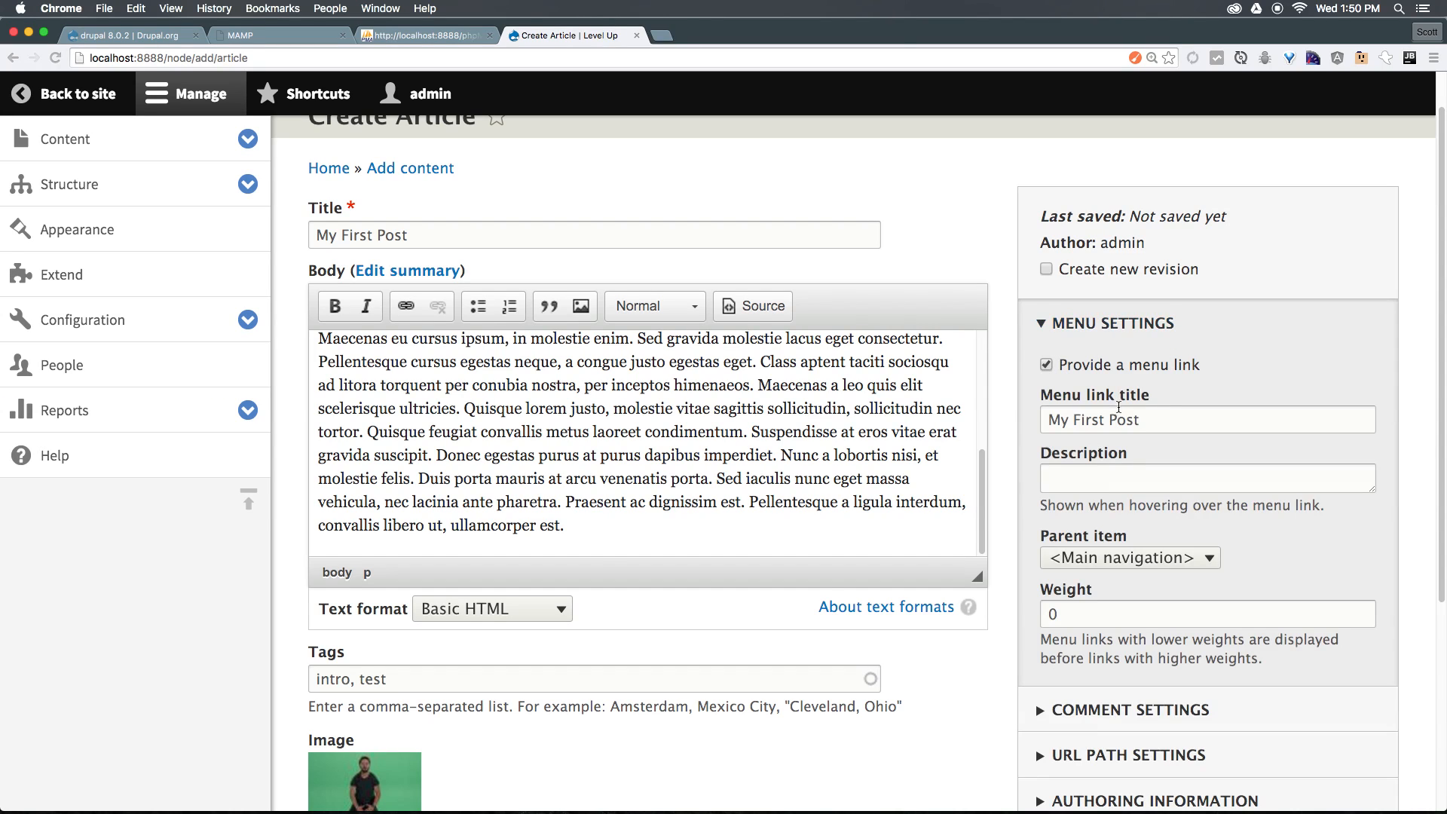
pyautogui.click(1128, 557)
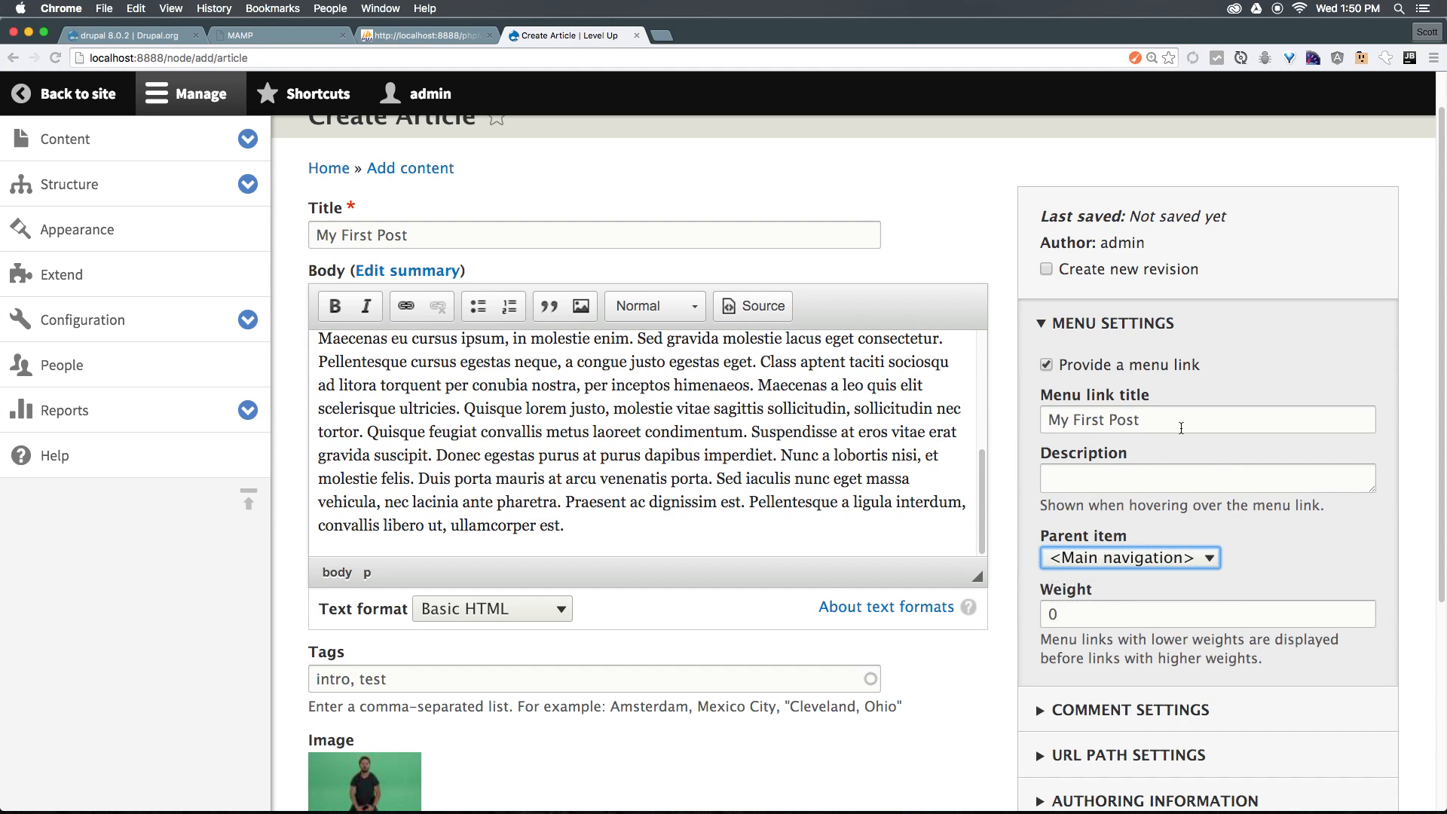
pyautogui.click(1046, 363)
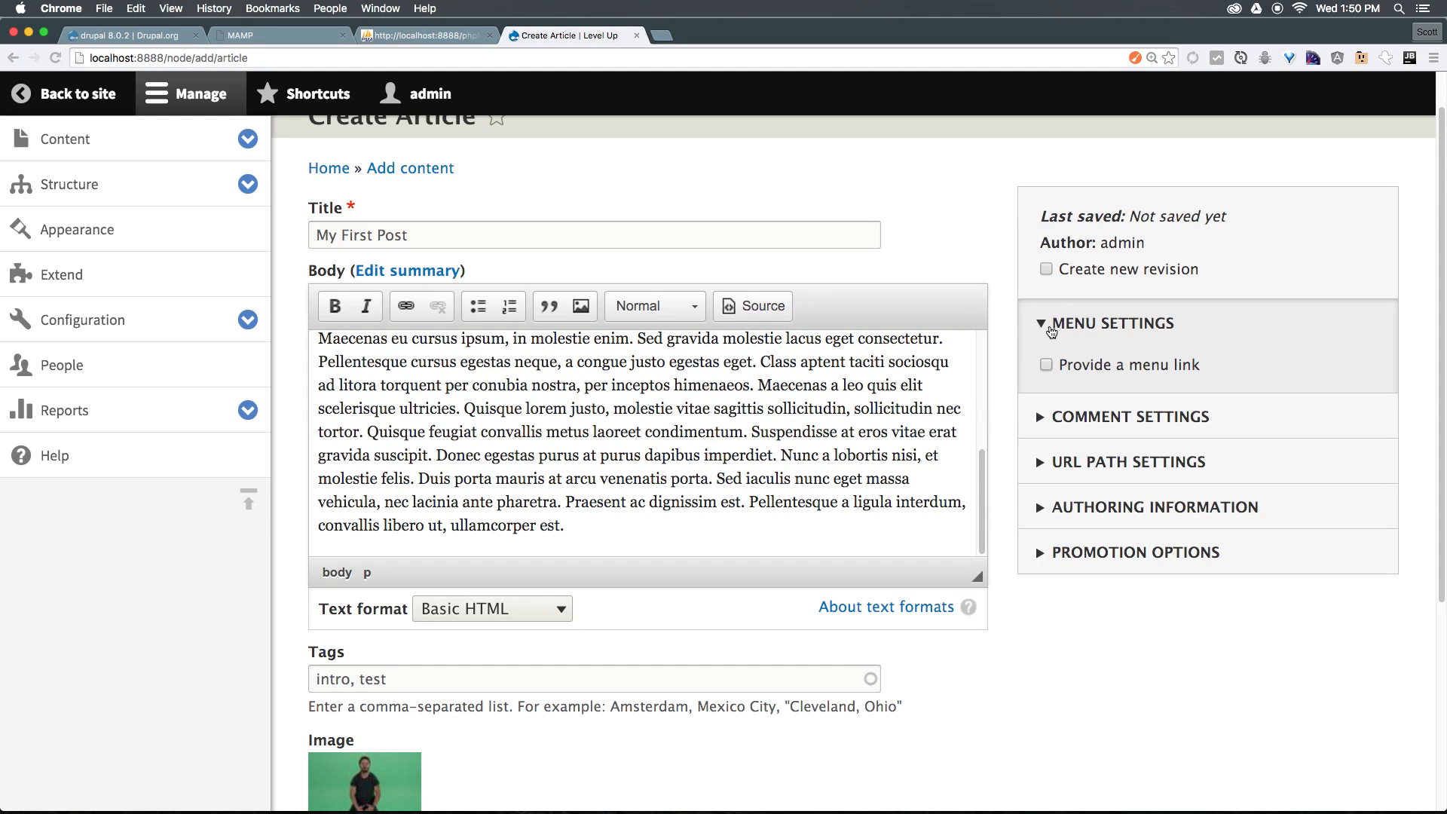
# Step: Review the comment, URL alias, authoring information and front-page promotion settings
pyautogui.click(1129, 415)
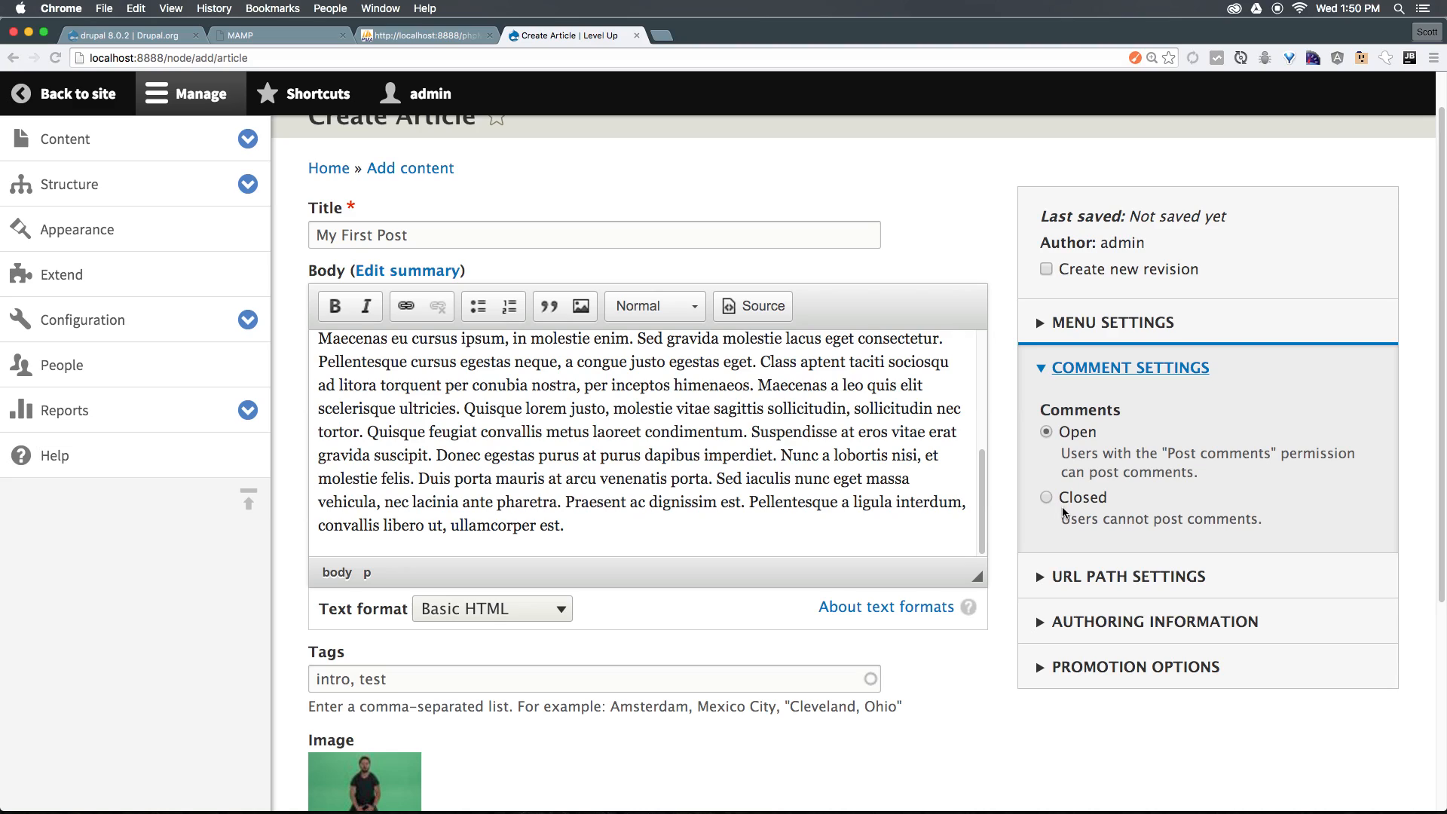
pyautogui.moveTo(1112, 359)
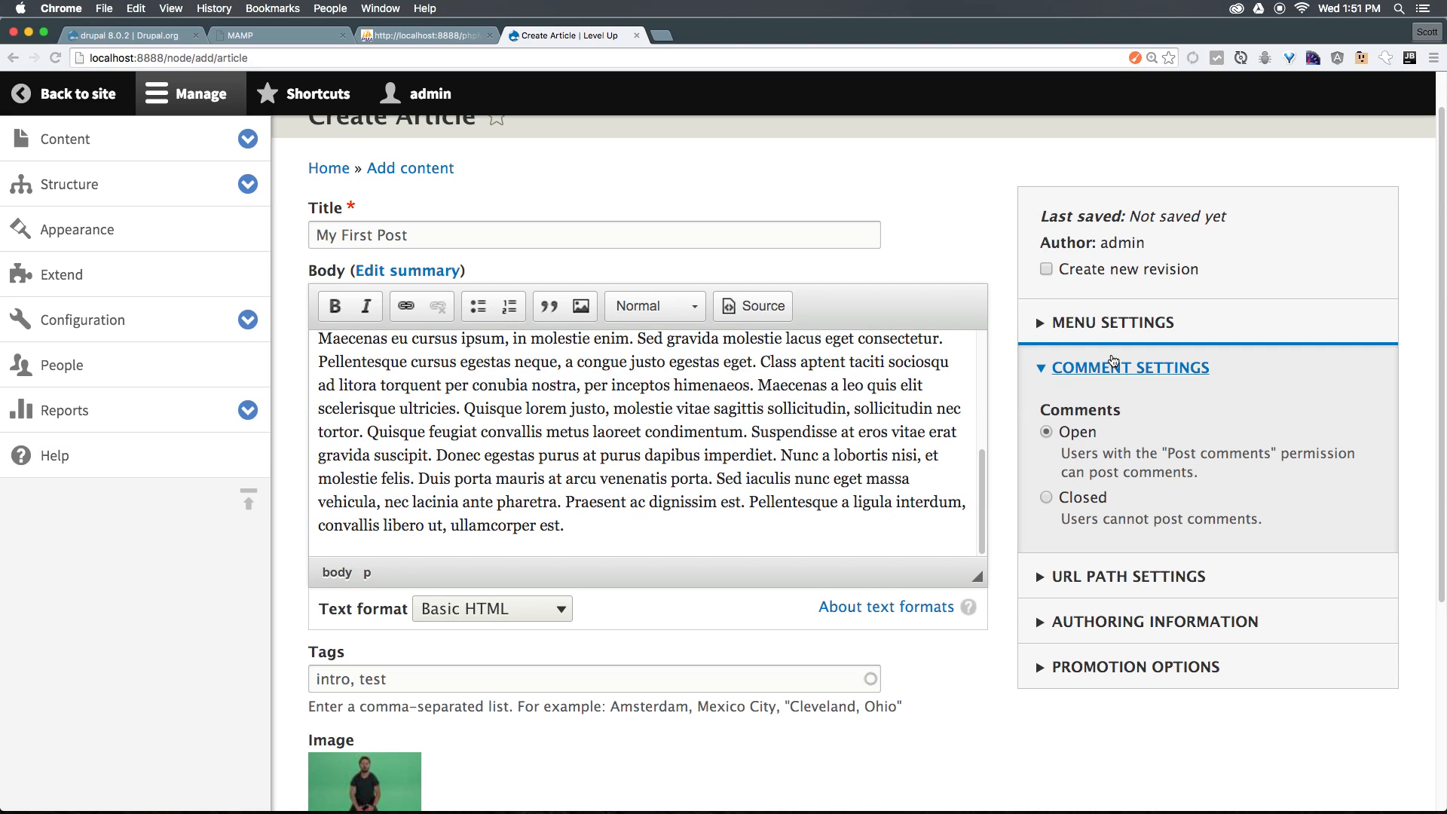
pyautogui.click(1128, 367)
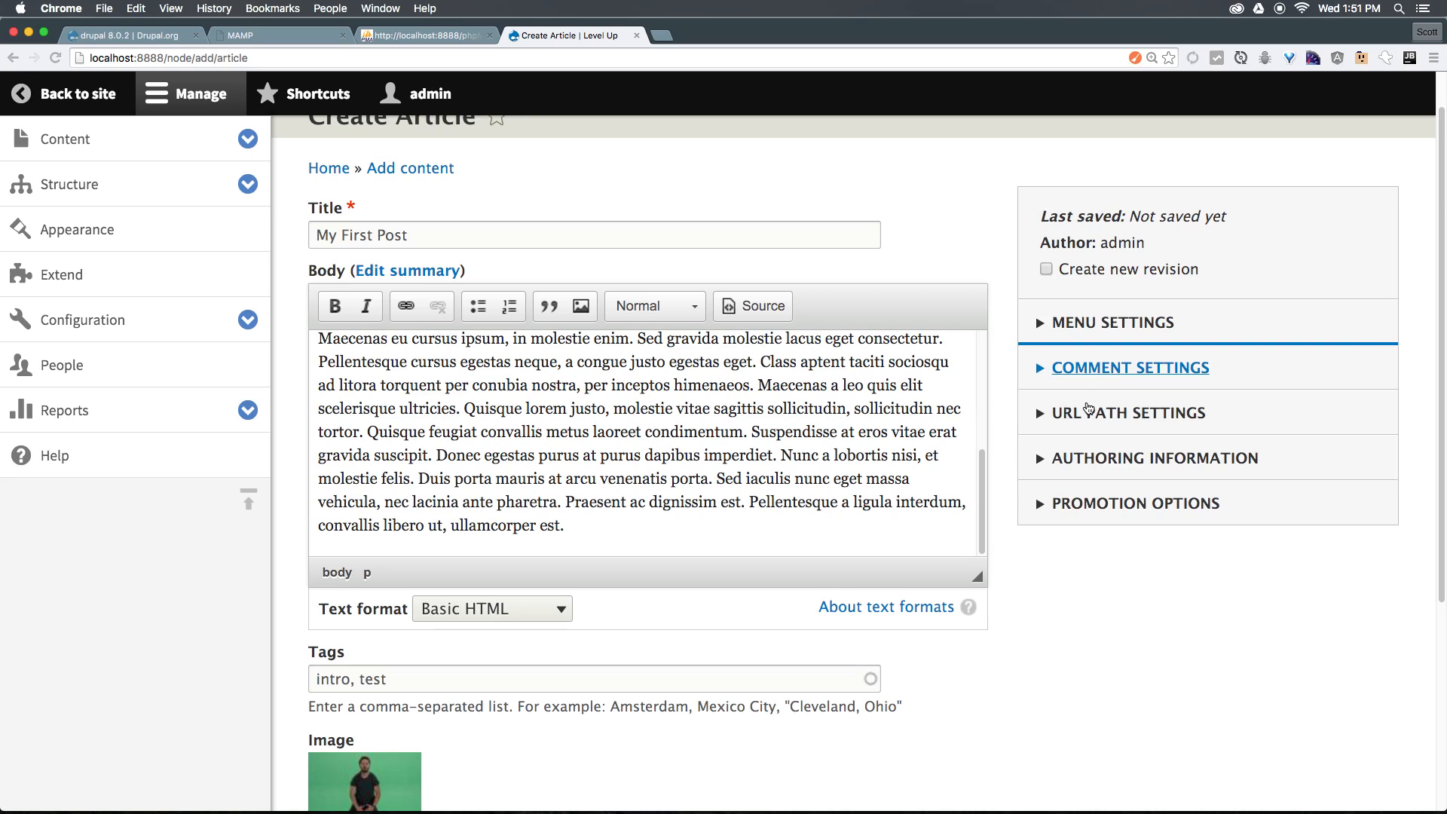
pyautogui.moveTo(1157, 470)
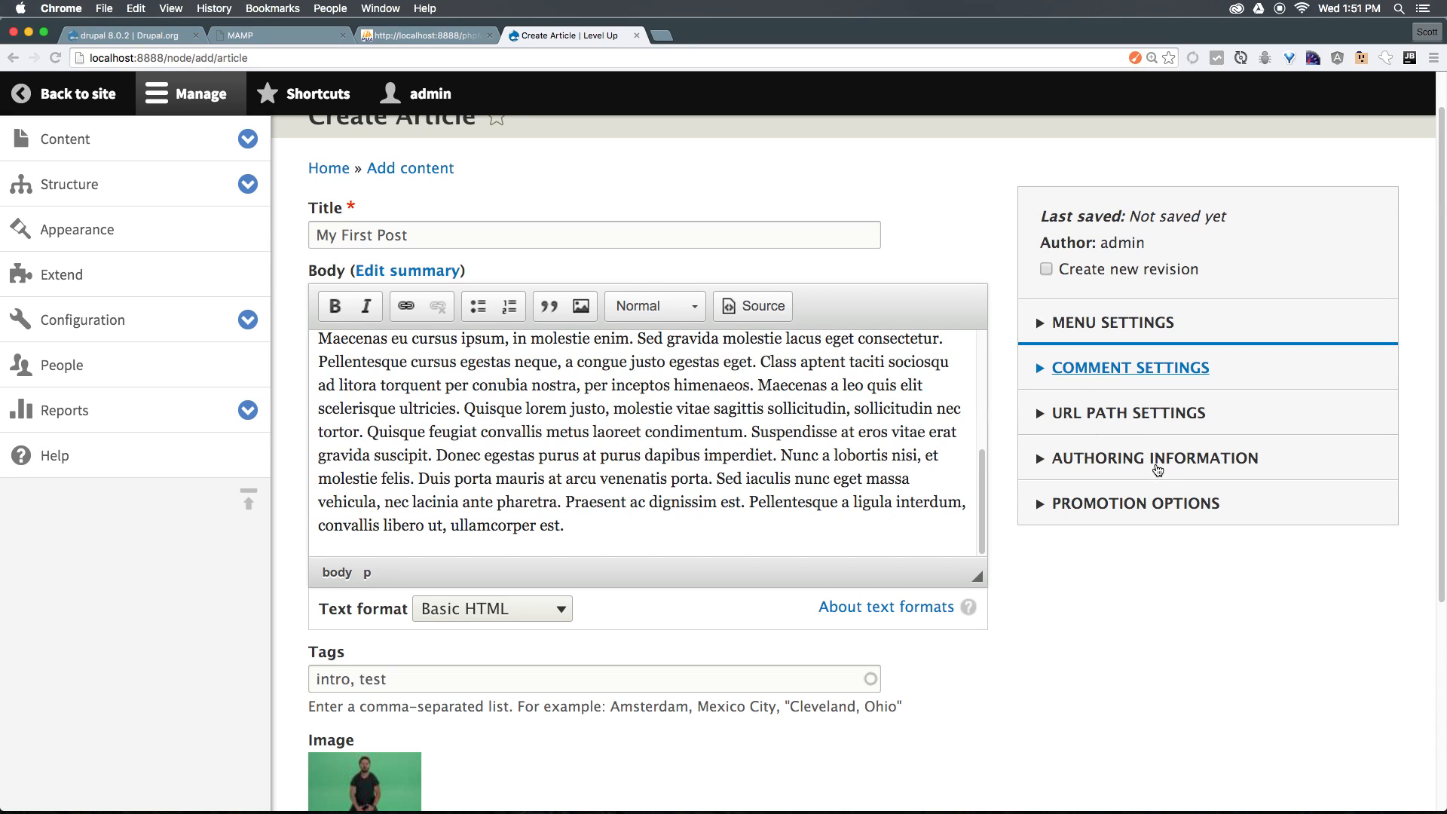
pyautogui.click(1127, 413)
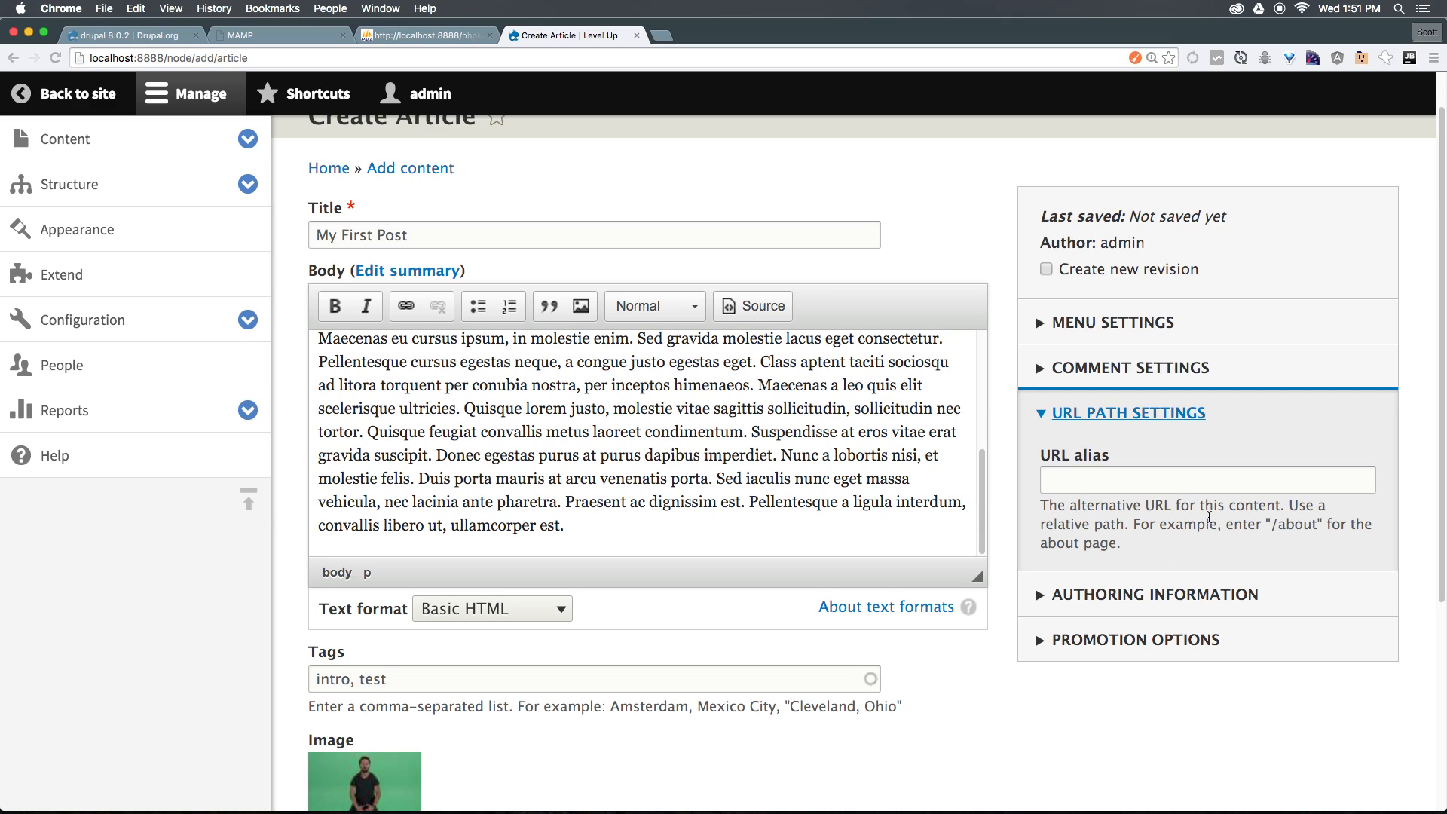
pyautogui.doubleClick(1071, 455)
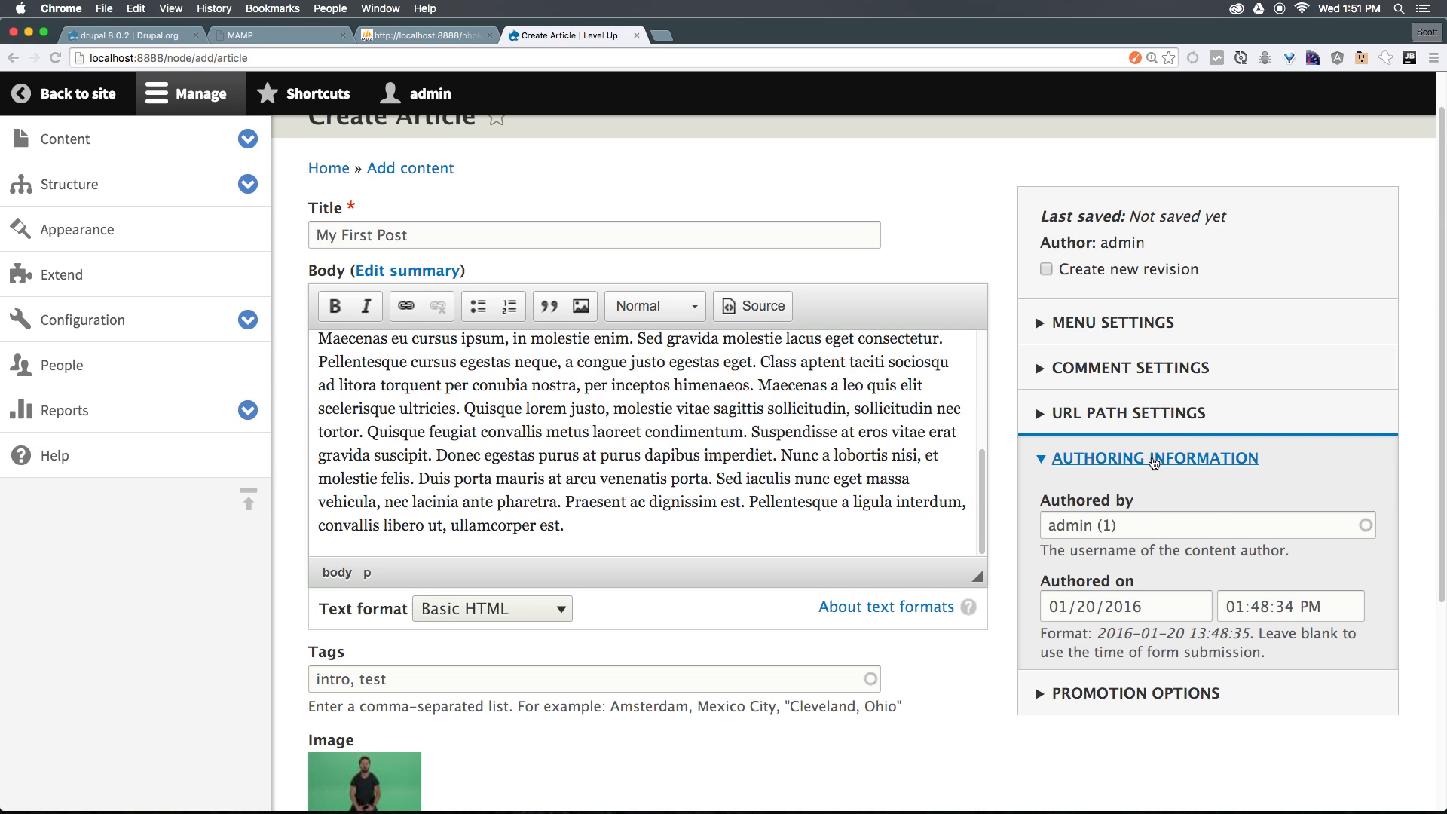
pyautogui.click(1136, 693)
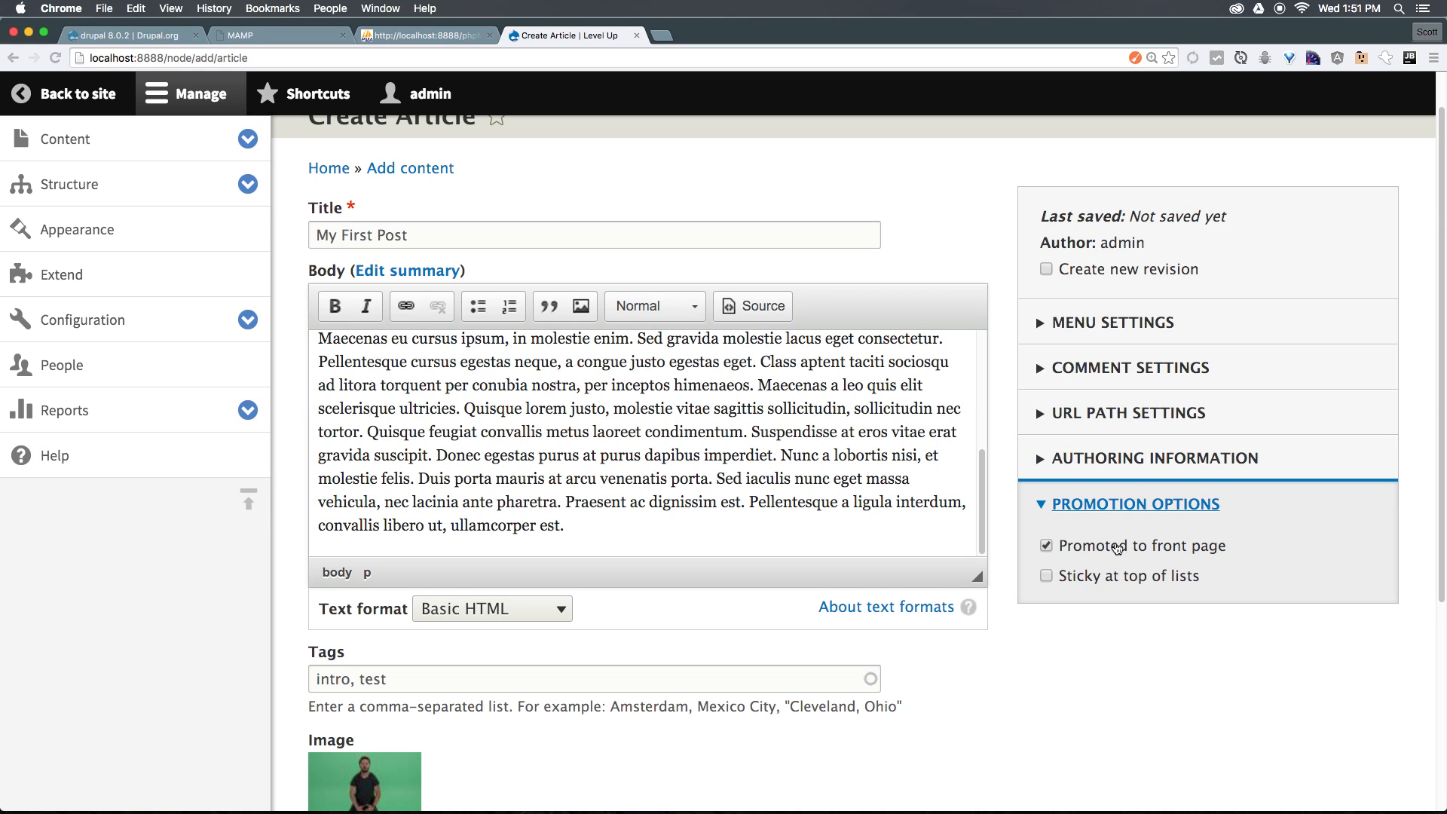
pyautogui.moveTo(1103, 559)
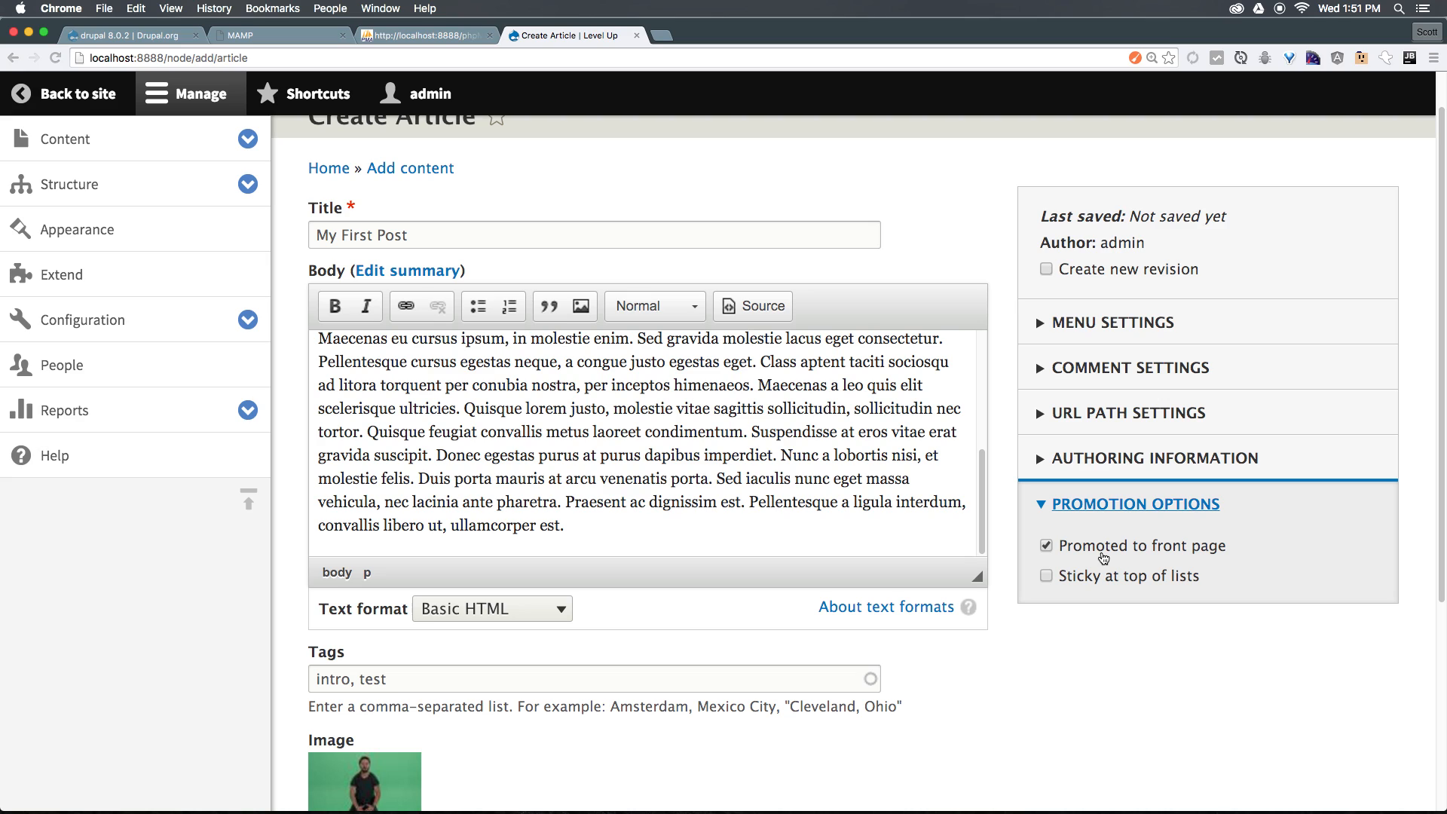
pyautogui.click(1136, 503)
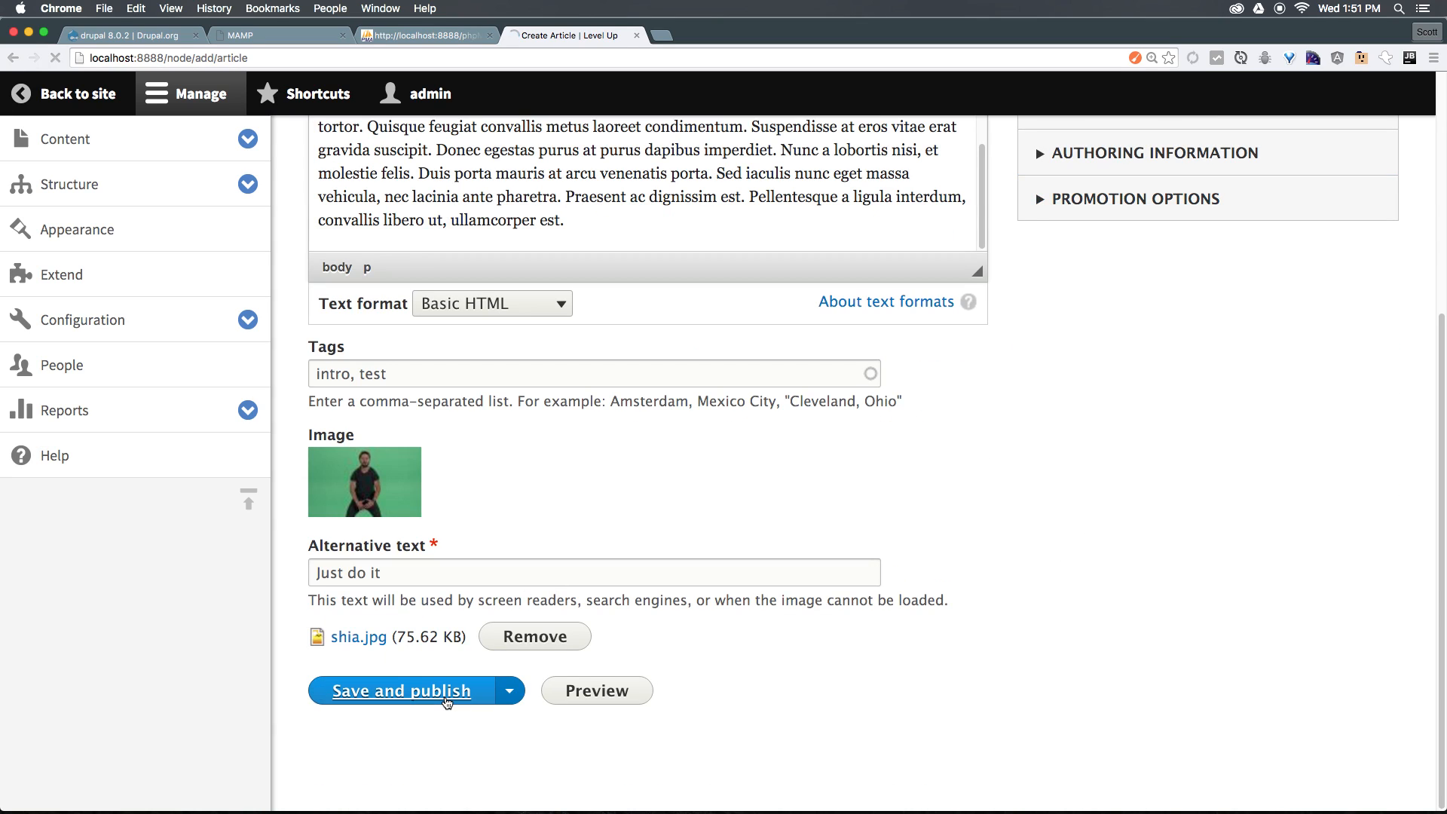
pyautogui.click(399, 690)
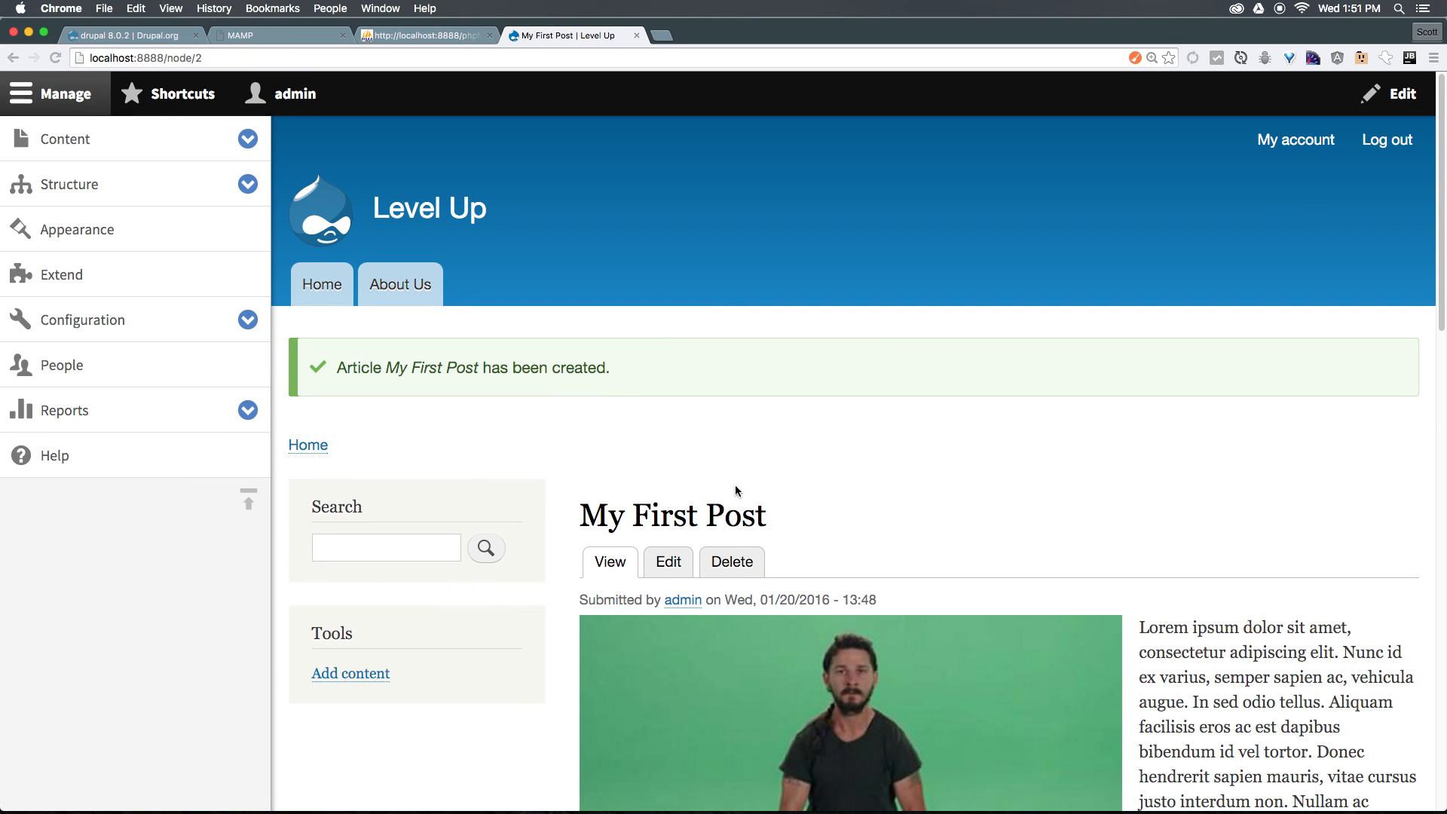
pyautogui.scroll(-3)
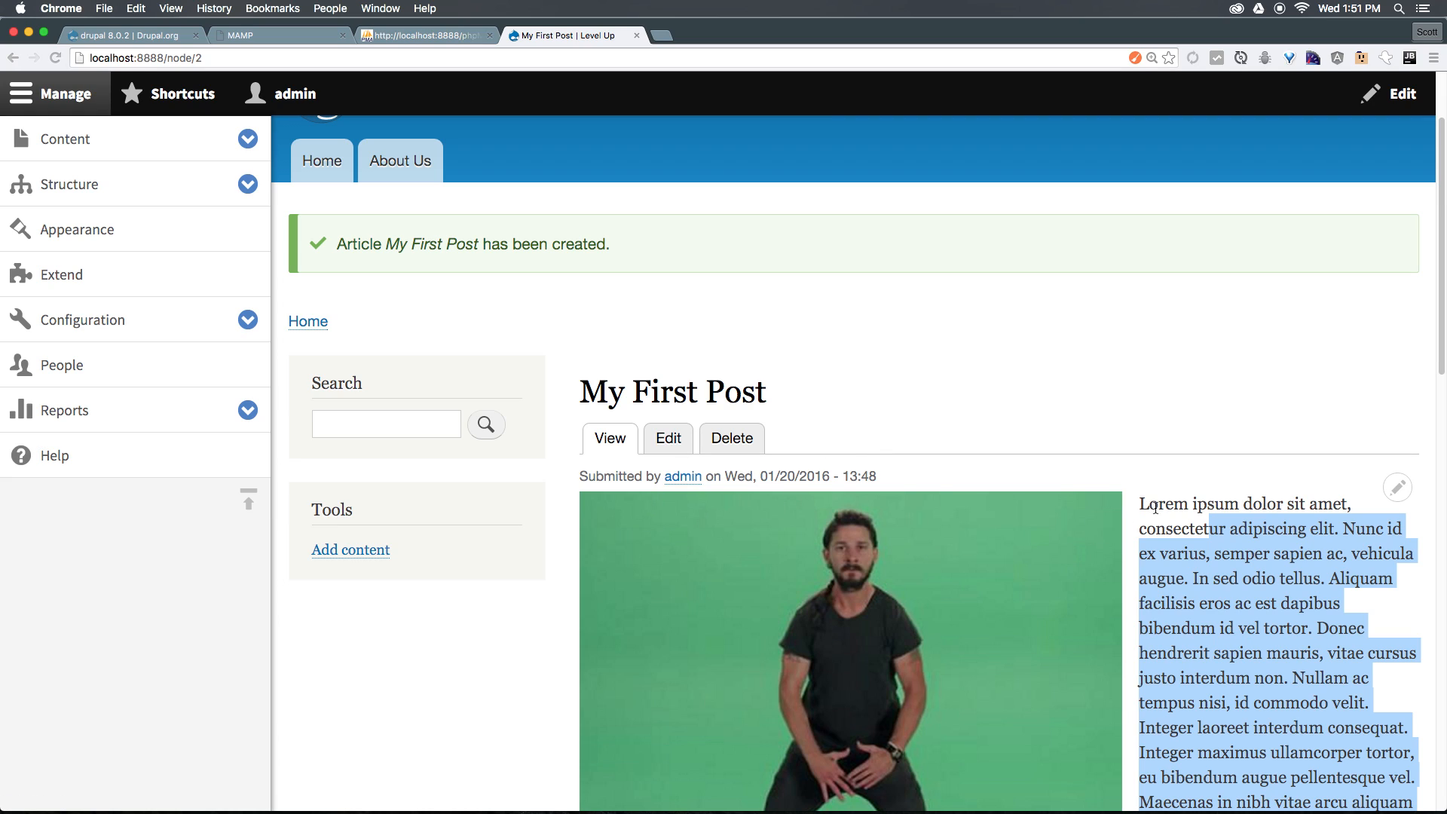
pyautogui.click(1255, 572)
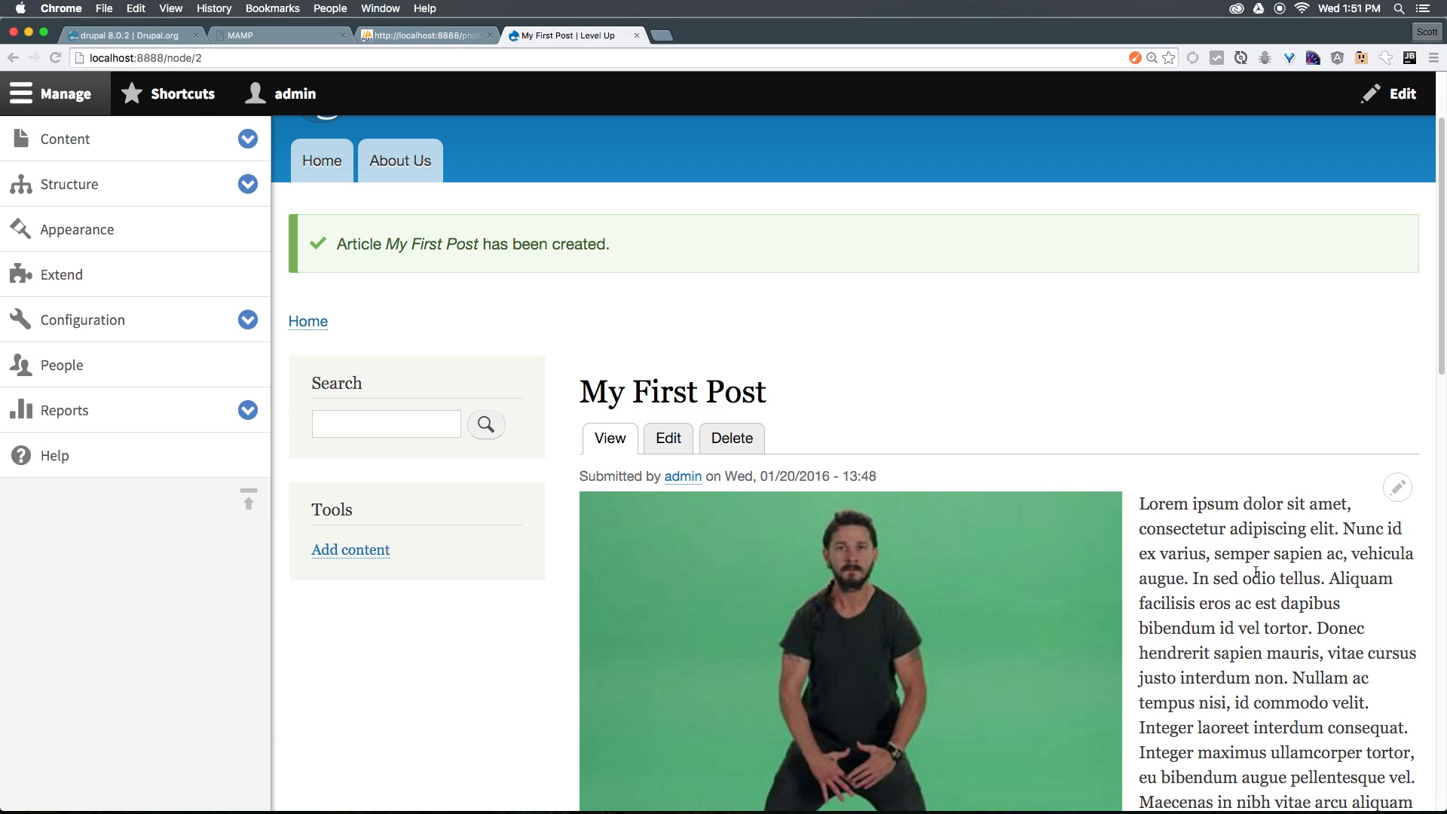
pyautogui.moveTo(1115, 452)
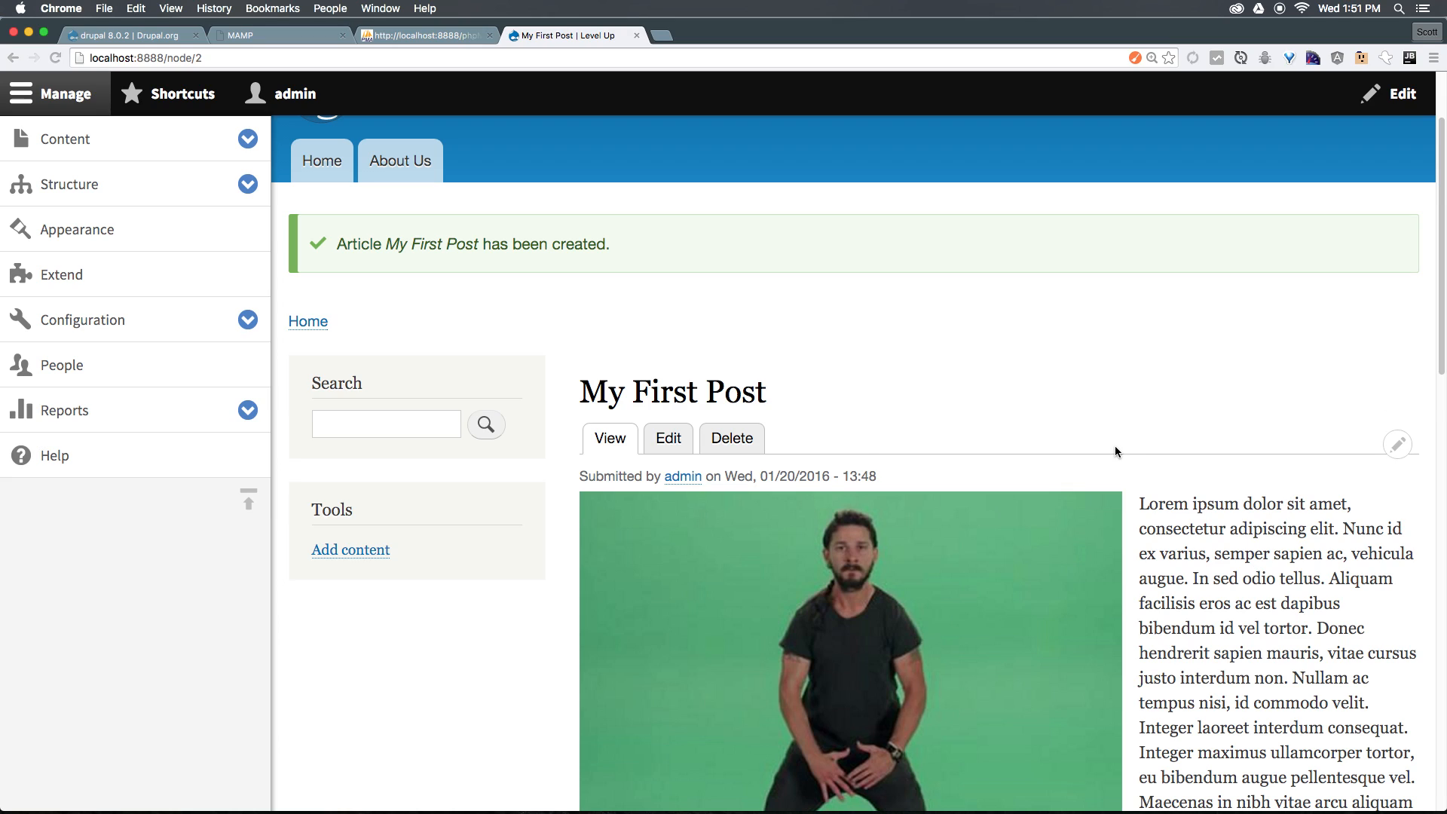
pyautogui.moveTo(975, 532)
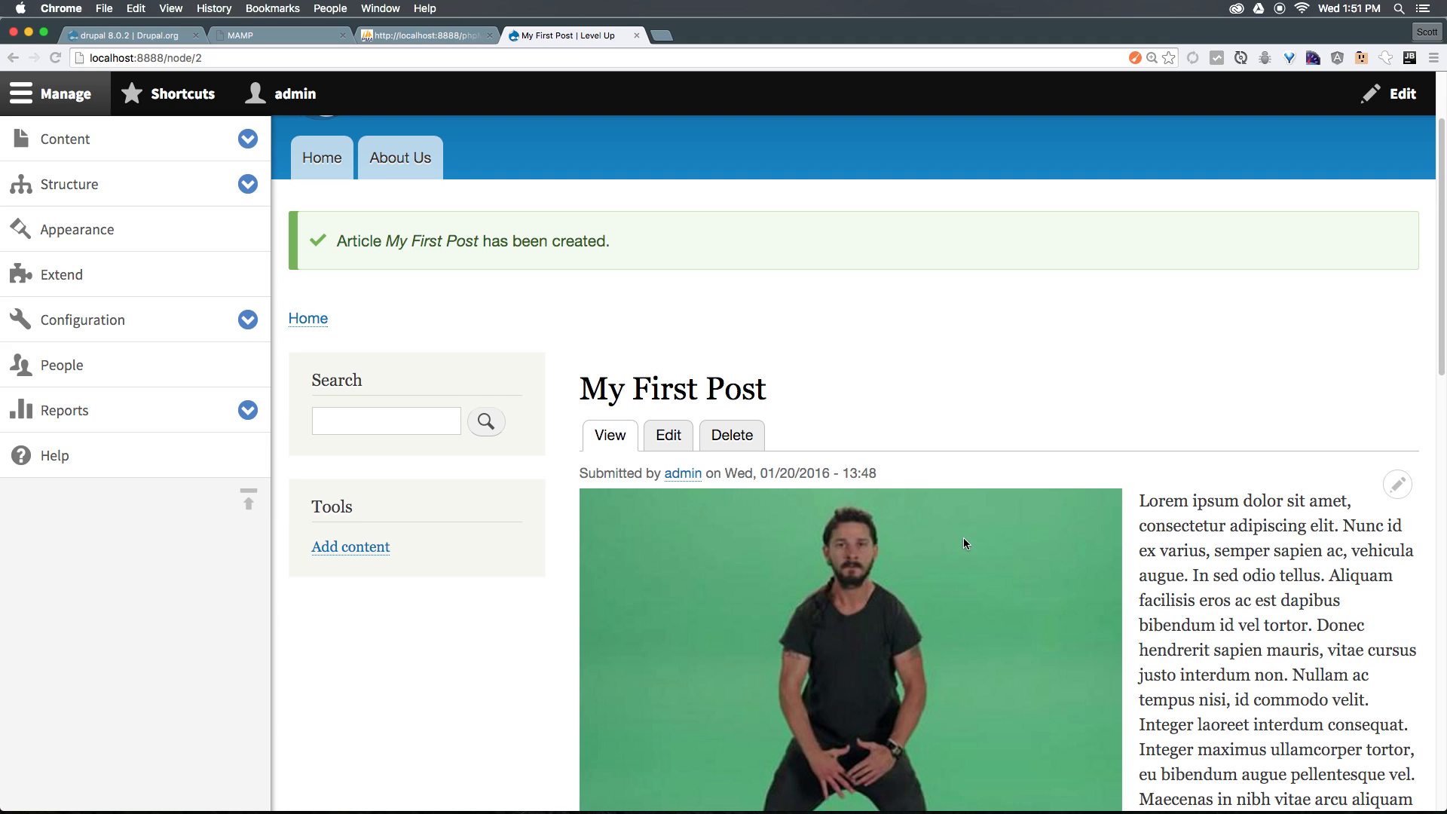
pyautogui.scroll(3)
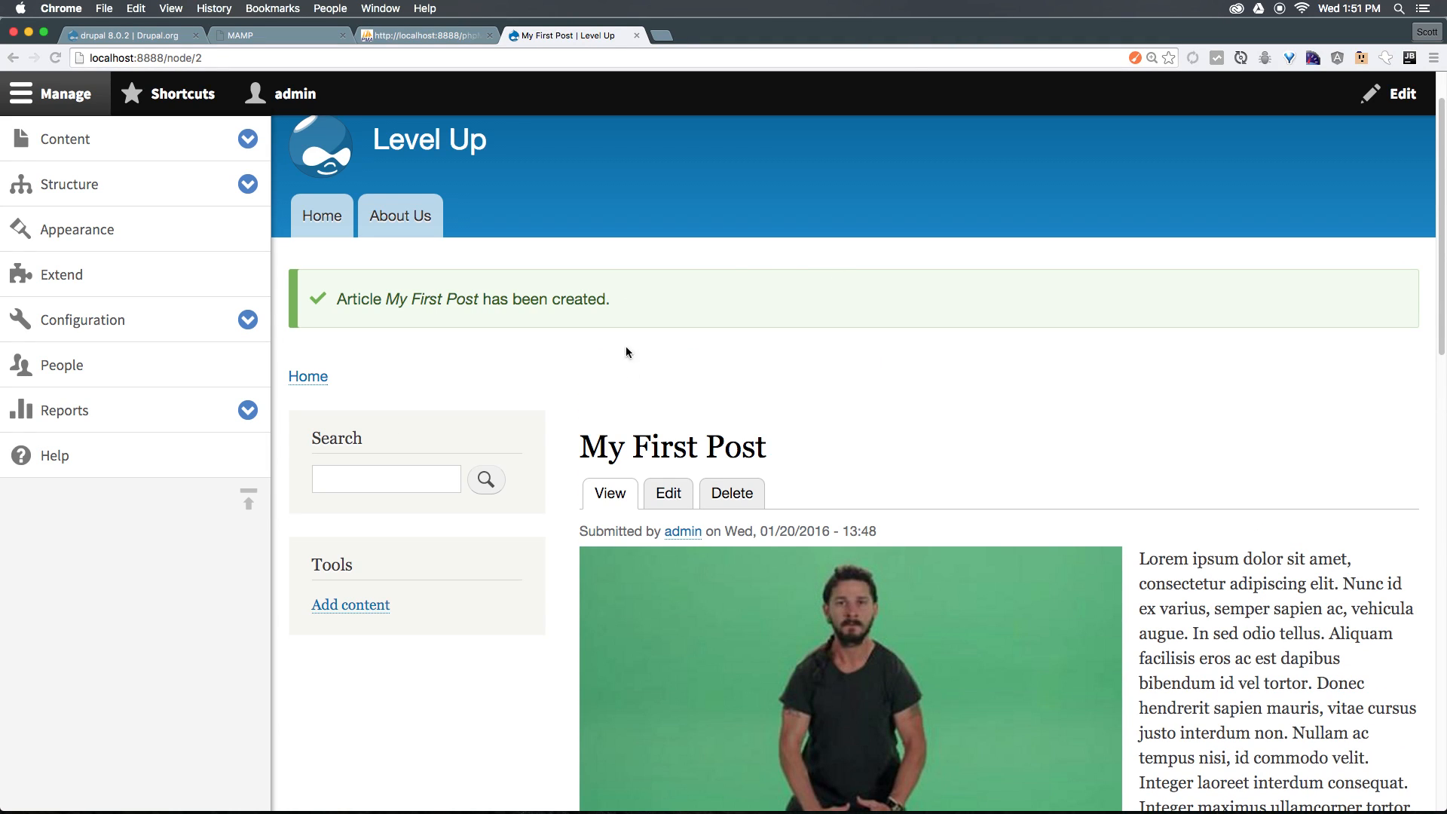
pyautogui.moveTo(823, 532)
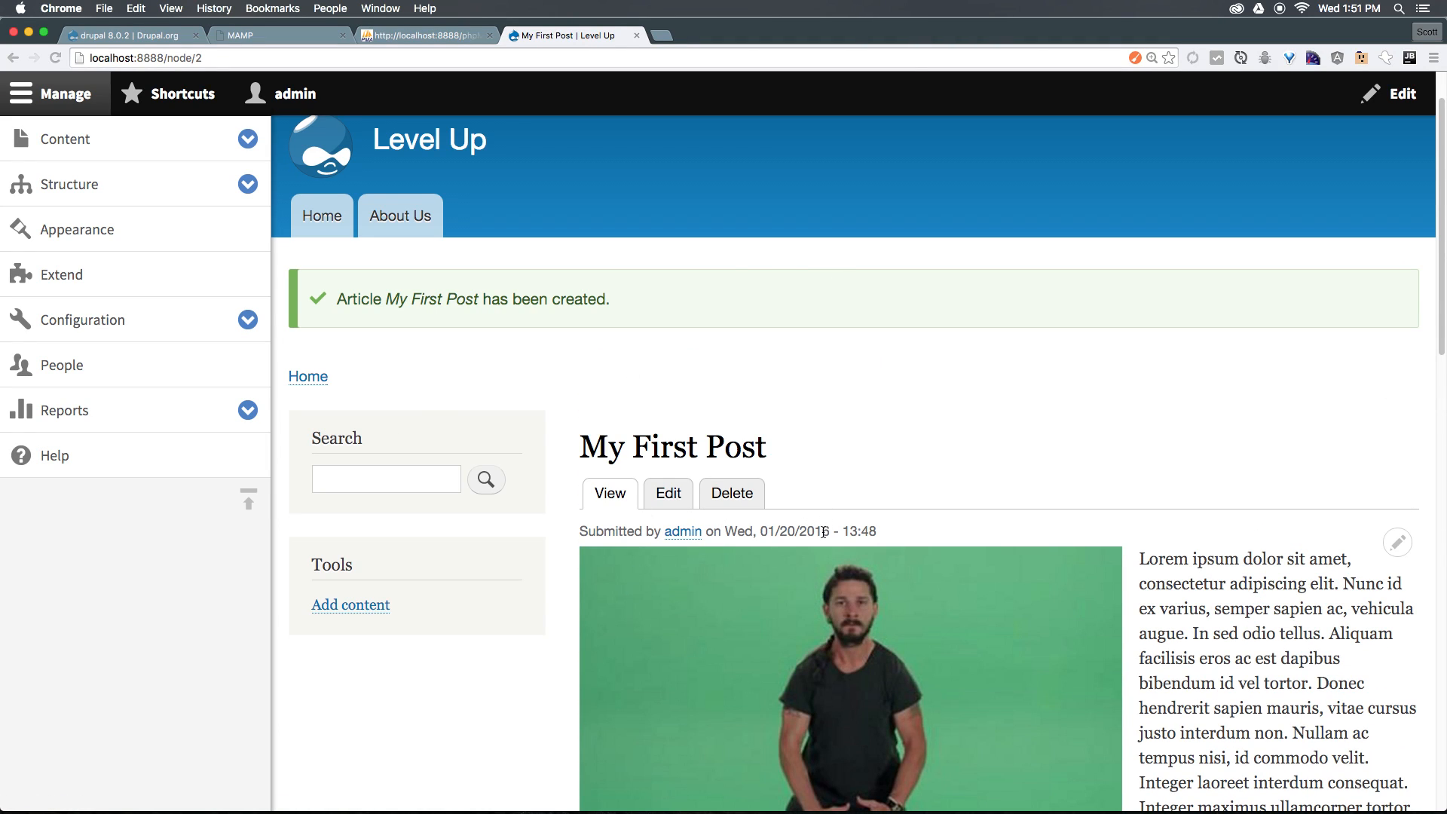
pyautogui.scroll(-3)
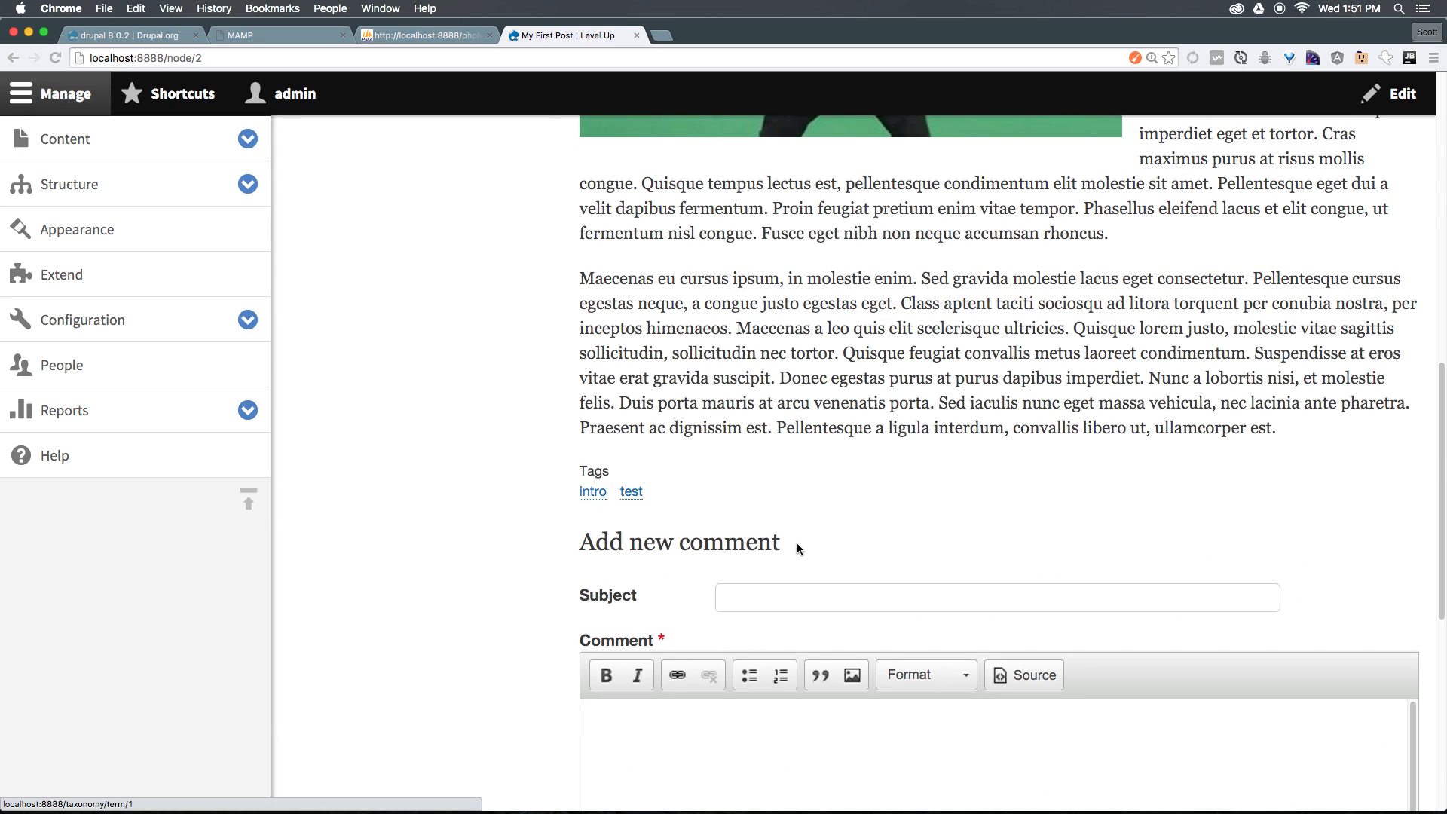
pyautogui.scroll(-3)
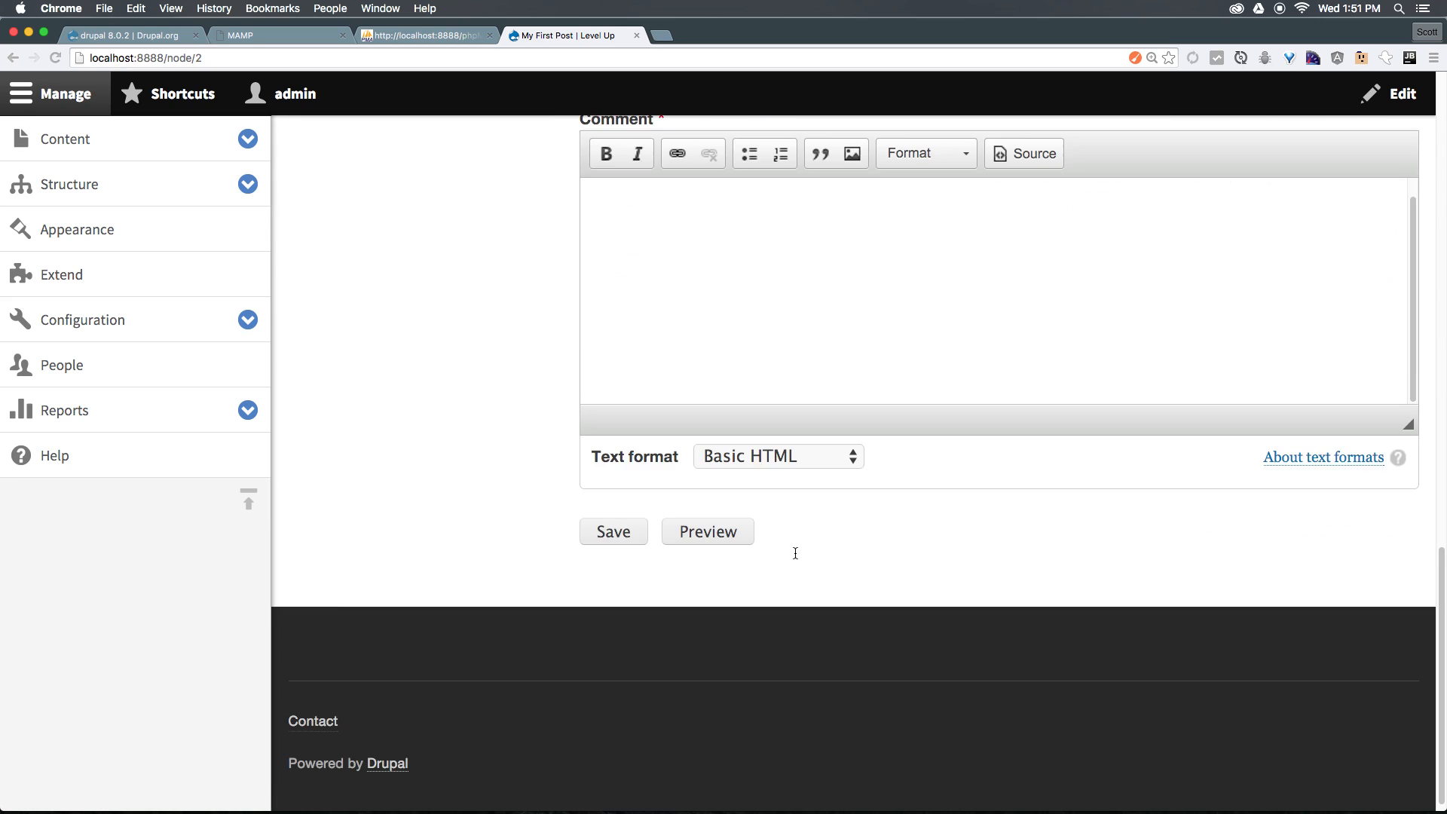
pyautogui.moveTo(744, 512)
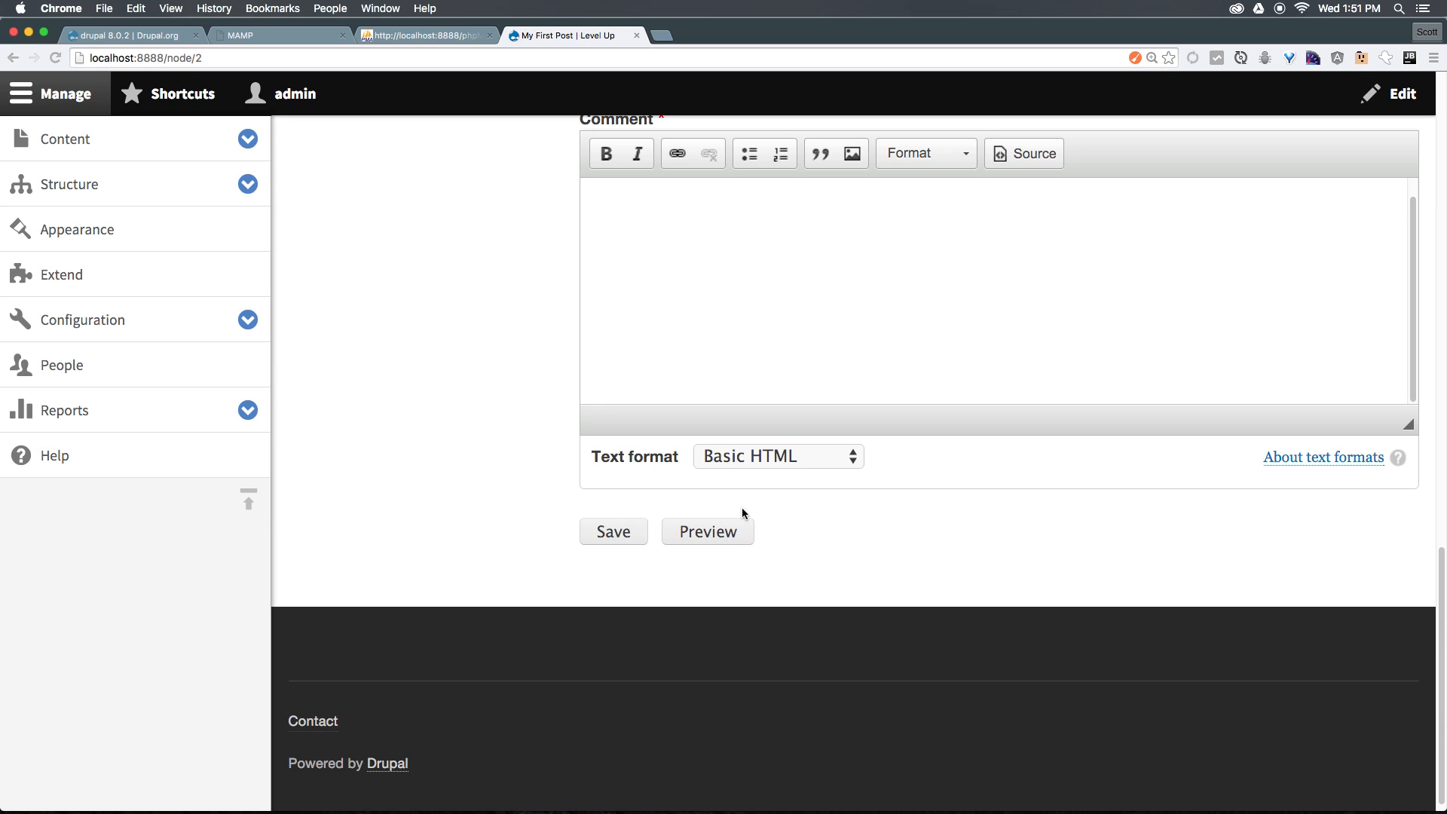
pyautogui.scroll(3)
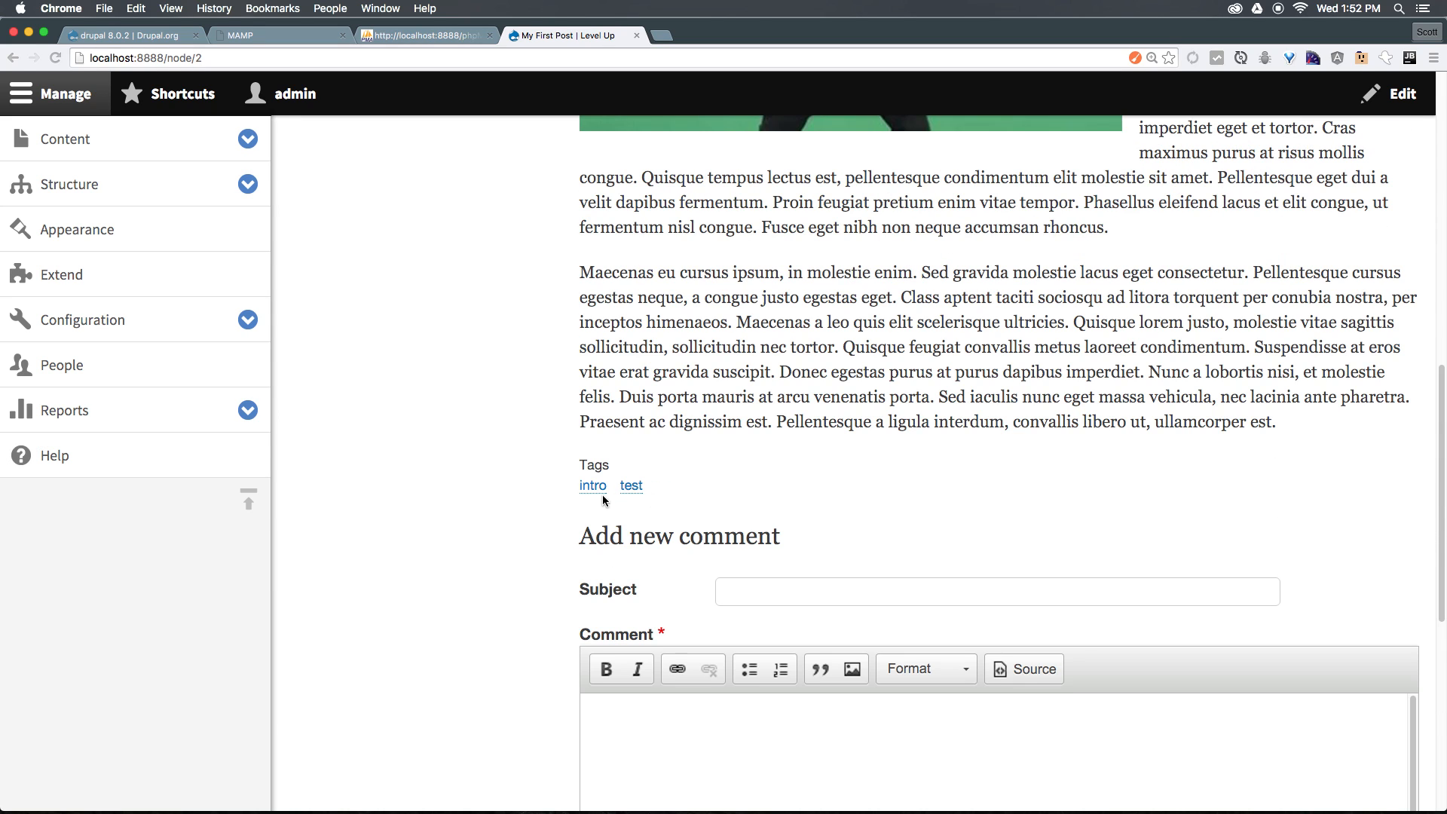
# Step: View the intro tag listing showing My First Post, then return to the full article page
pyautogui.click(593, 485)
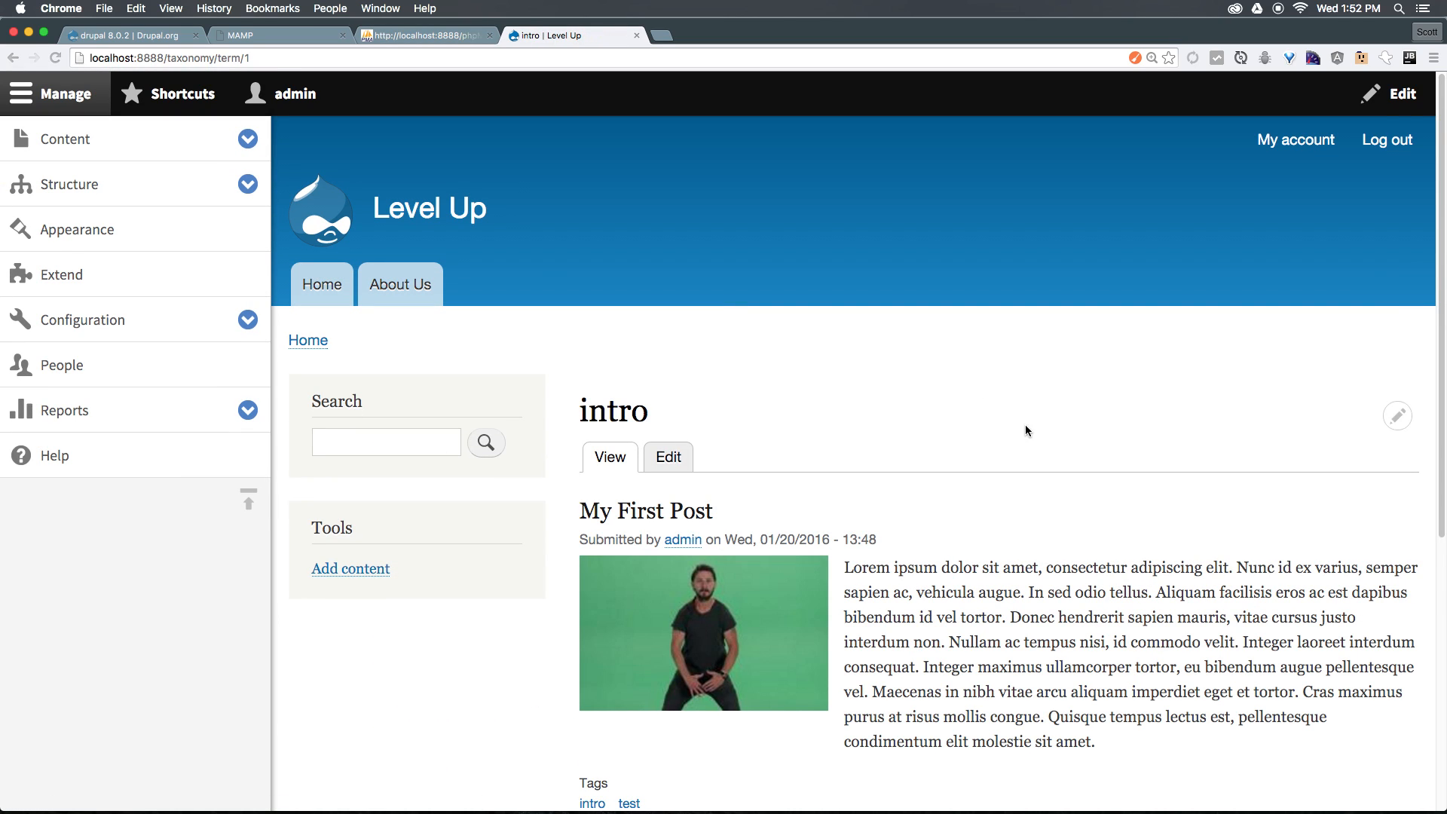
pyautogui.scroll(-3)
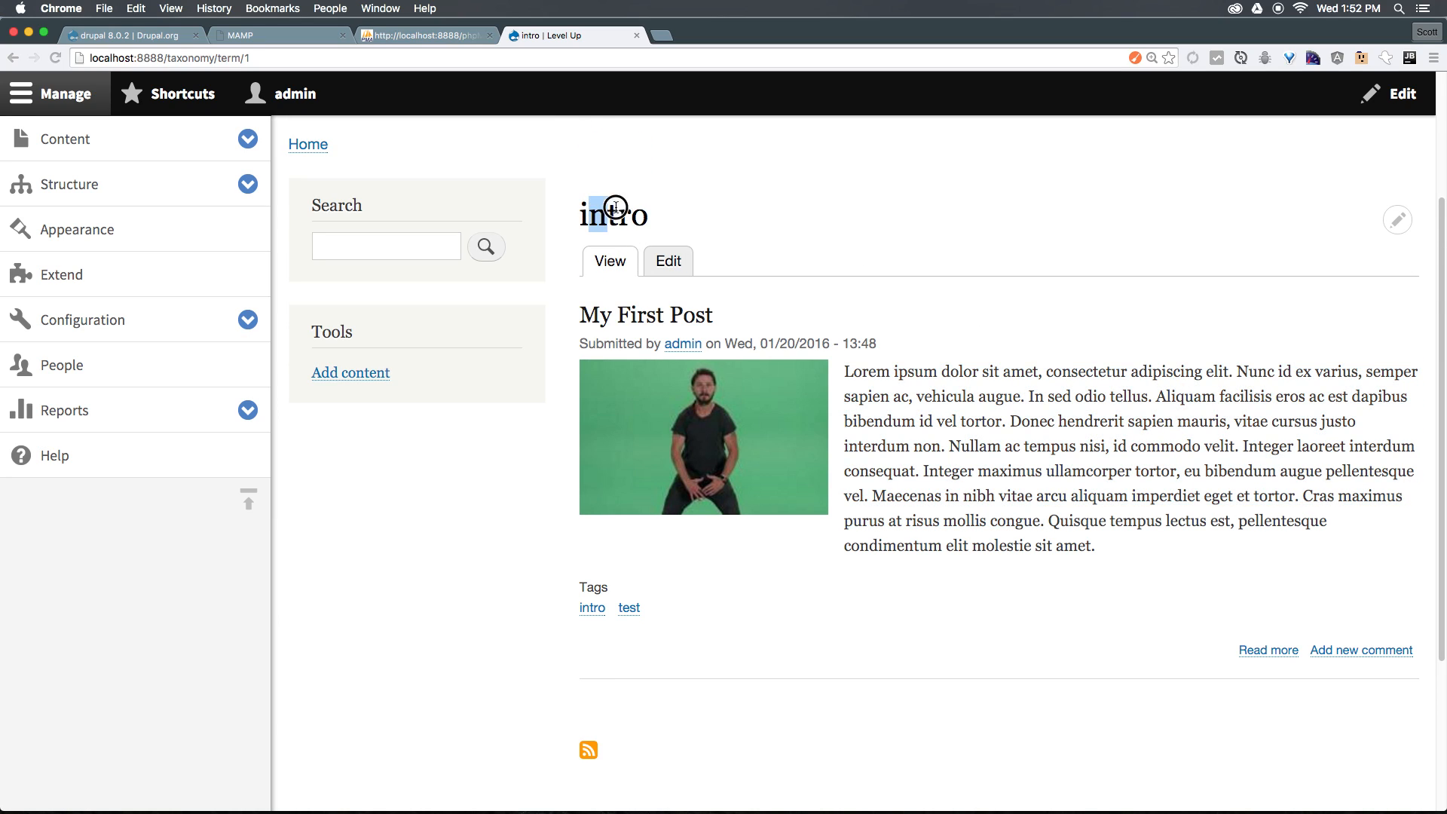
pyautogui.moveTo(675, 315)
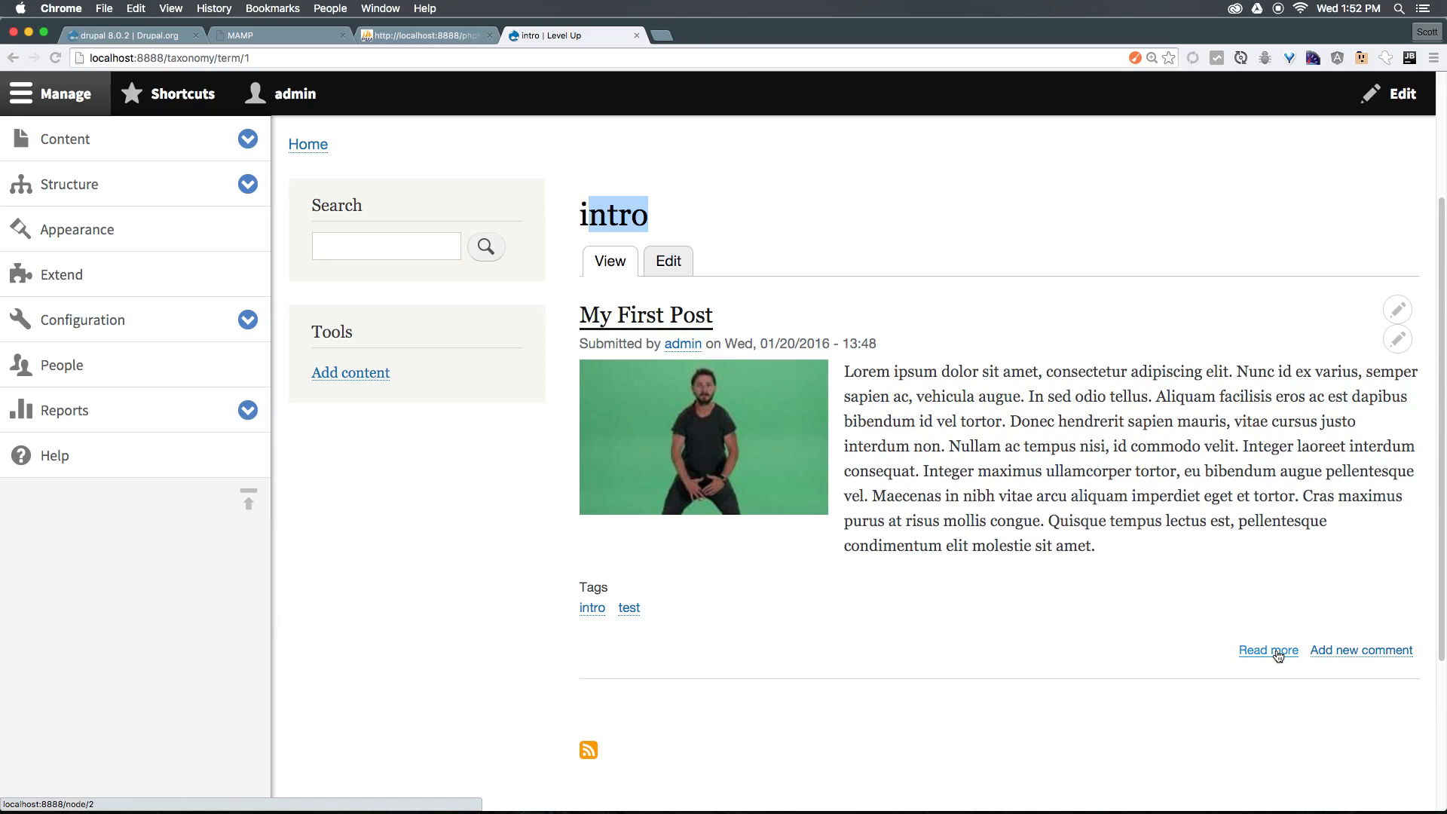
pyautogui.click(1267, 650)
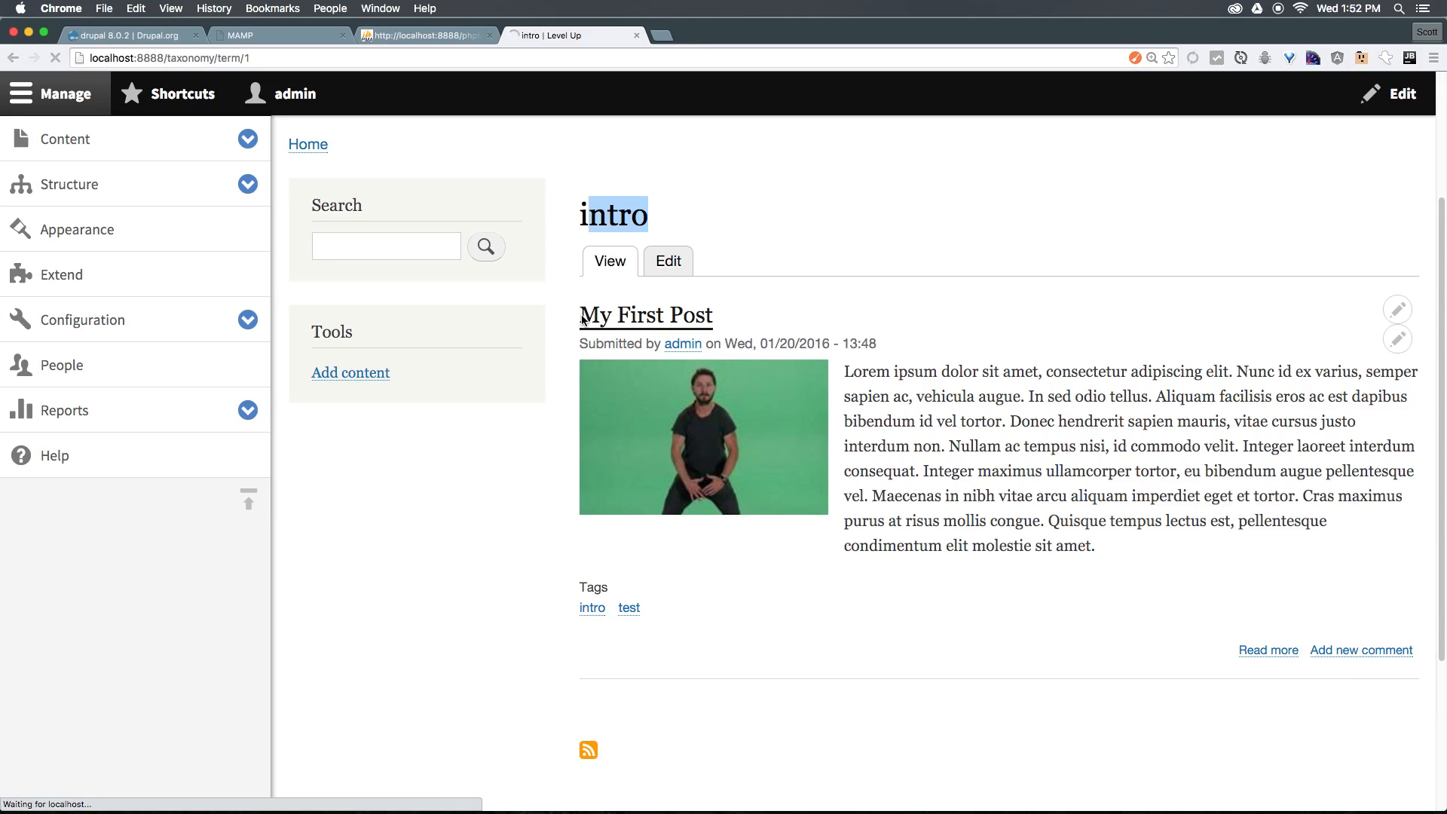
pyautogui.click(645, 315)
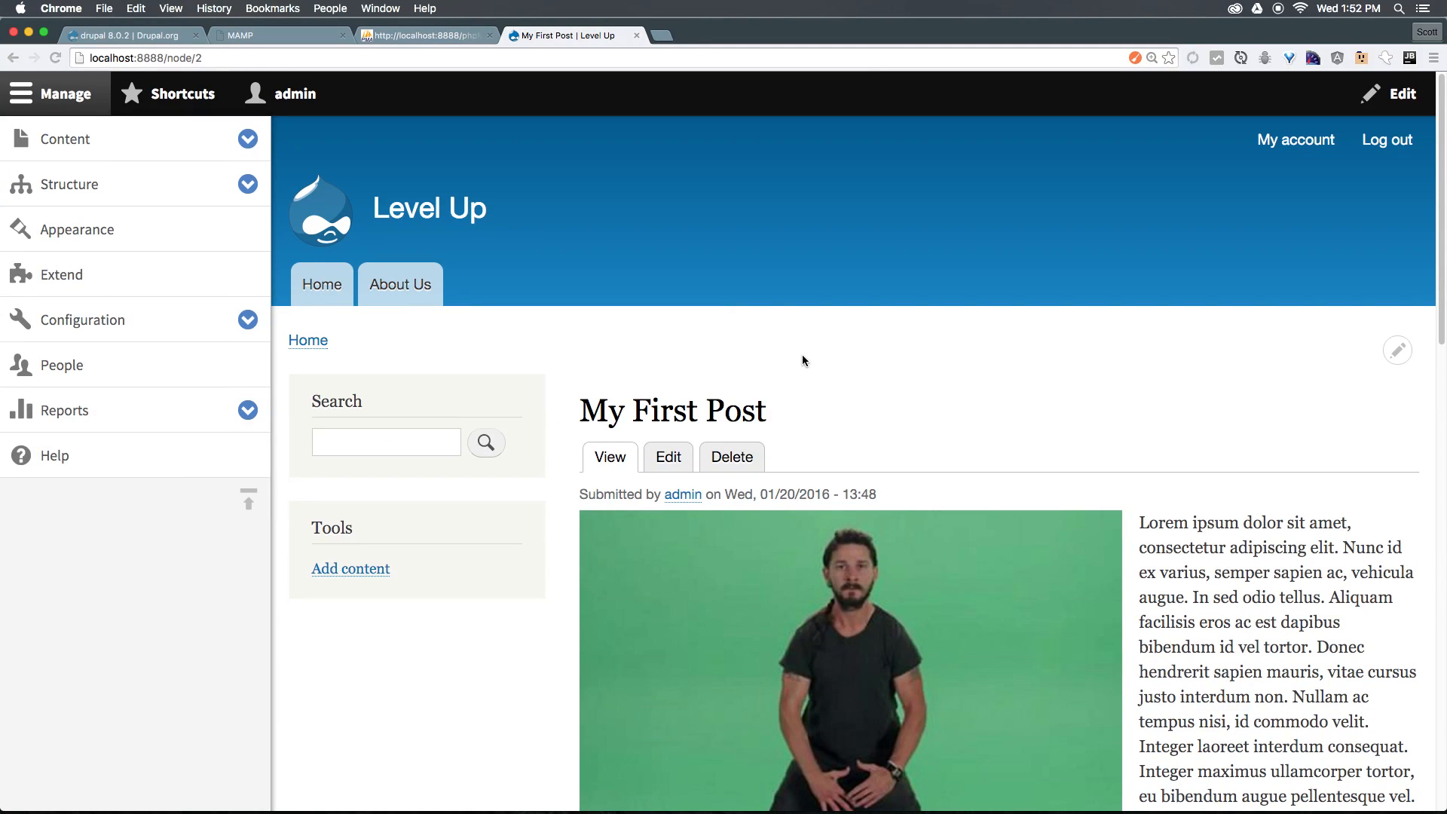
# Step: Show the homepage with the My First Post teaser, its image, excerpt and tags
pyautogui.click(428, 207)
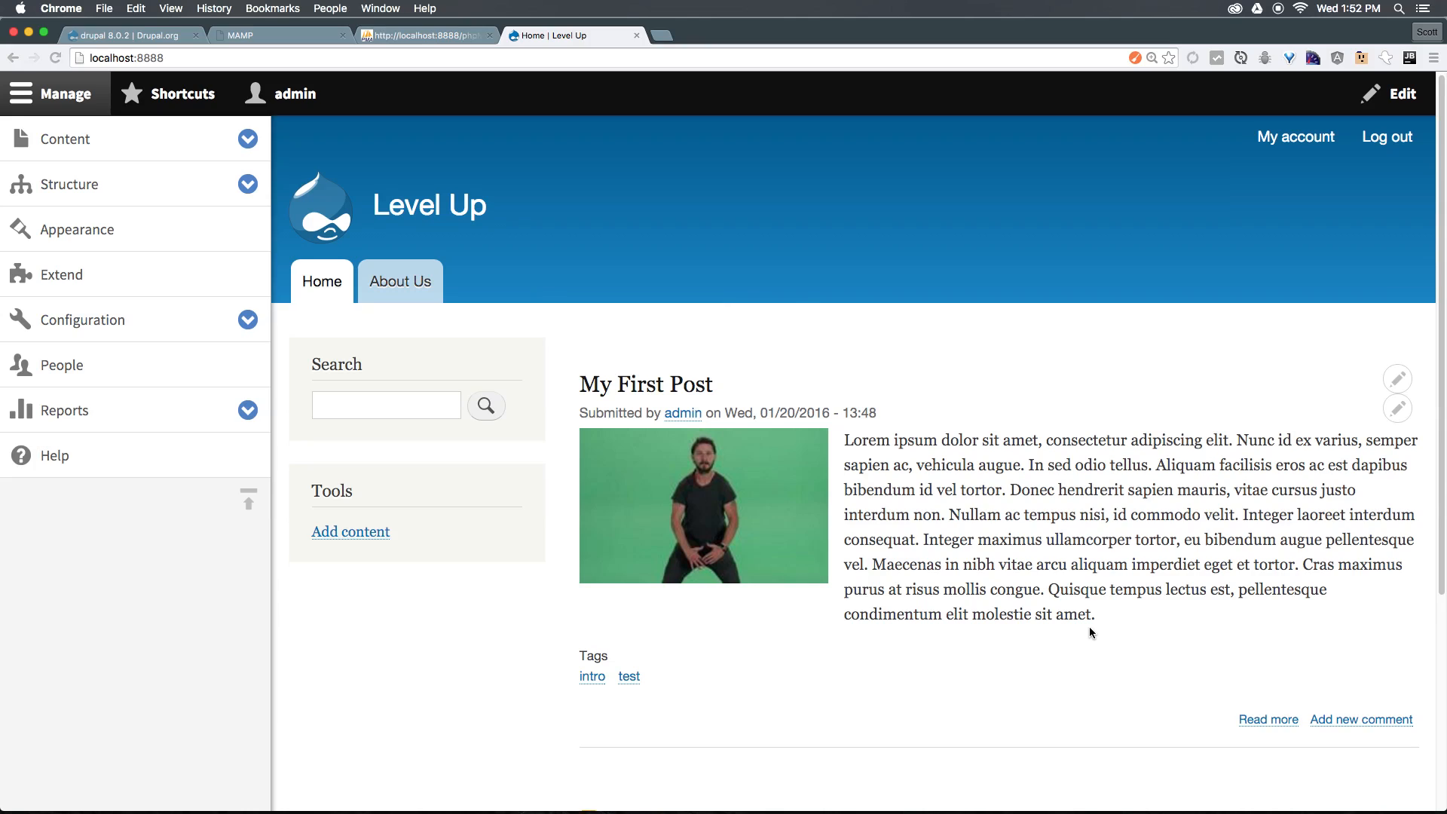
pyautogui.scroll(-3)
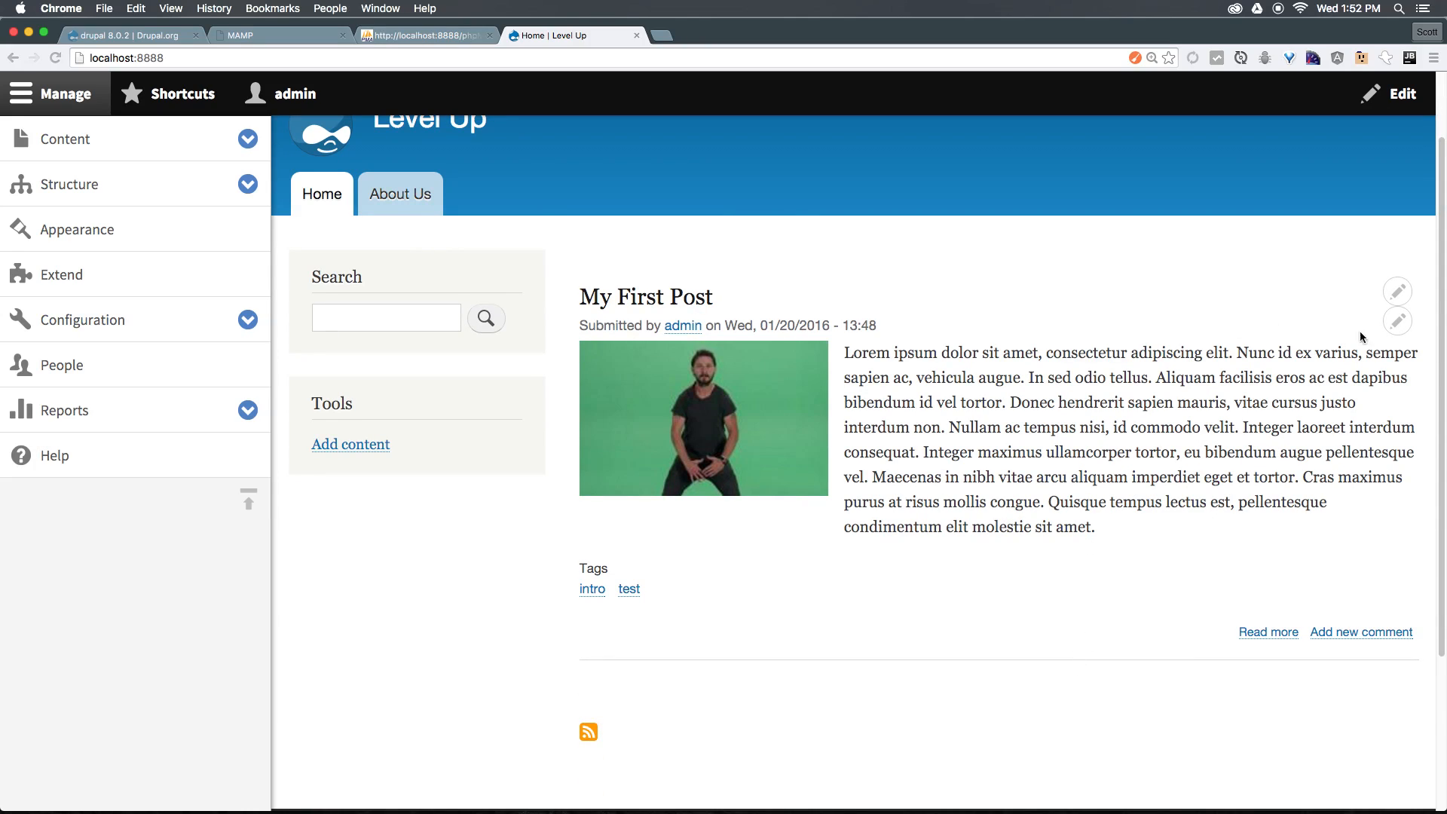
pyautogui.moveTo(1184, 186)
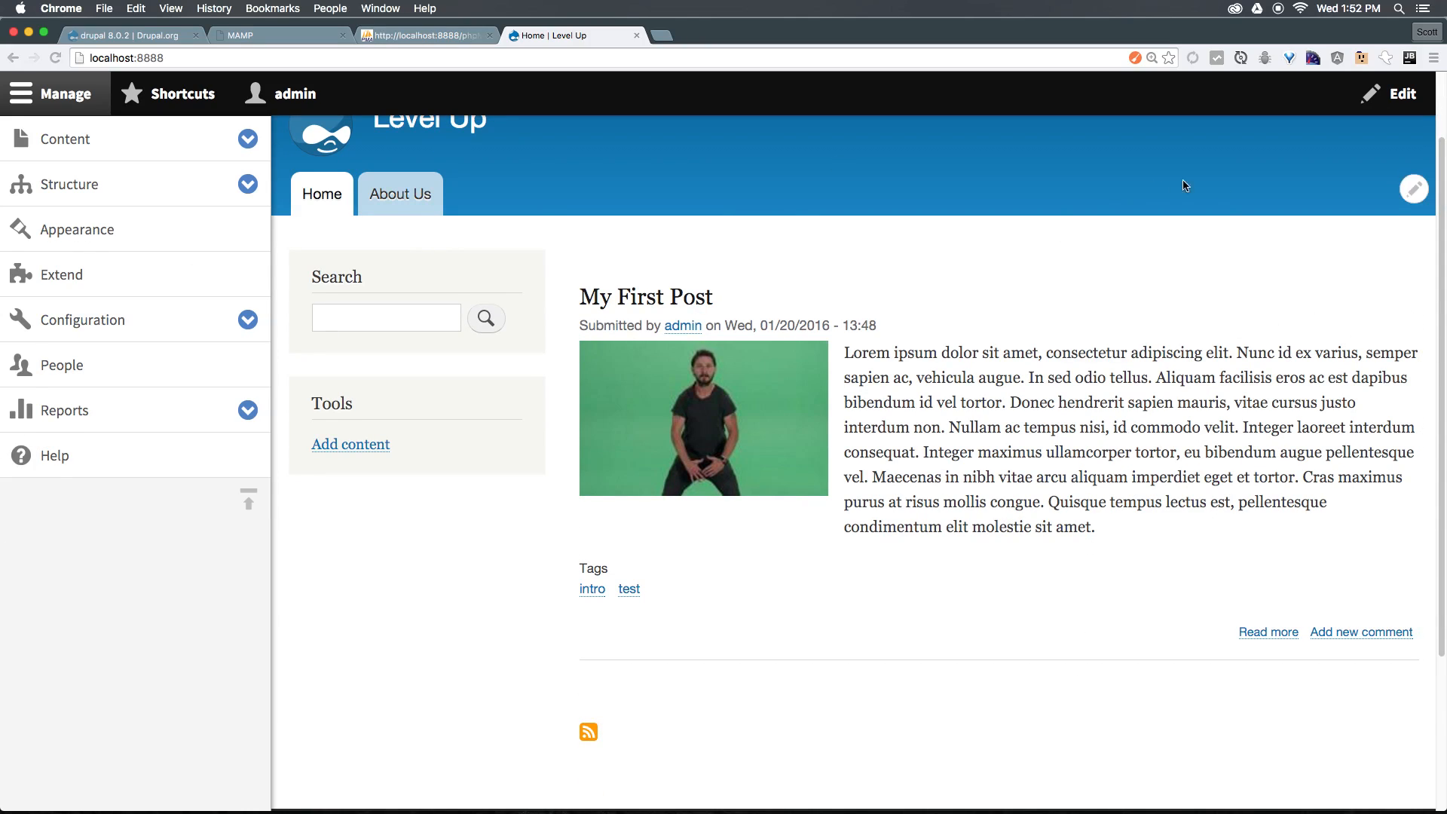
pyautogui.moveTo(1041, 191)
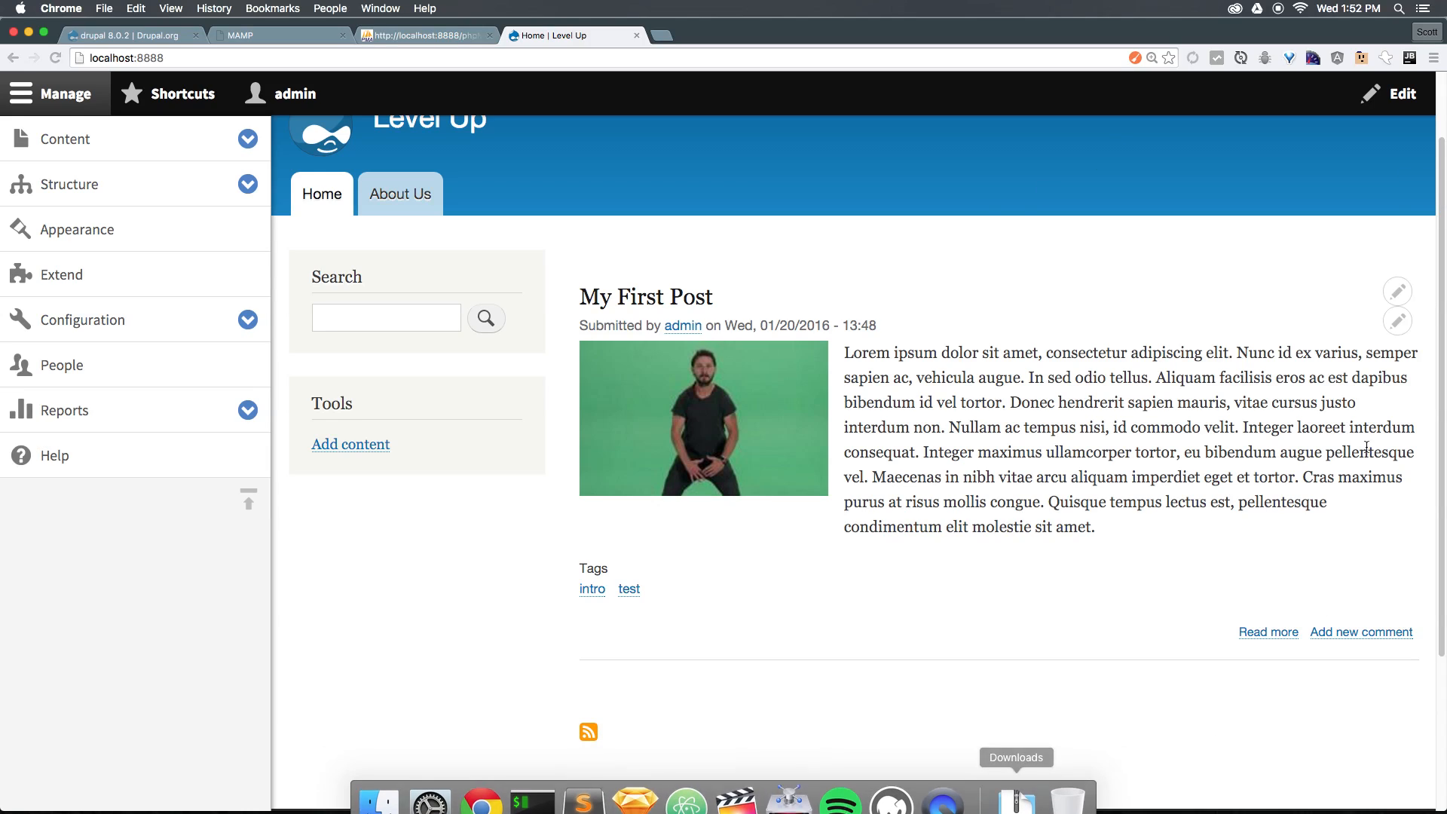
pyautogui.moveTo(607, 365)
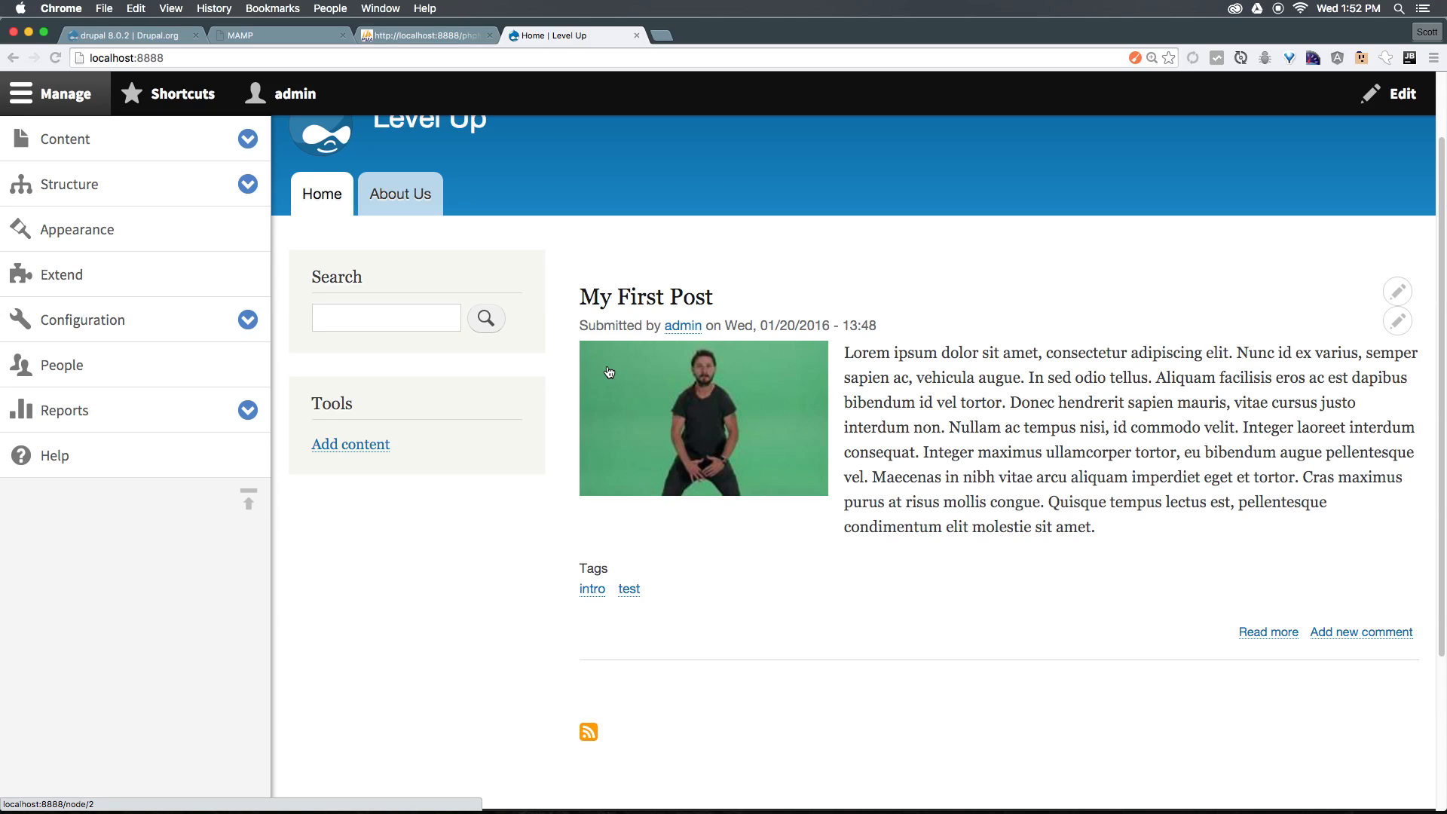
pyautogui.moveTo(612, 365)
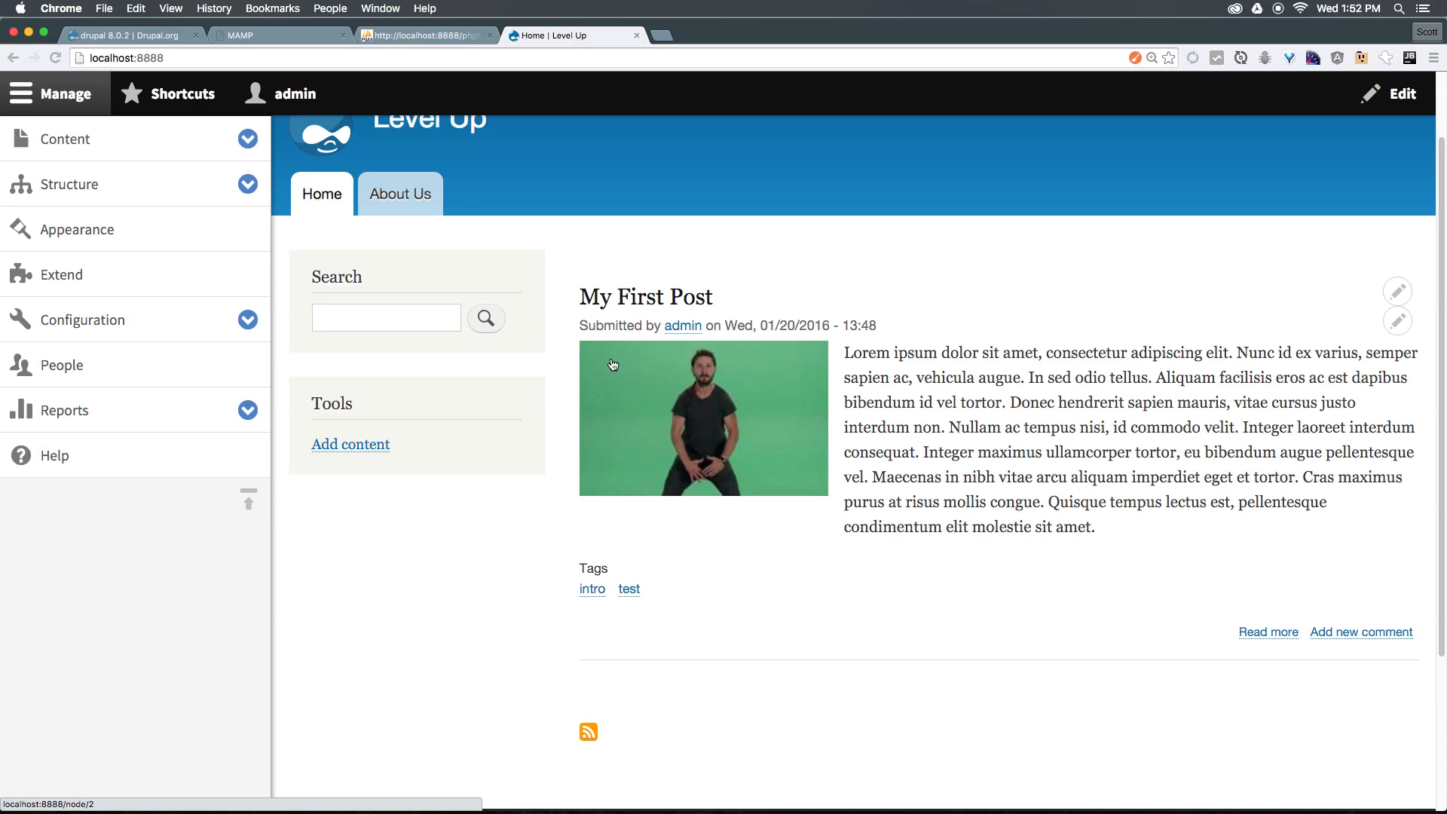